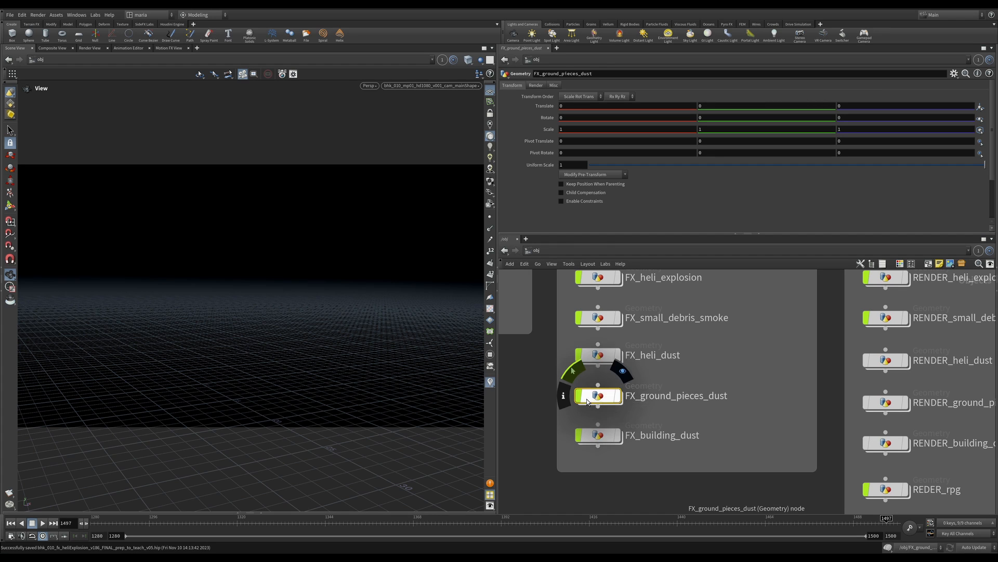
# Dive inside the FX_ground_pieces_dust node to reveal the object_merge6 helicopter debris cache
pyautogui.doubleClick(598, 395)
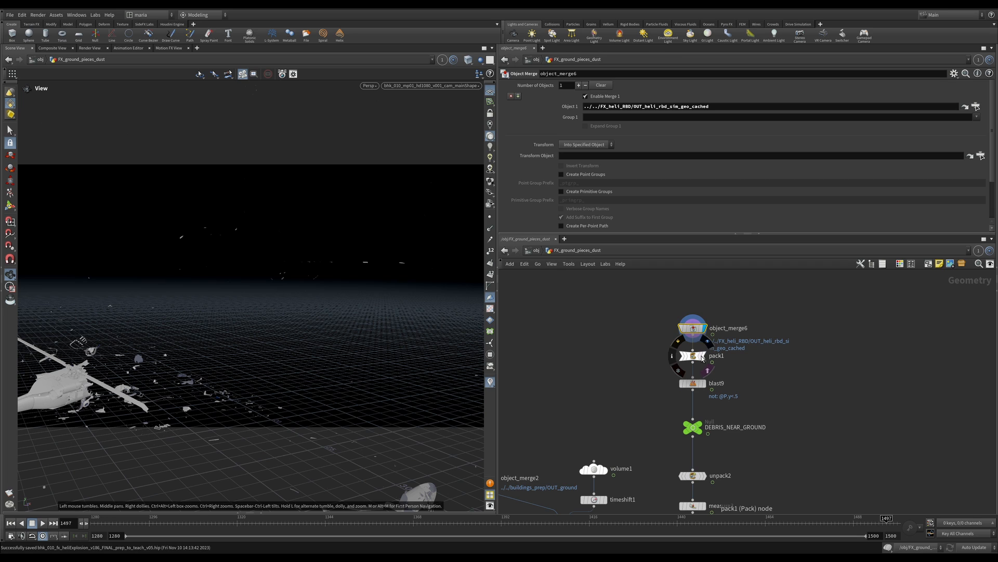
# Inspect pack1, then display blast9 keeping only debris with @P.y<.5 near the ground
pyautogui.click(692, 355)
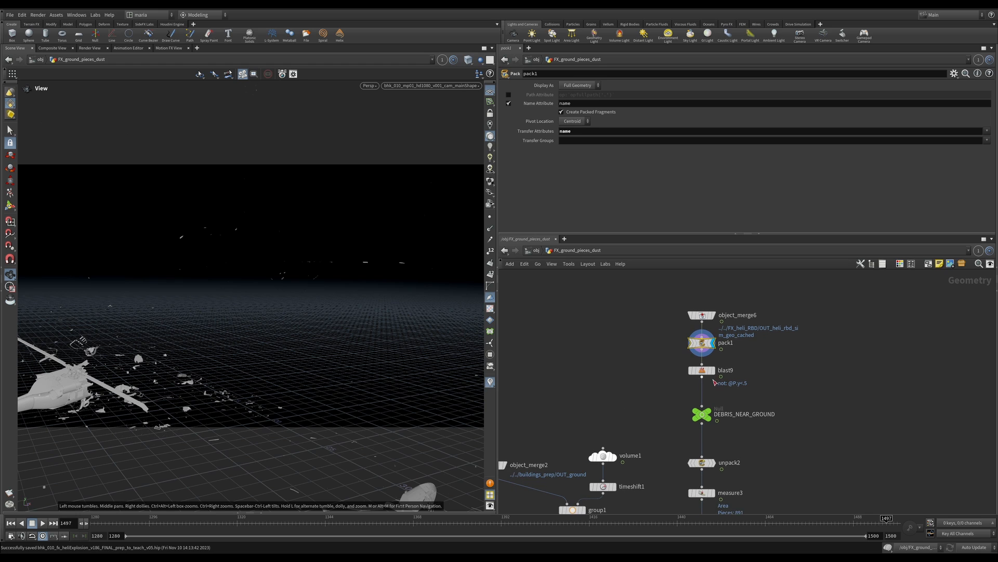
pyautogui.click(701, 370)
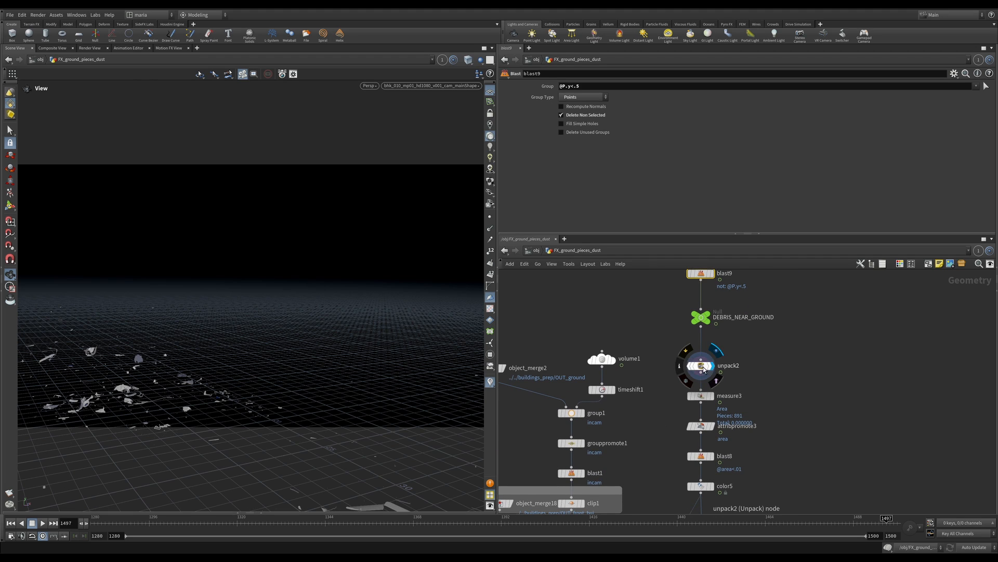
pyautogui.click(702, 366)
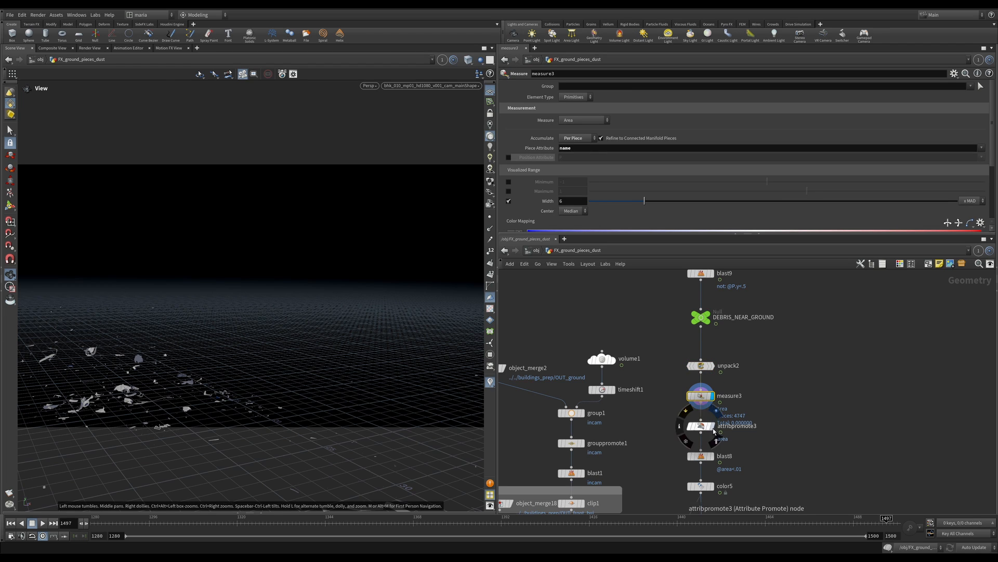
pyautogui.click(701, 427)
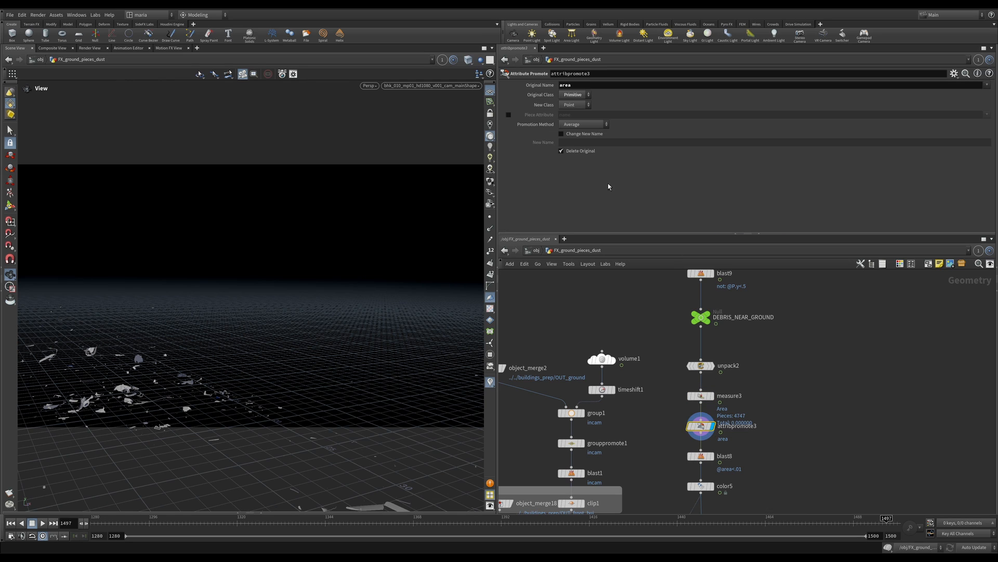
pyautogui.moveTo(585, 114)
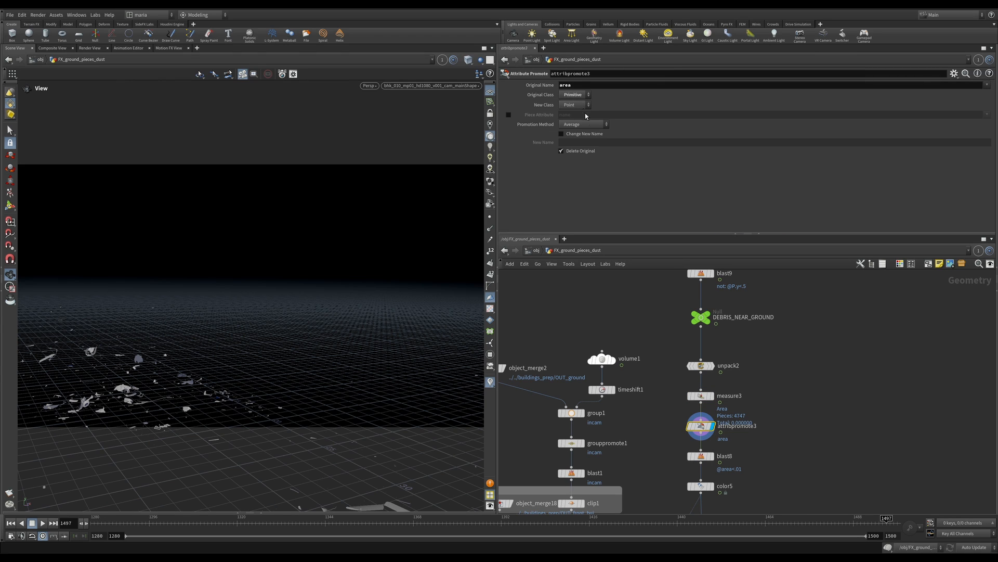
pyautogui.moveTo(177, 420)
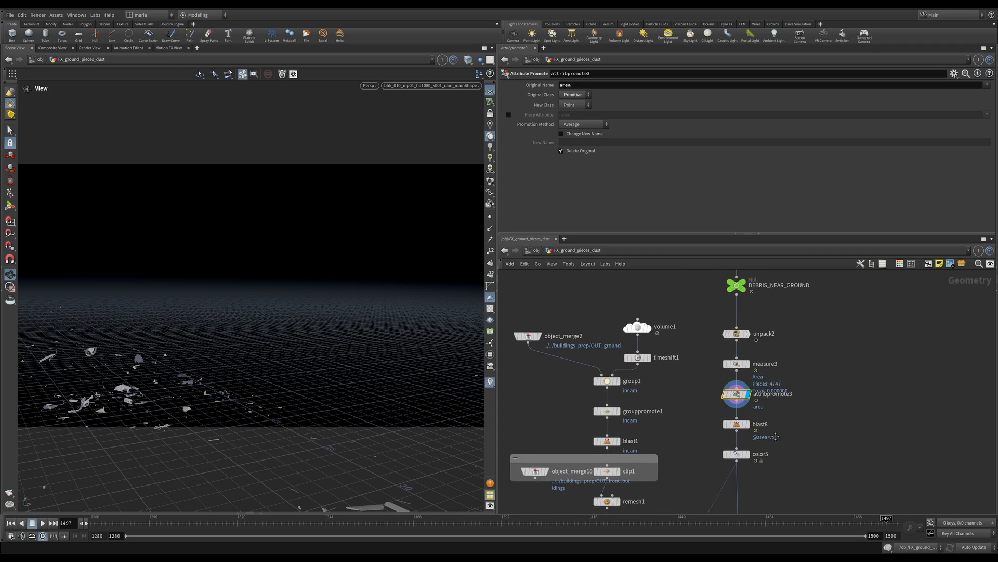
pyautogui.click(736, 425)
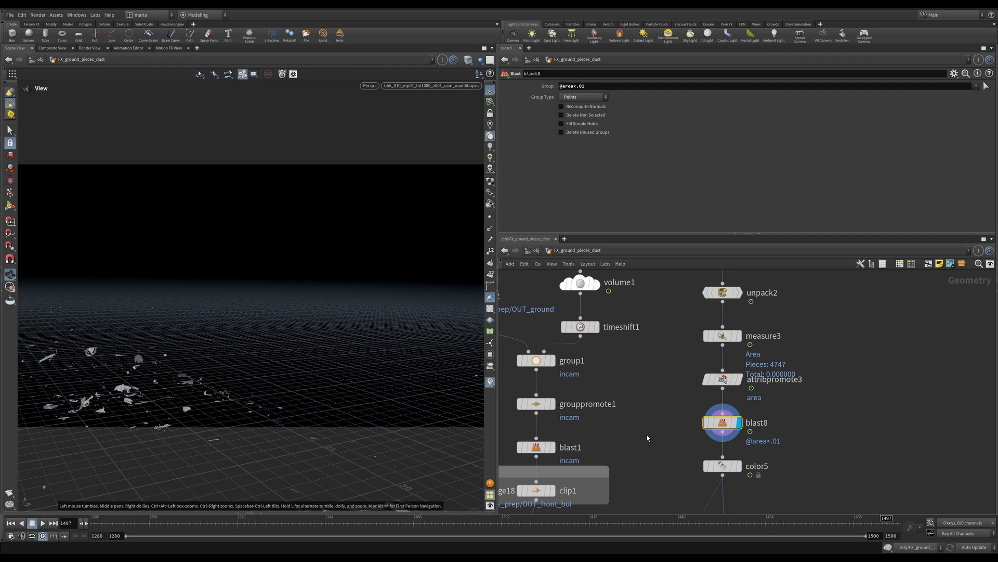
pyautogui.moveTo(665, 419)
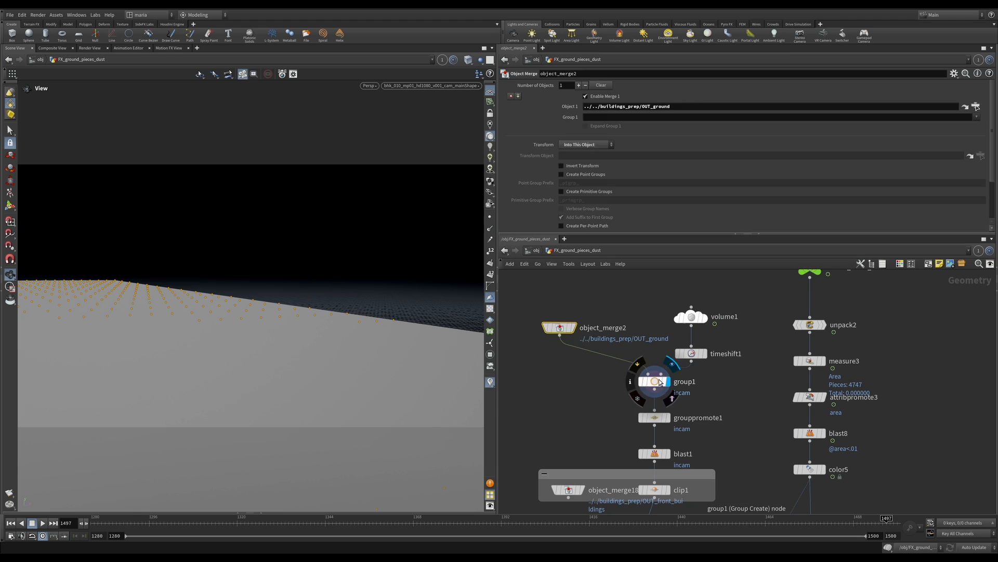
# Inspect group1 incam volume, volume1 frustum, grouppromote1, then display blast1's in-camera ground
pyautogui.click(655, 381)
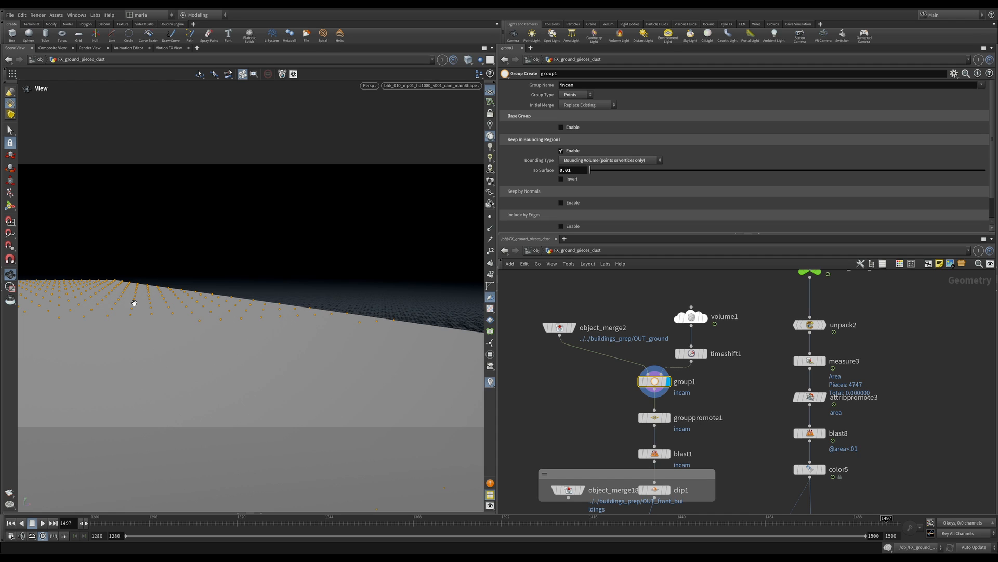
pyautogui.moveTo(167, 383)
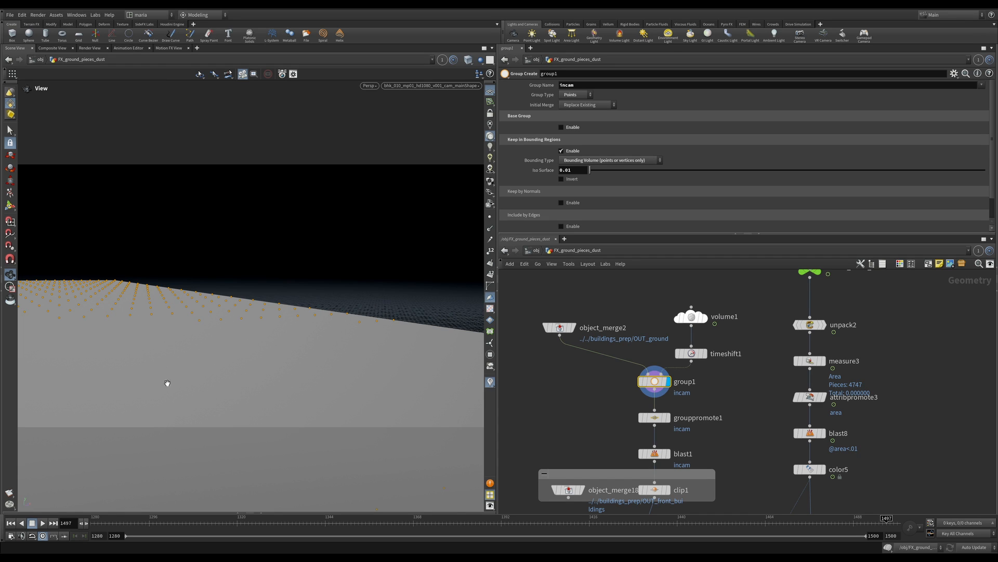
pyautogui.moveTo(23, 221)
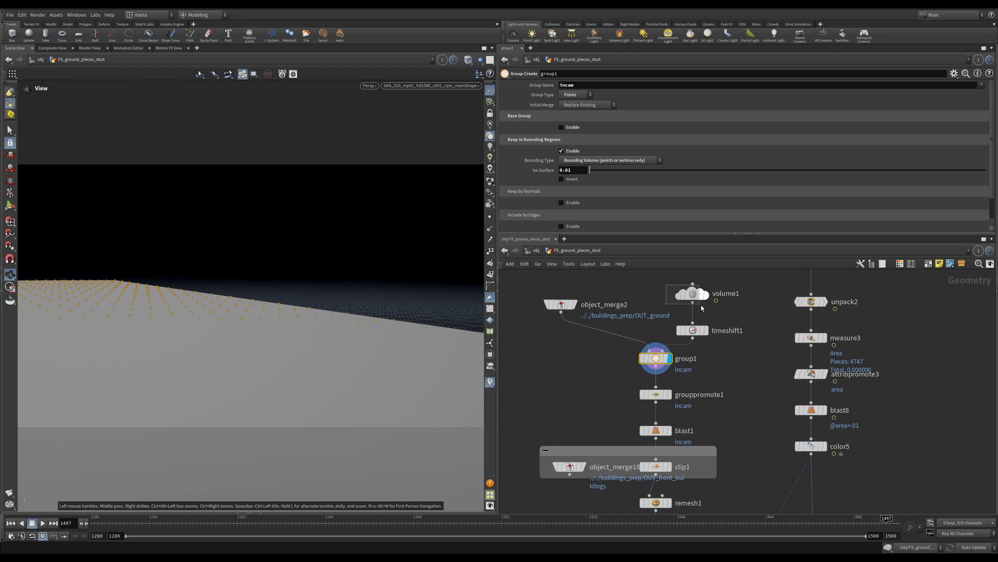
pyautogui.click(689, 293)
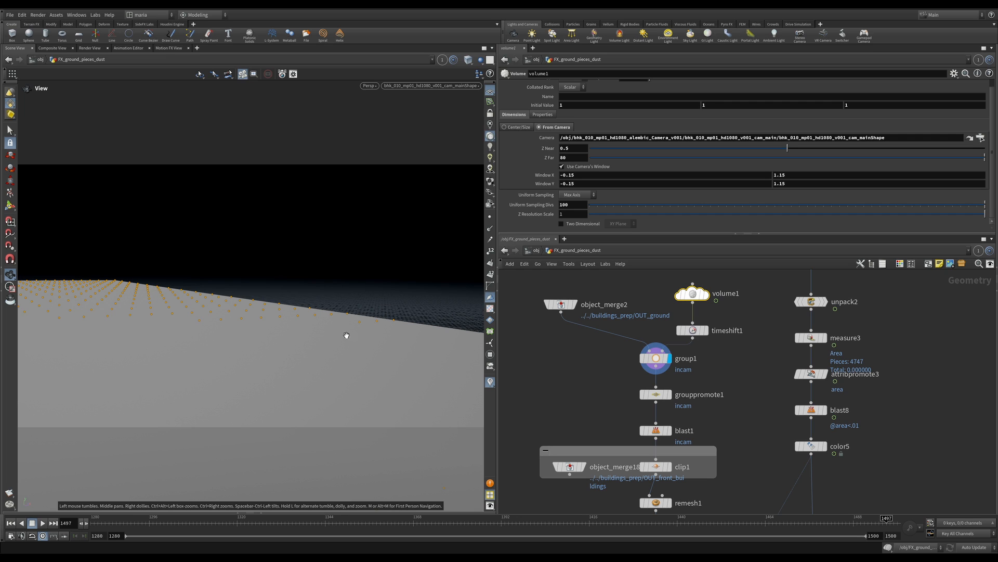
pyautogui.moveTo(325, 394)
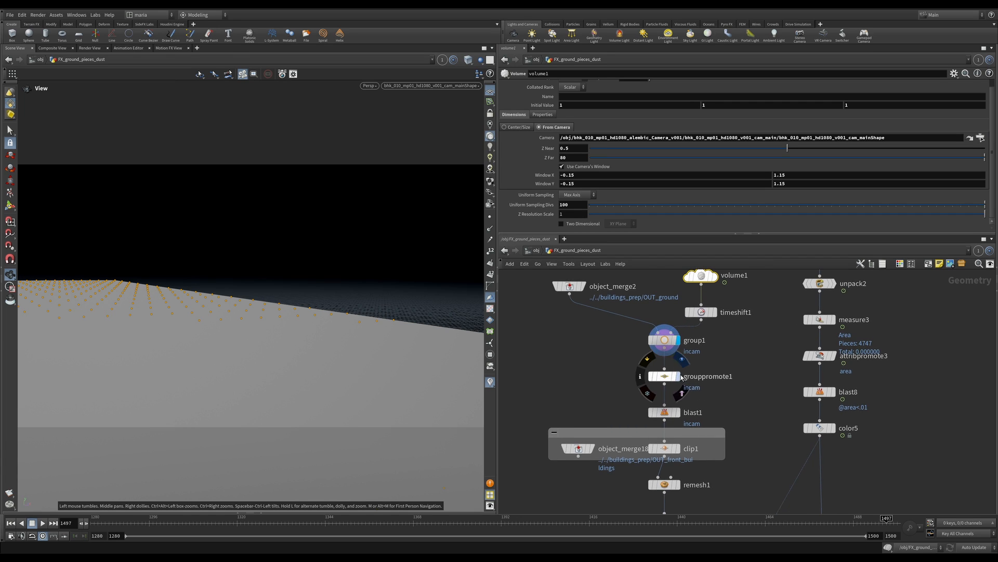
pyautogui.click(664, 377)
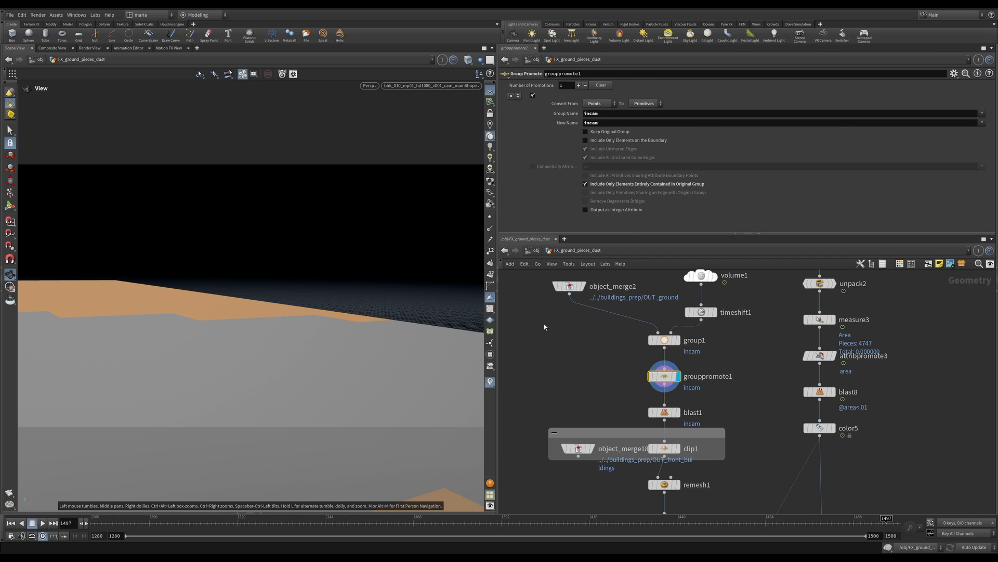
pyautogui.click(664, 411)
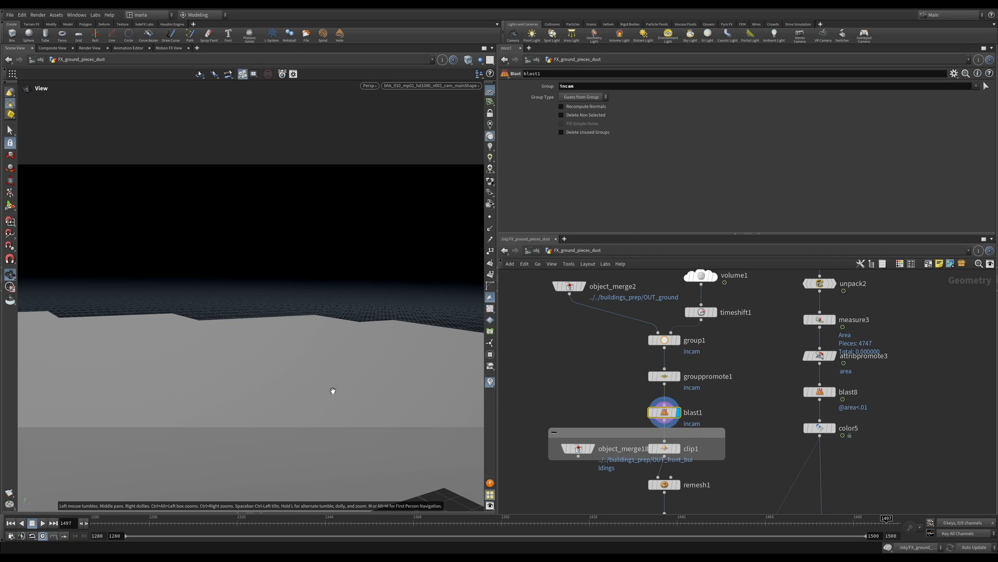
pyautogui.moveTo(748, 324)
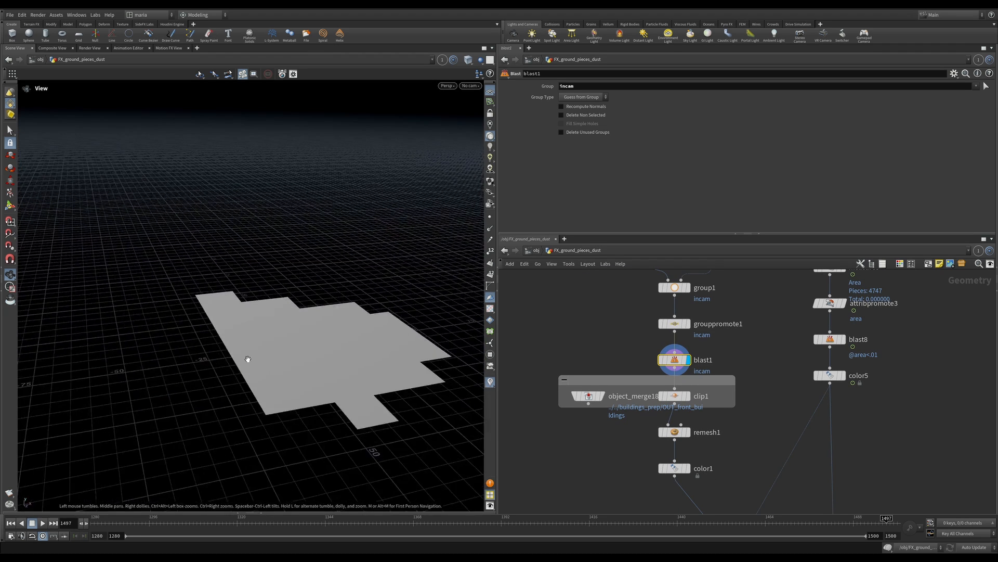
# Display clip1's plane-clipped ground strip with object_merge18 front buildings templated as reference
pyautogui.moveTo(247, 359); pyautogui.dragTo(369, 311)
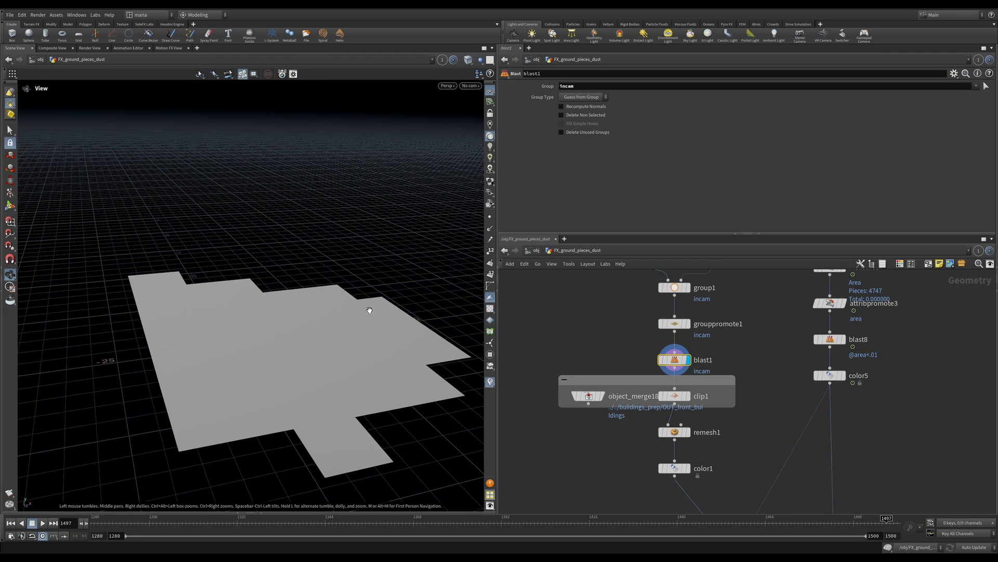
pyautogui.moveTo(620, 397)
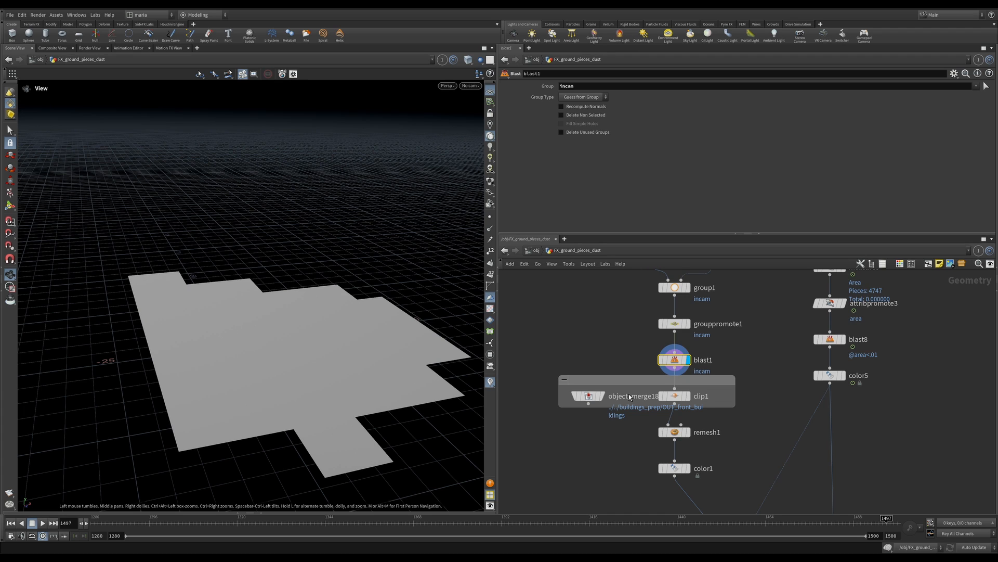
pyautogui.click(676, 396)
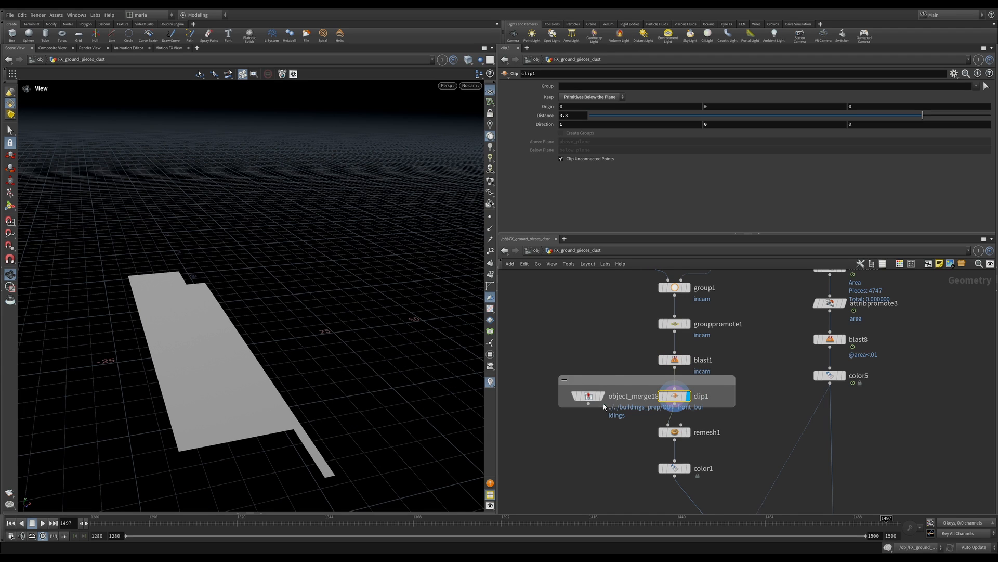
pyautogui.click(586, 396)
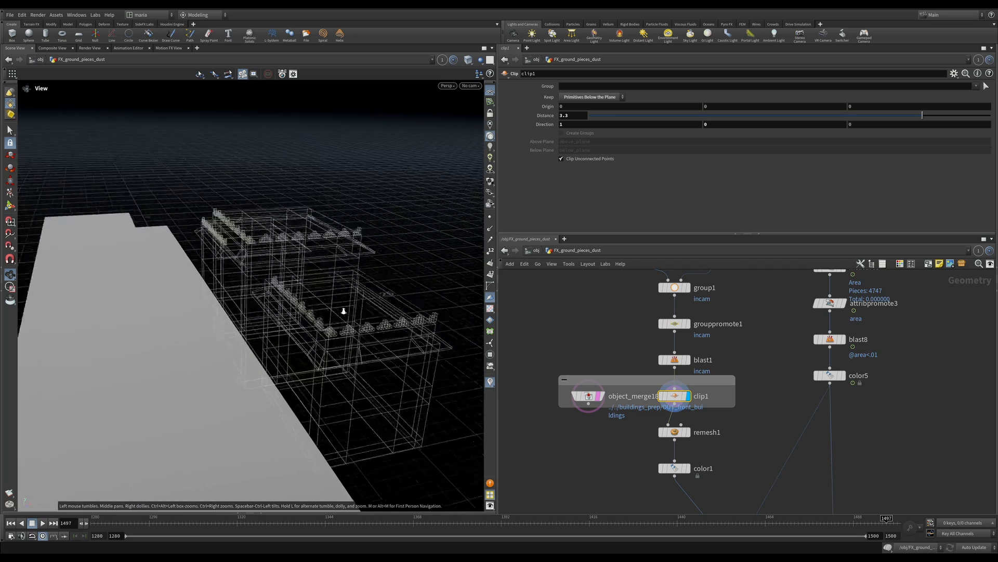
pyautogui.moveTo(344, 311); pyautogui.dragTo(314, 362)
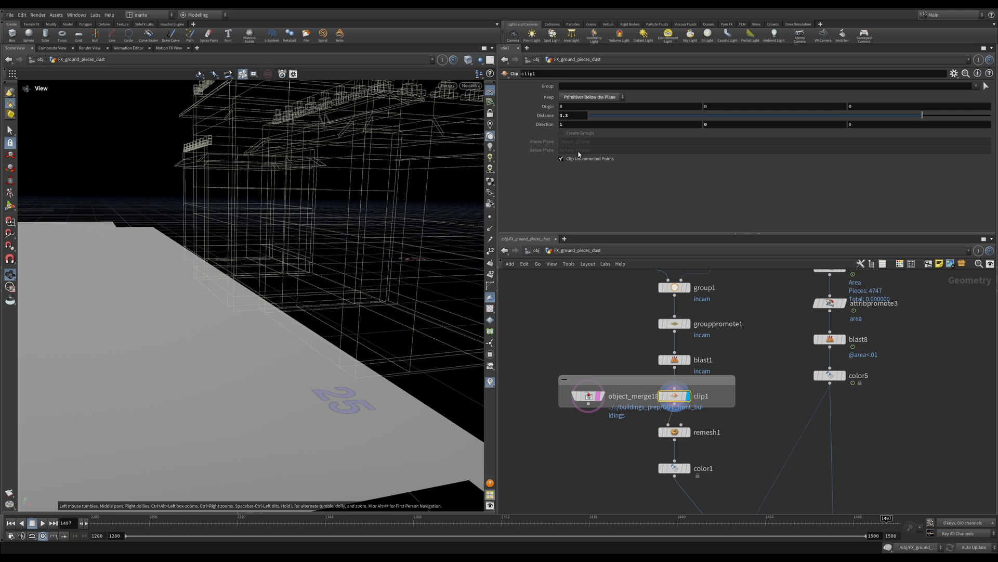
pyautogui.moveTo(303, 317)
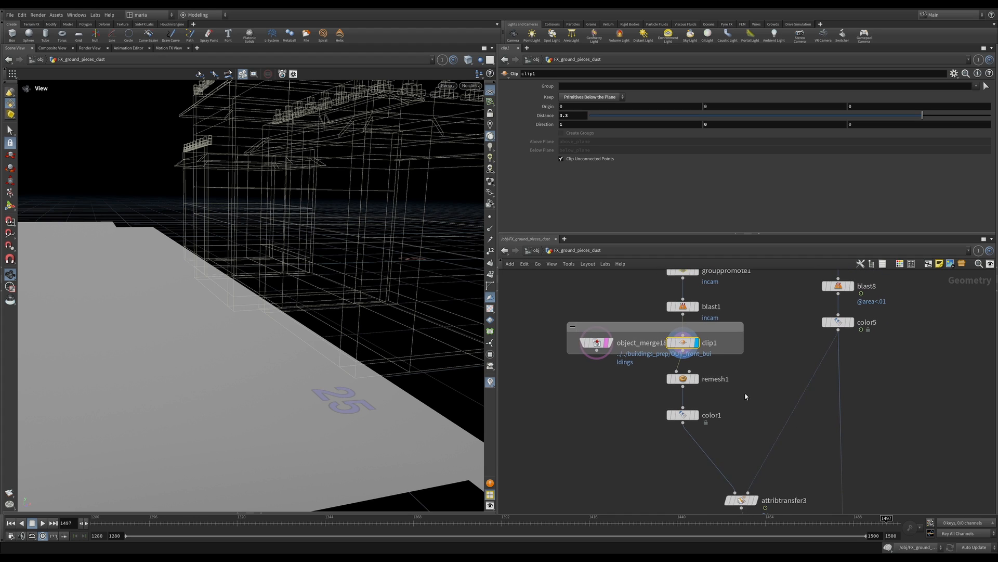
pyautogui.moveTo(301, 212)
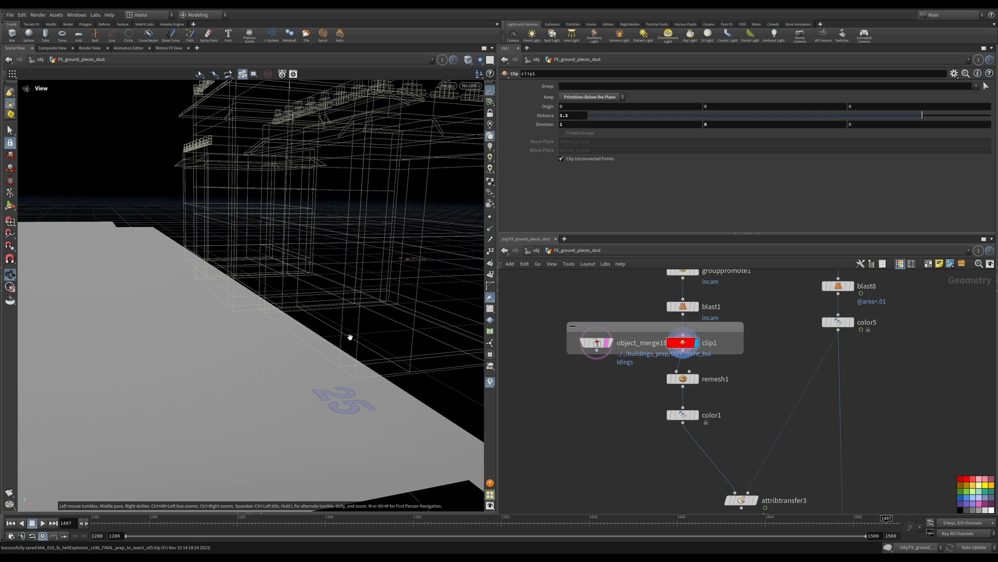
pyautogui.moveTo(400, 356)
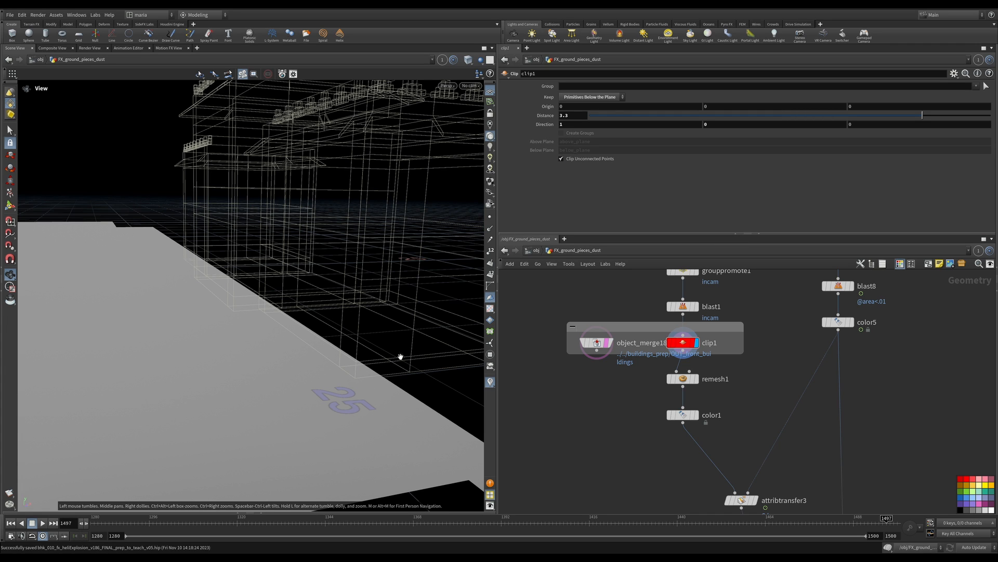
pyautogui.moveTo(705, 385)
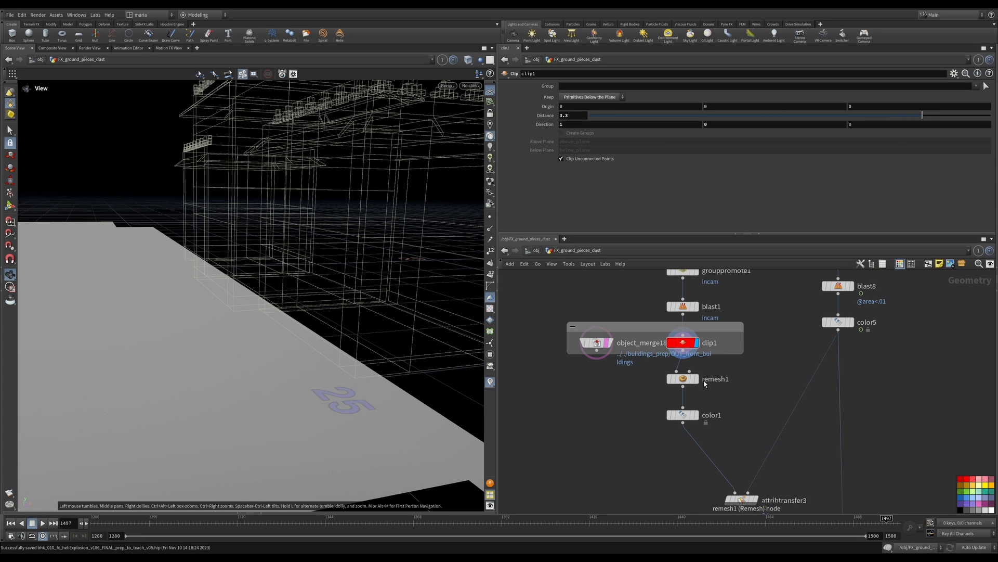
# Inspect remesh1 on the clipped ground, then color1 setting the transferred debris colour
pyautogui.click(683, 378)
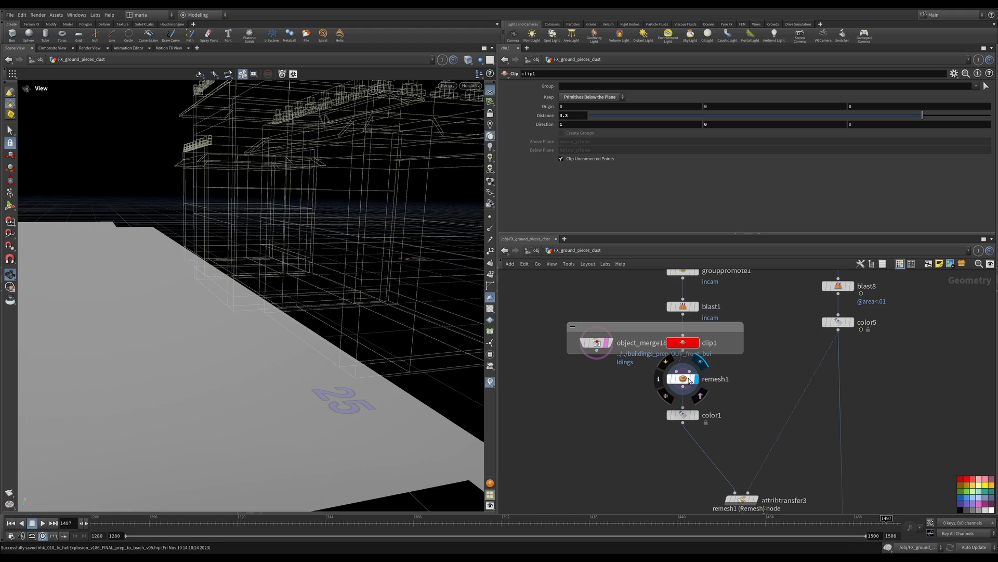
pyautogui.click(682, 379)
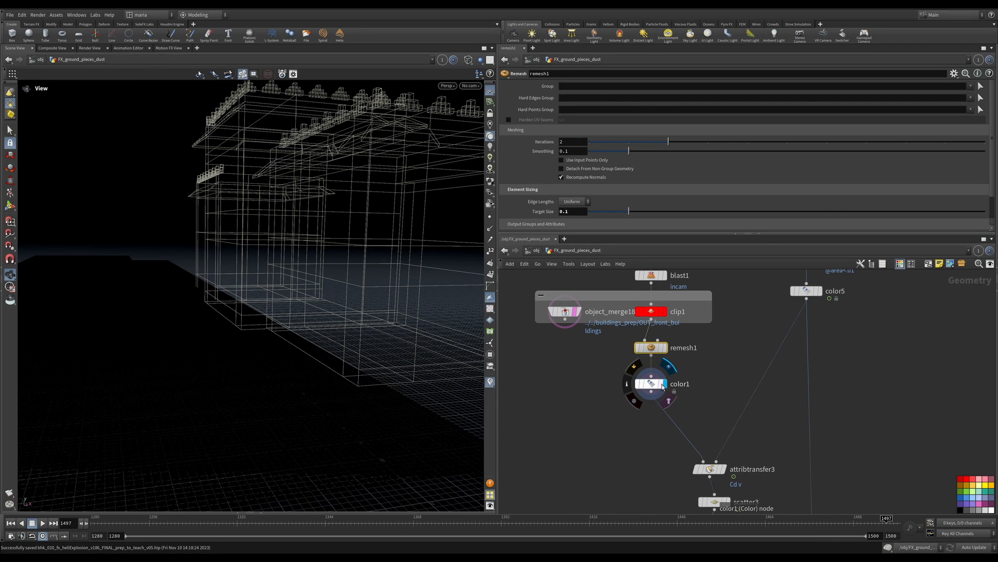
pyautogui.click(649, 383)
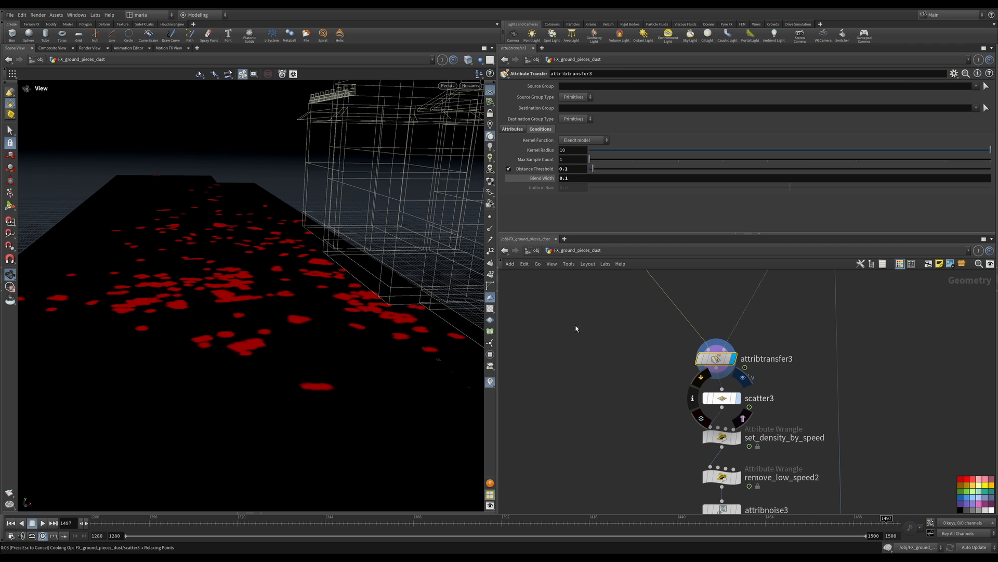
# Inspect scatter3 generating points by Cd density at 40,000 scale, viewed through the shot camera
pyautogui.click(720, 398)
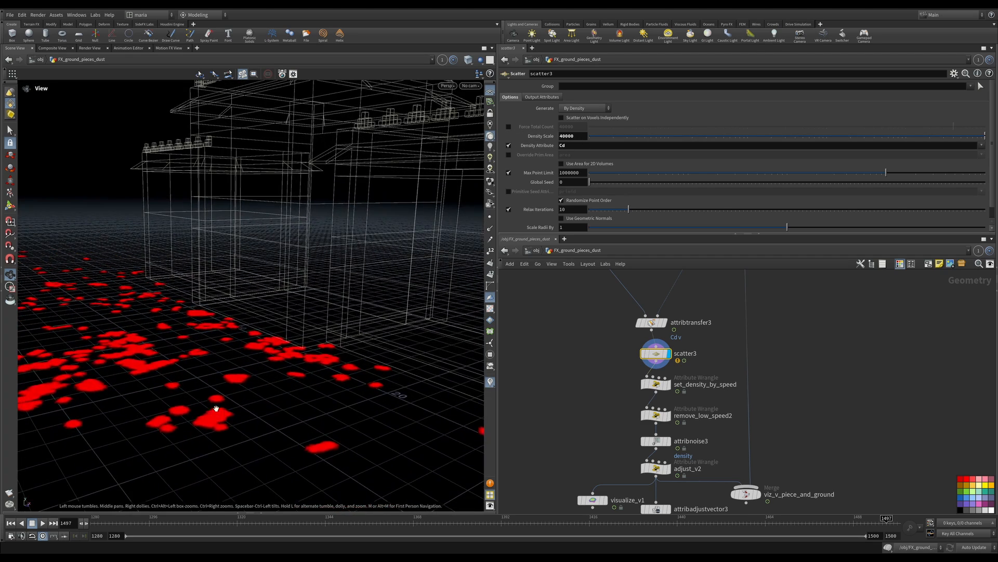
pyautogui.click(469, 85)
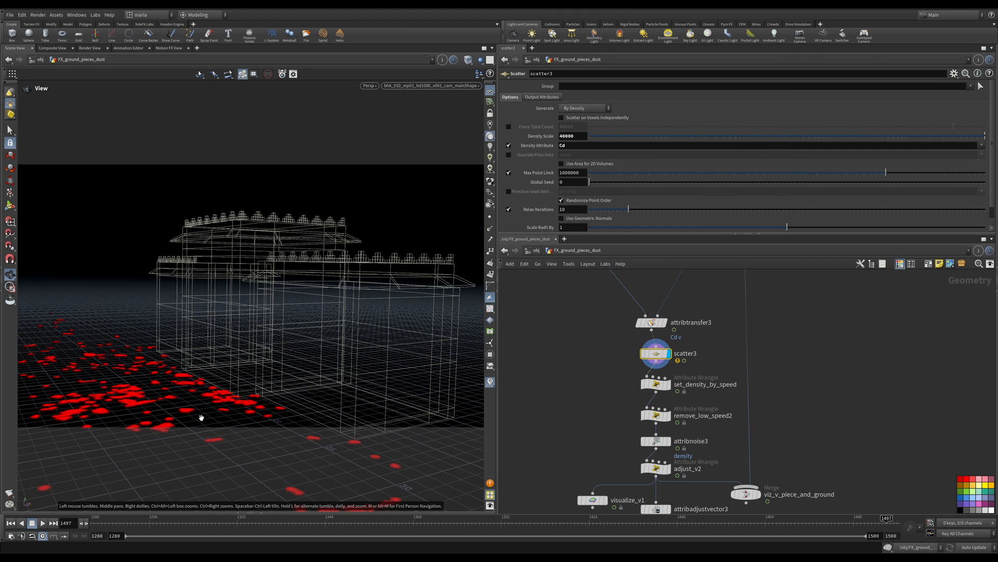
pyautogui.moveTo(200, 397)
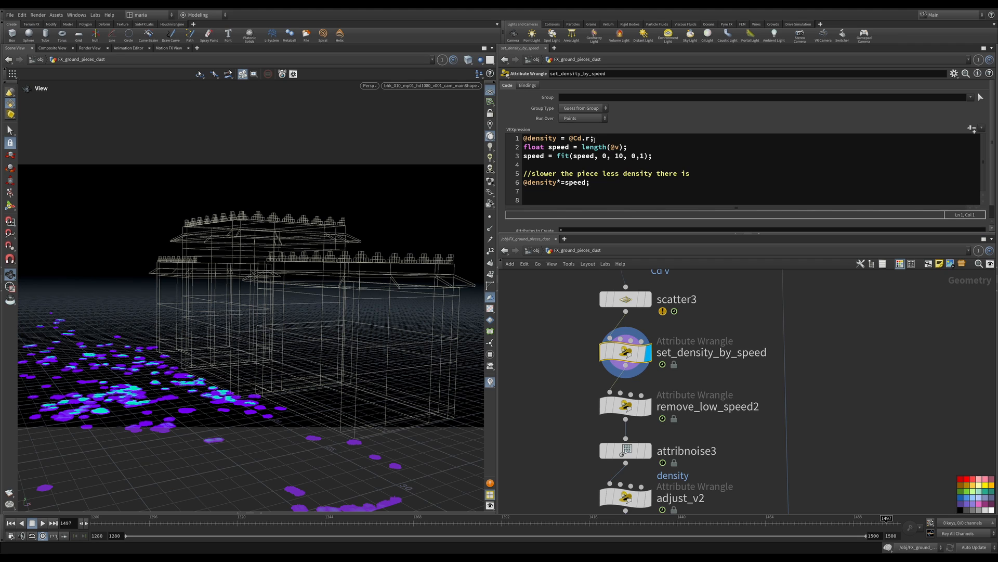
pyautogui.moveTo(143, 438)
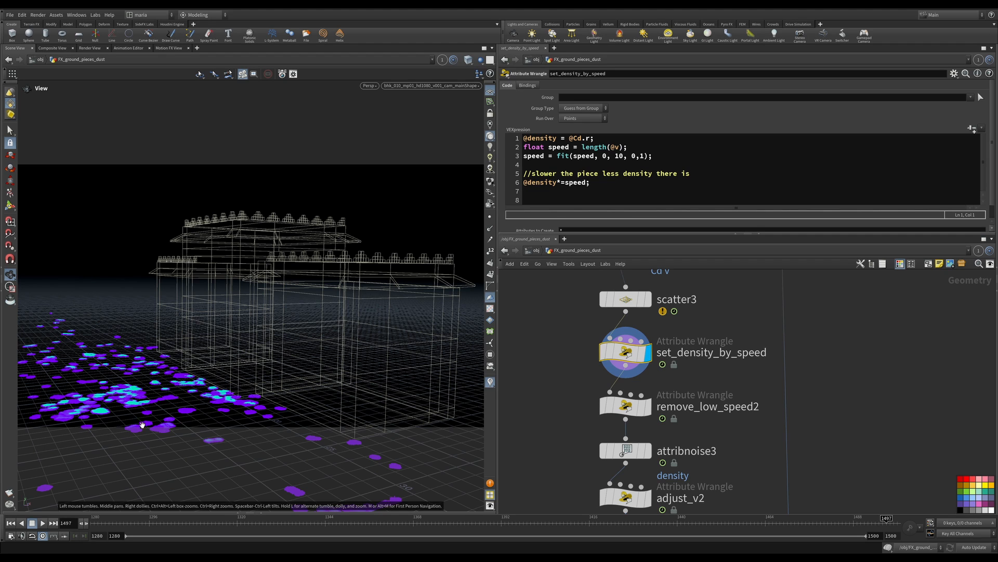
pyautogui.moveTo(176, 414)
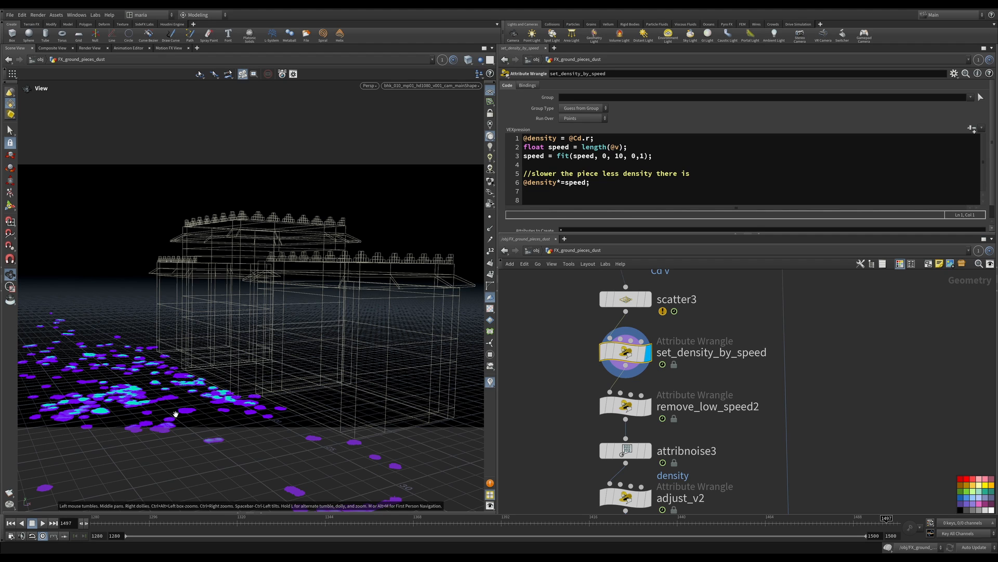
pyautogui.moveTo(158, 374)
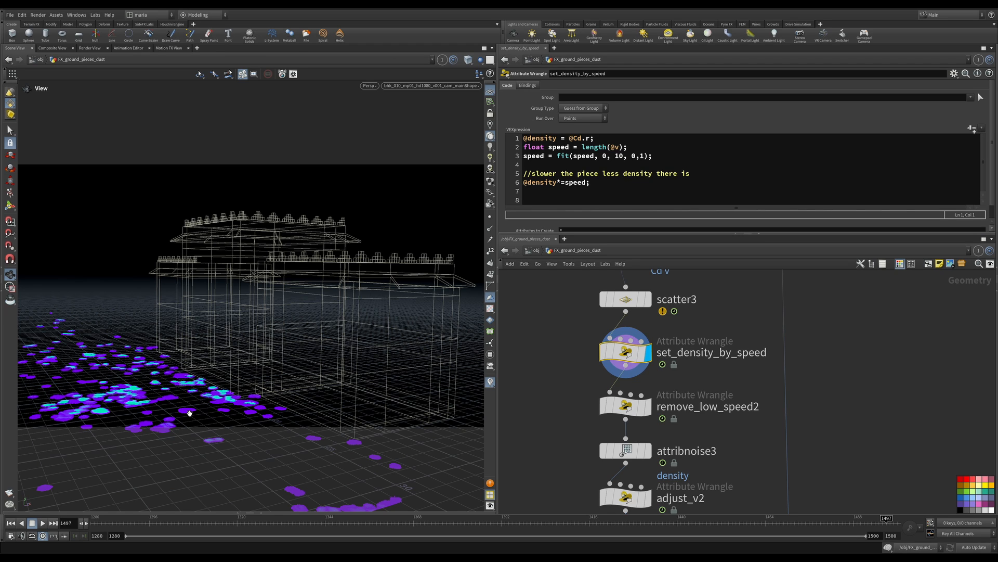
pyautogui.moveTo(185, 411)
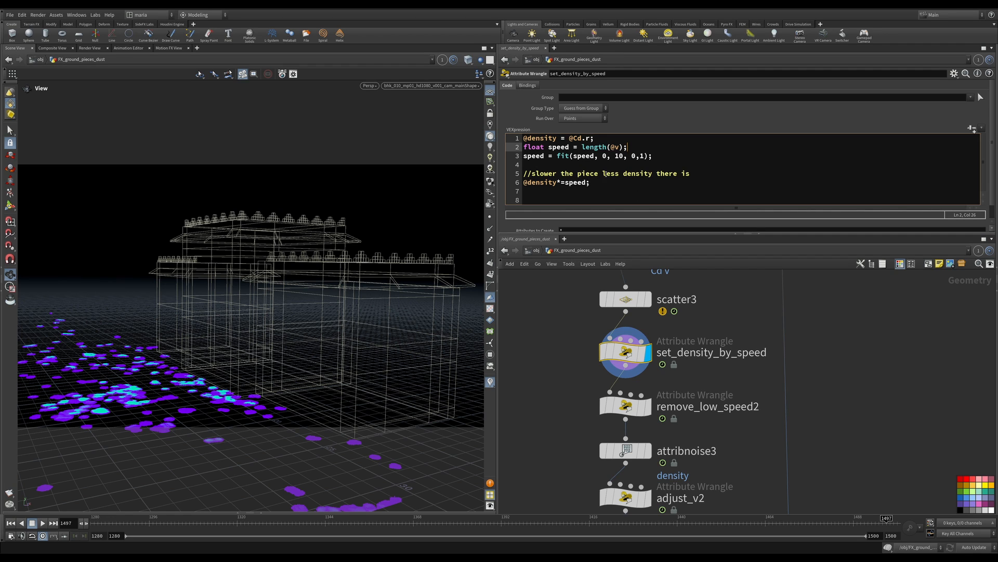
pyautogui.moveTo(189, 428)
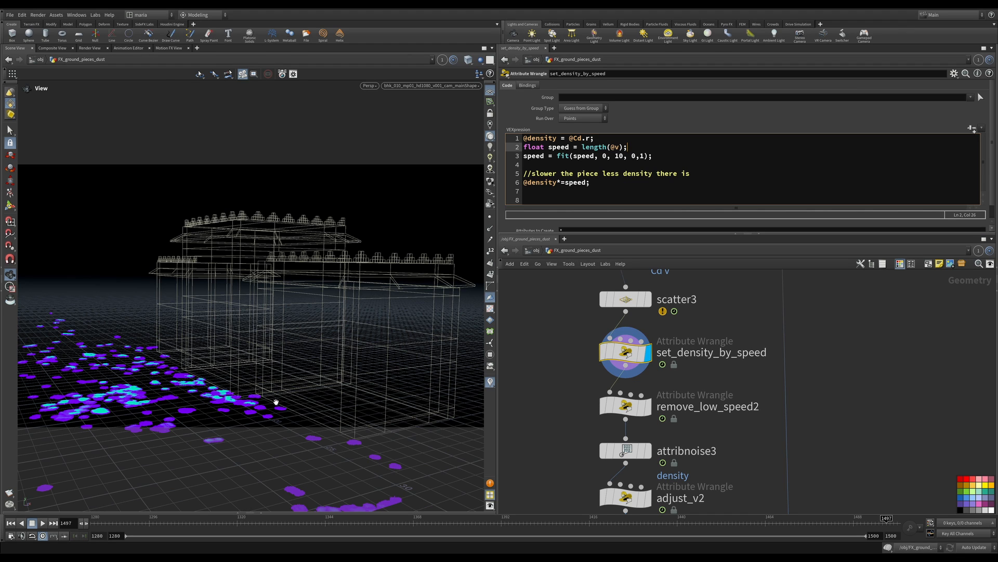
# Display remove_low_speed2 and ladder-drag its Min Speed to test different thresholds
pyautogui.click(625, 406)
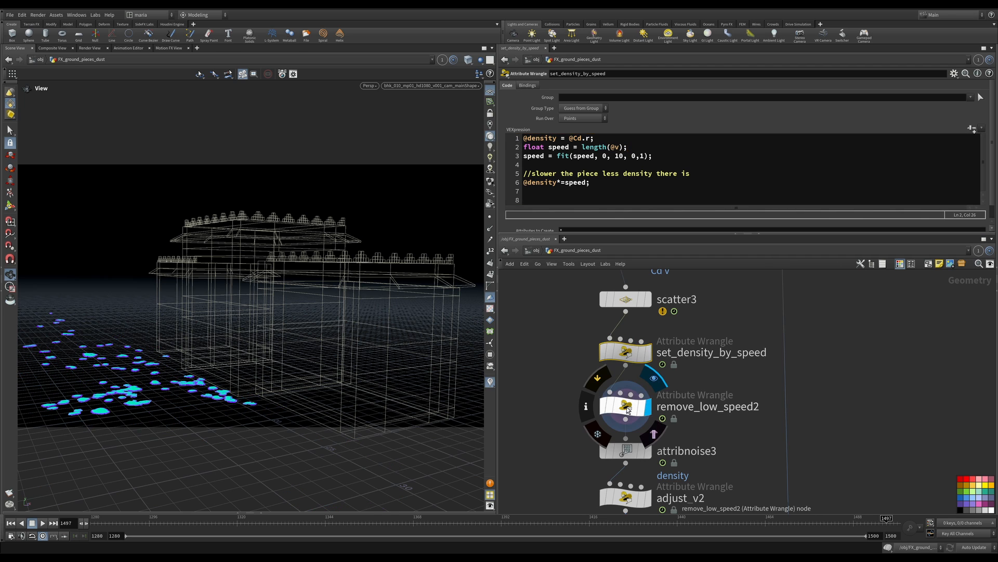
pyautogui.click(625, 407)
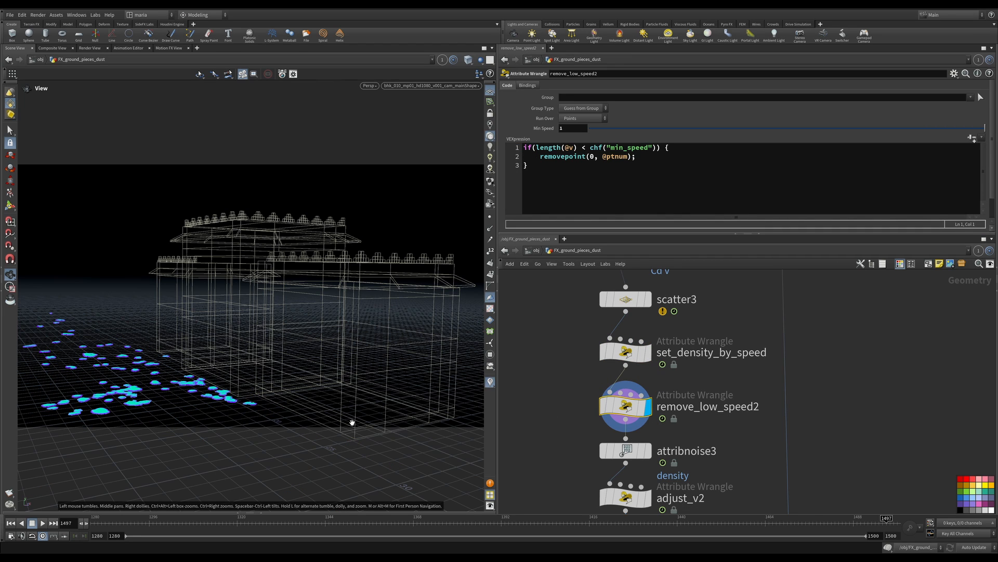
pyautogui.moveTo(191, 416)
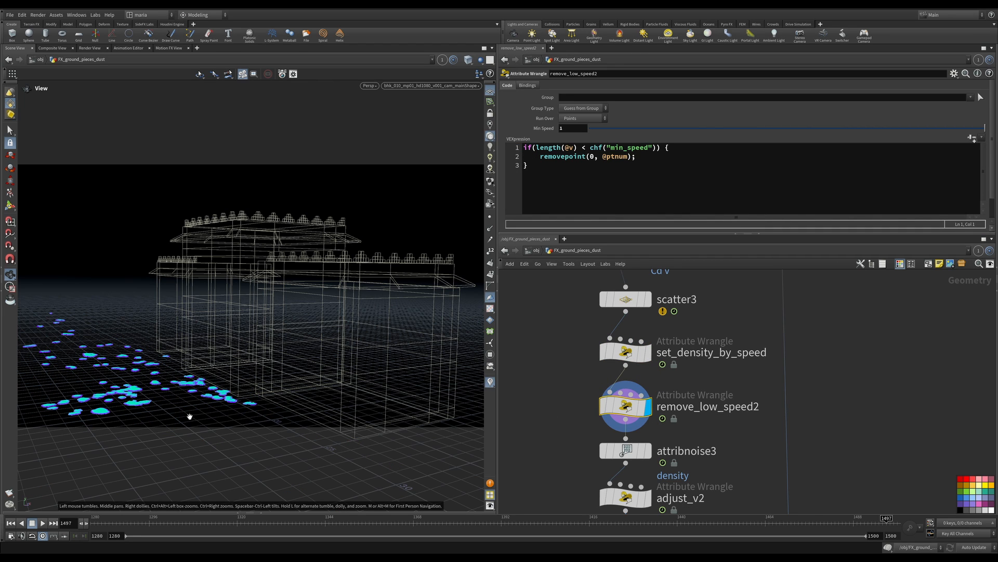
pyautogui.moveTo(543, 414)
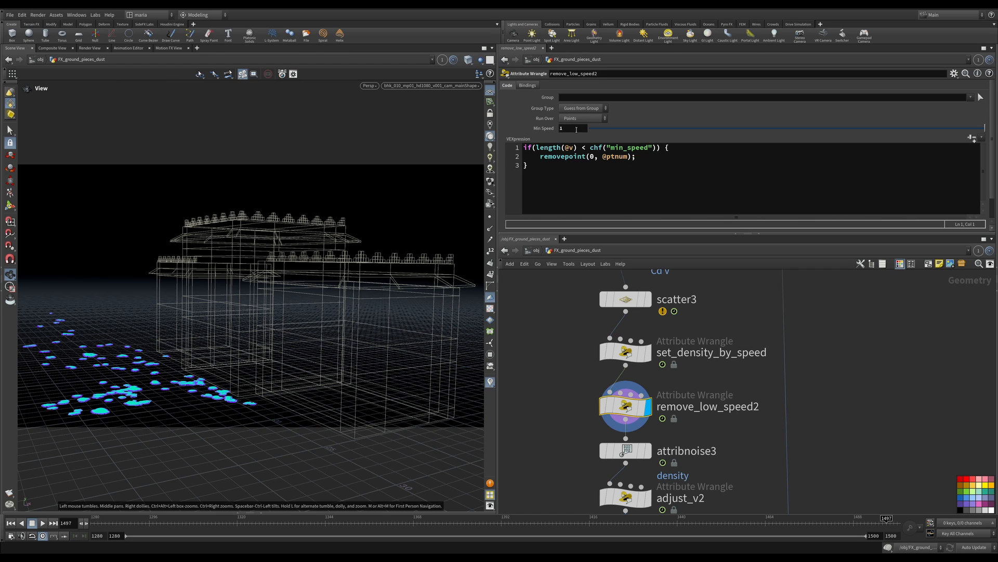
pyautogui.moveTo(574, 126)
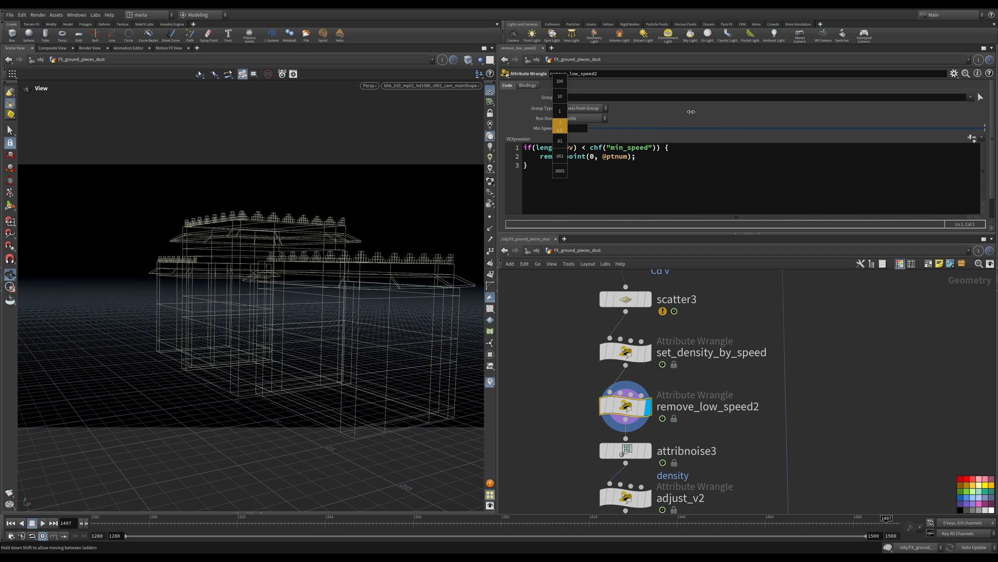
pyautogui.moveTo(574, 127); pyautogui.dragTo(943, 127)
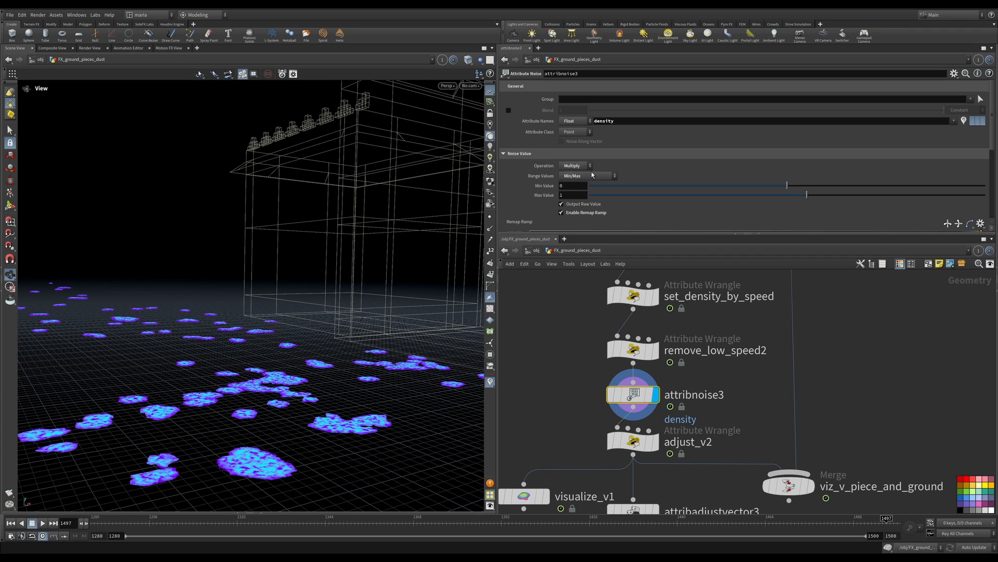
pyautogui.moveTo(295, 424)
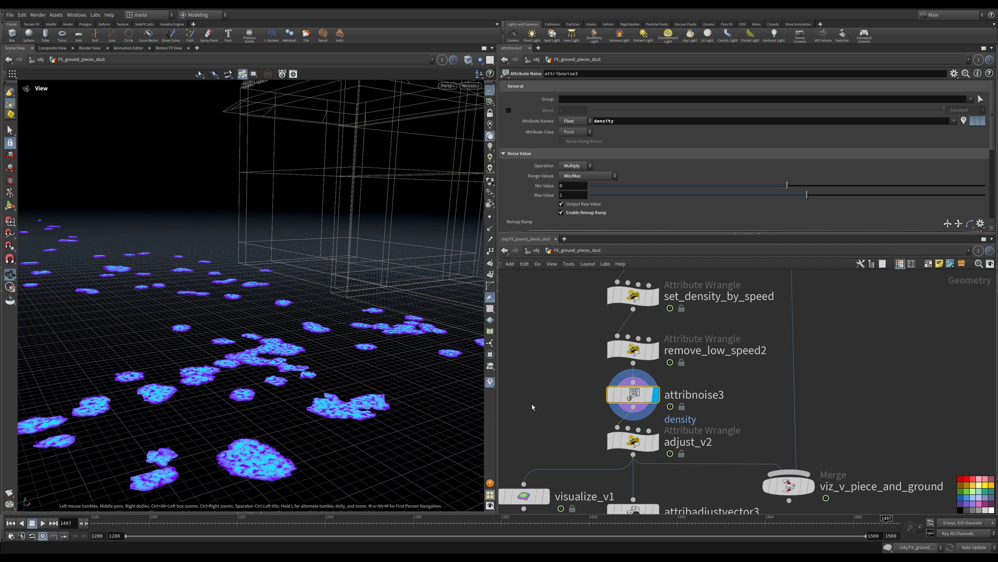
# Switch the viewport camera to look closer at the attribnoise3 density patches on the ground
pyautogui.click(470, 85)
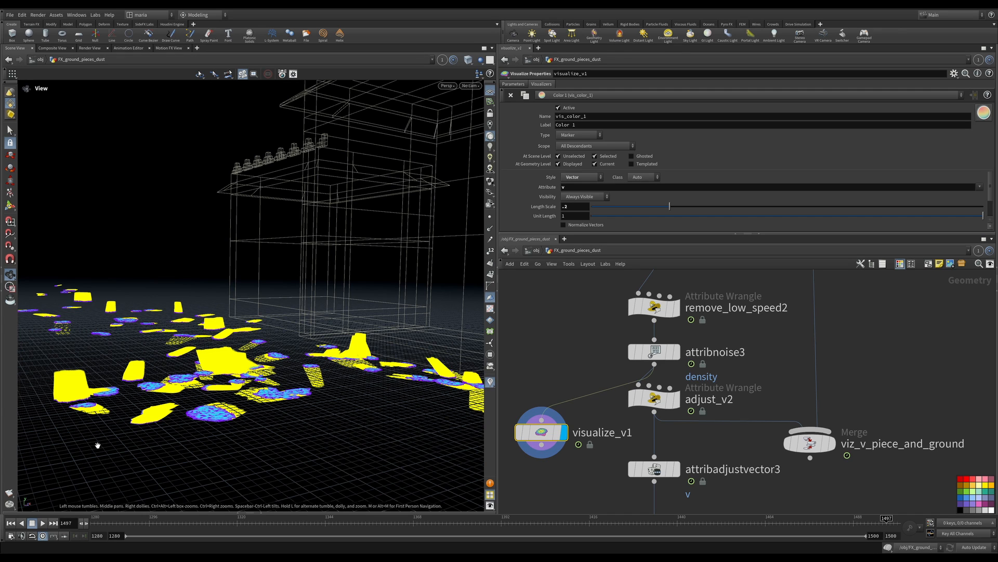
pyautogui.moveTo(131, 379)
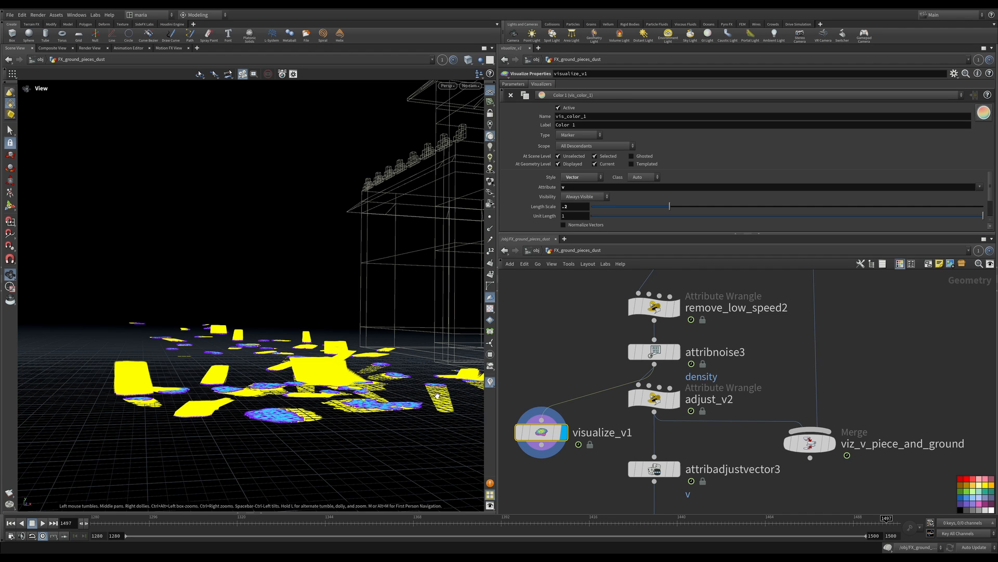
pyautogui.moveTo(443, 411)
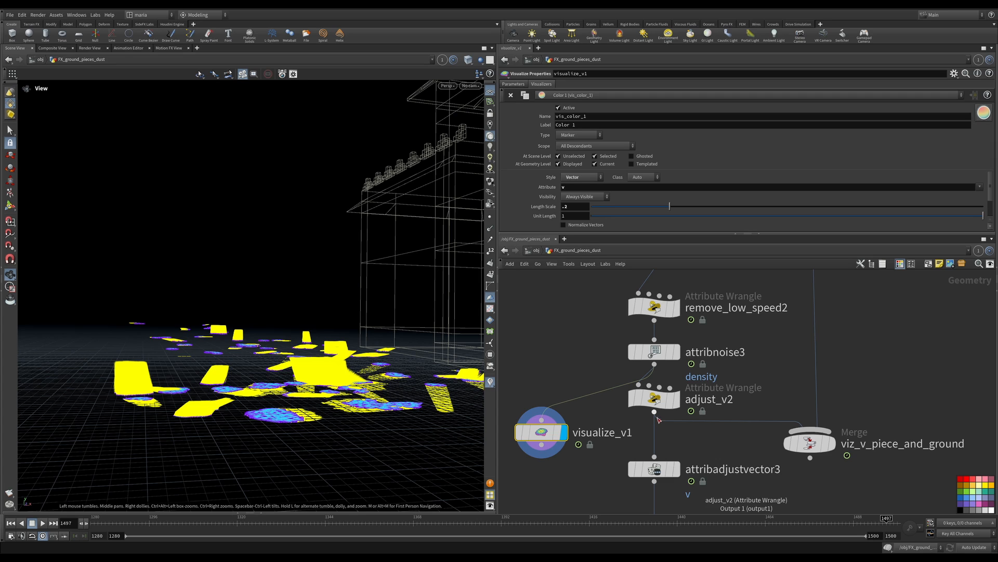
# Display visualize_v1 drawing point velocities as yellow vector markers over the dust patches
pyautogui.click(541, 431)
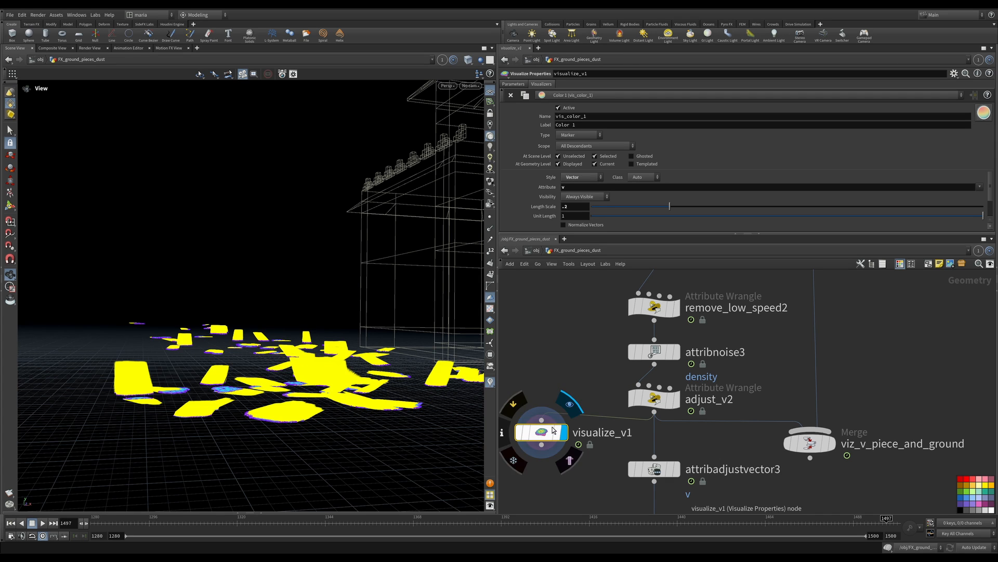
# Set visualize_v1 Length Scale to .05, then review attribadjustvector1's random length parameters
pyautogui.click(653, 397)
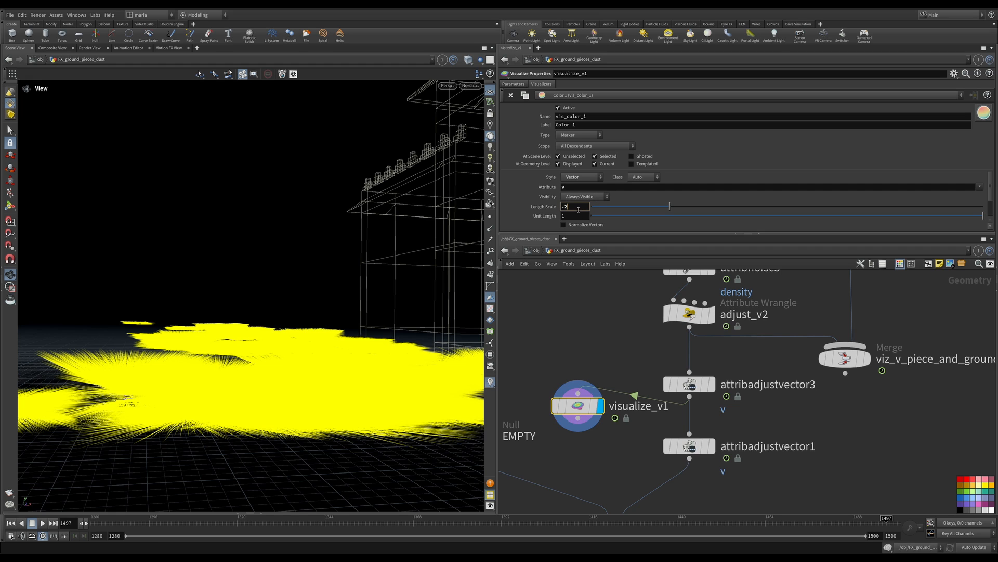
pyautogui.write('.05')
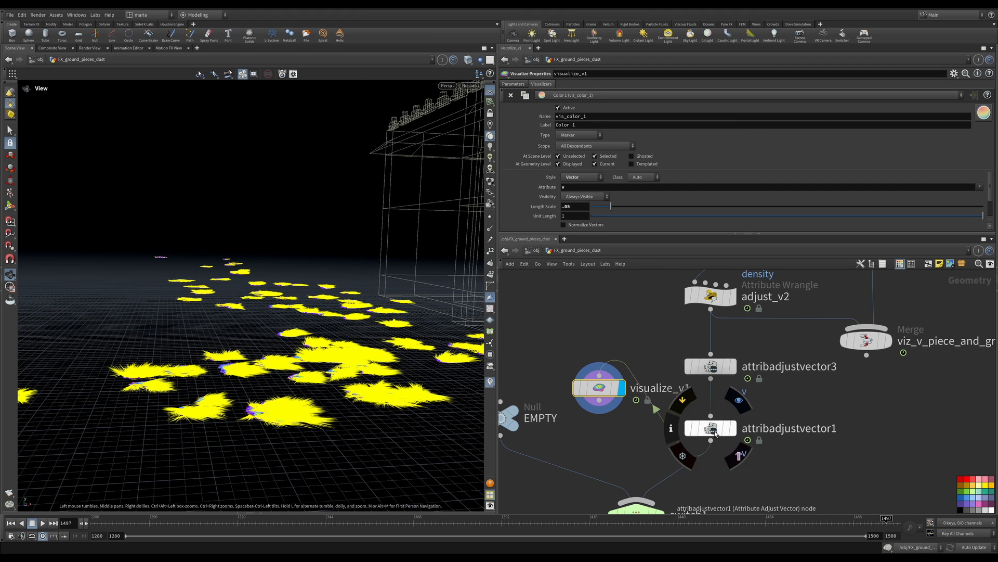
pyautogui.click(710, 428)
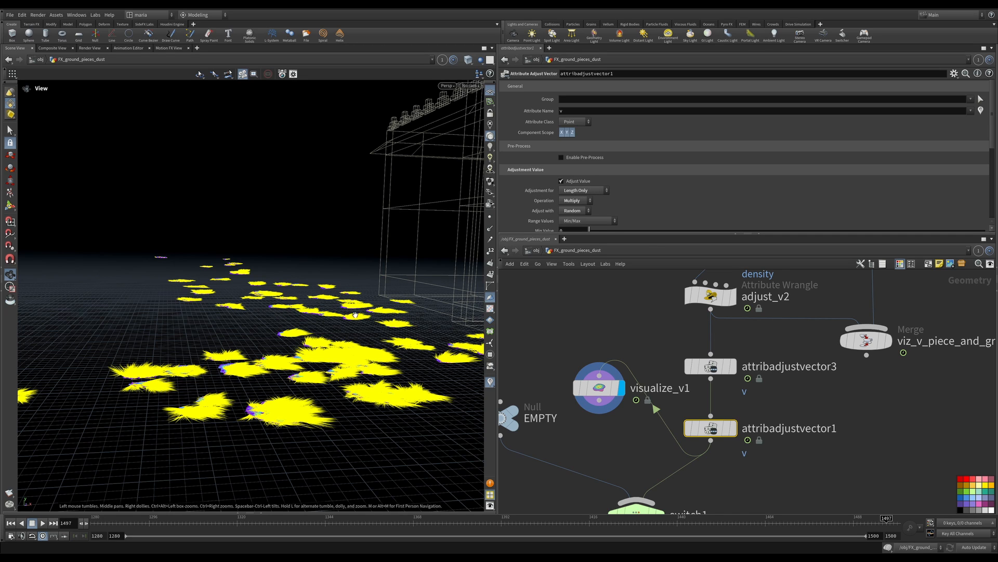
pyautogui.scroll(-3)
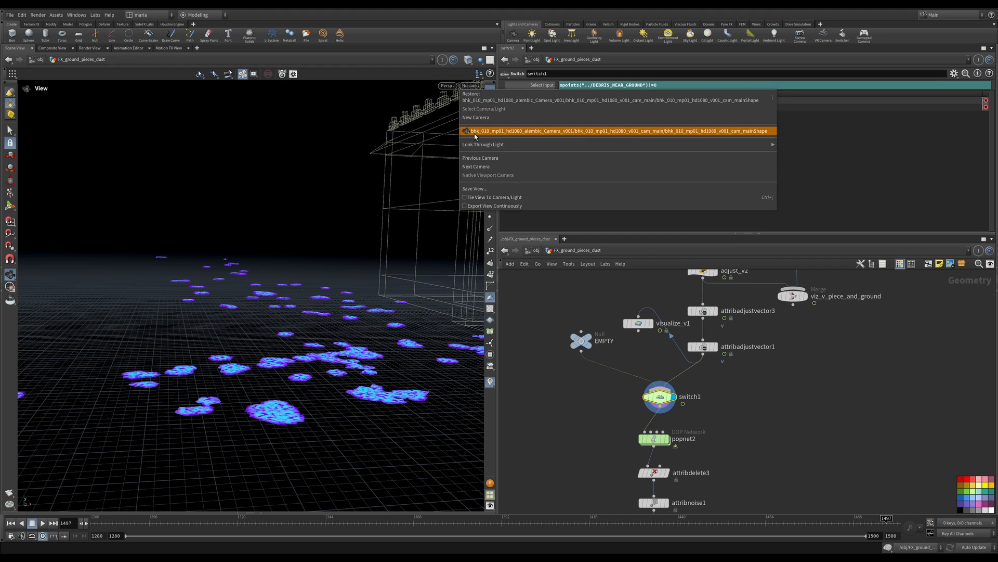
# Look through the alembic shot camera and dive into the popnet2 particle network
pyautogui.click(618, 131)
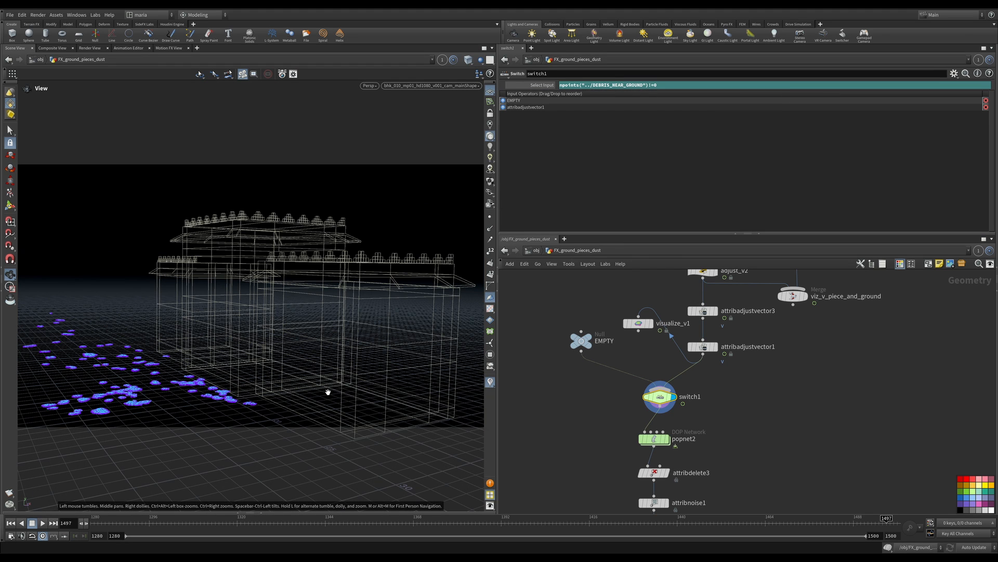
pyautogui.moveTo(455, 353)
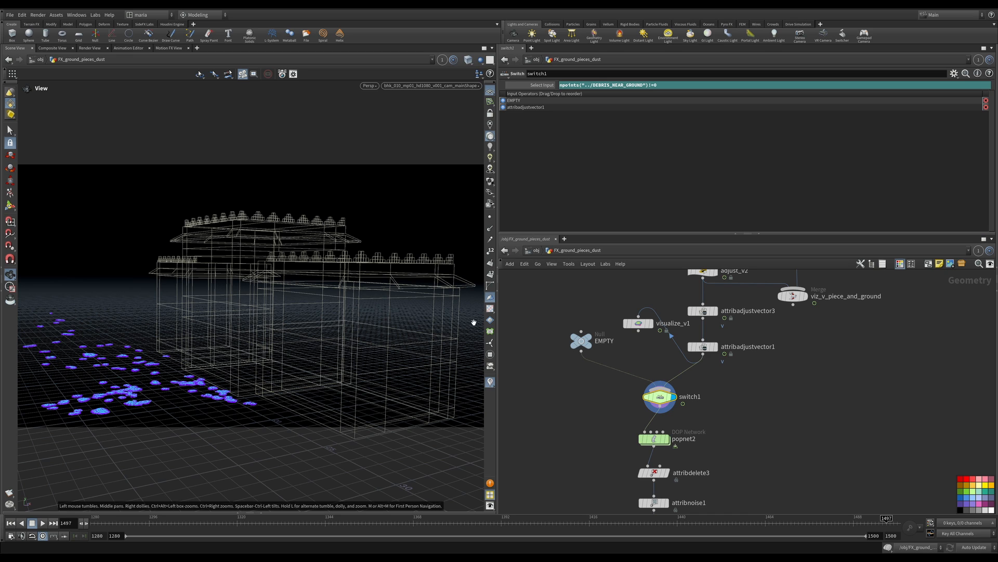
pyautogui.moveTo(146, 399)
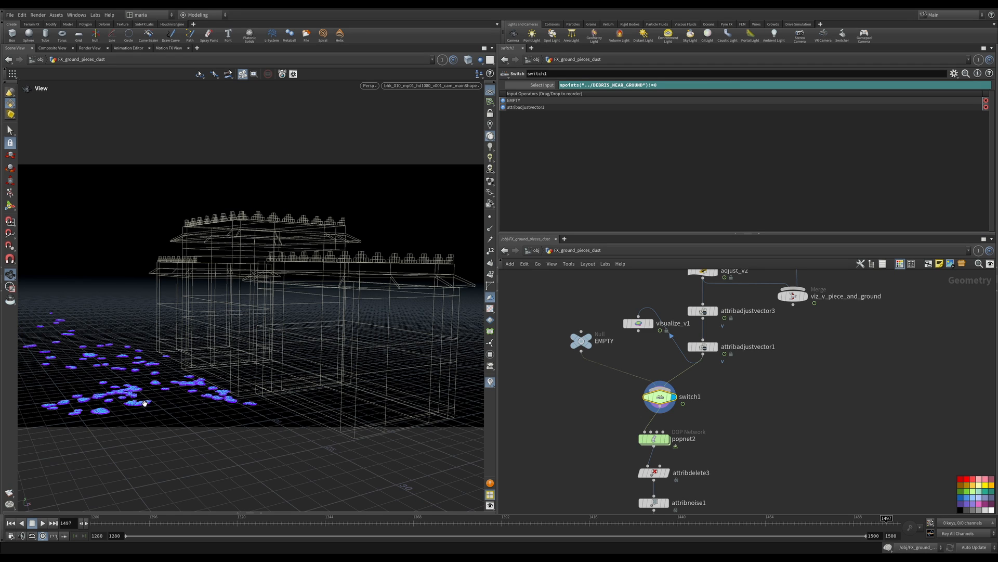
pyautogui.moveTo(142, 403)
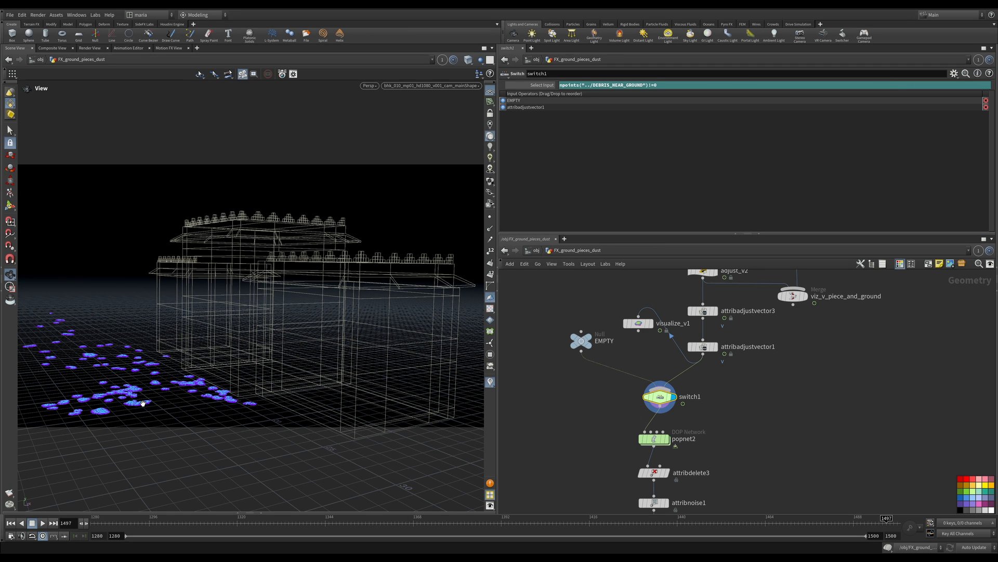
pyautogui.moveTo(147, 403)
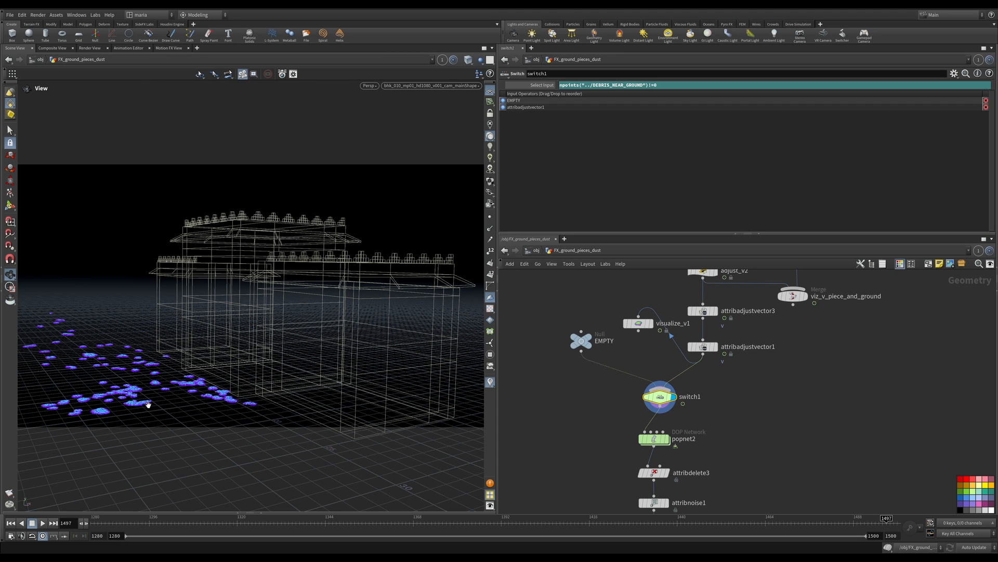
pyautogui.moveTo(181, 411)
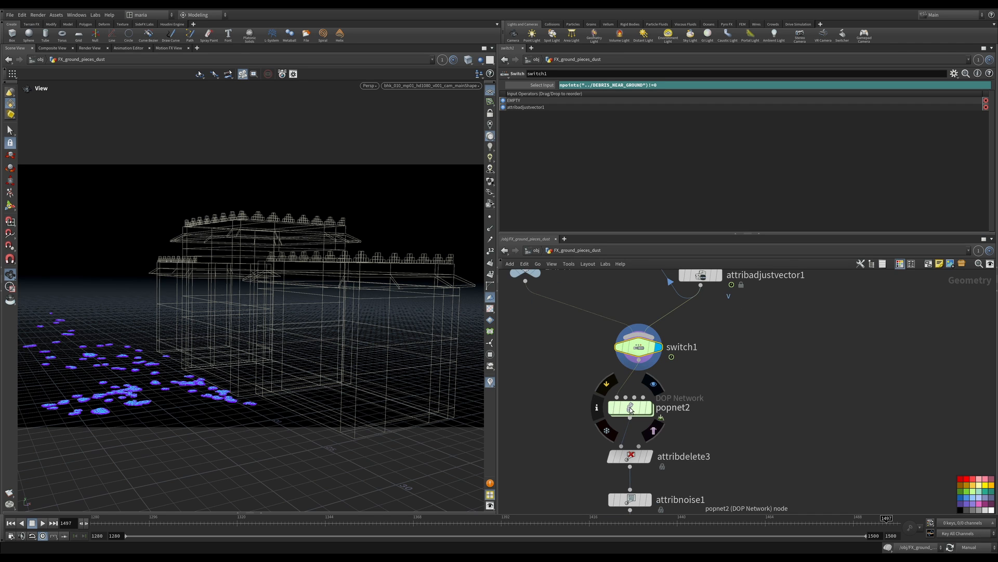
pyautogui.doubleClick(630, 408)
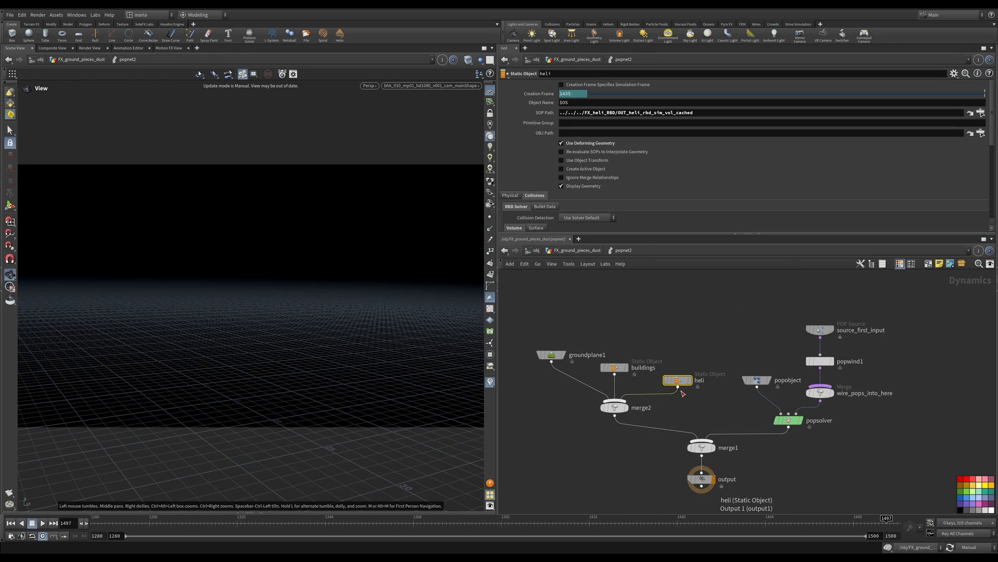
# Inspect the particle source's emission and birth settings and the popwind1 force
pyautogui.click(820, 329)
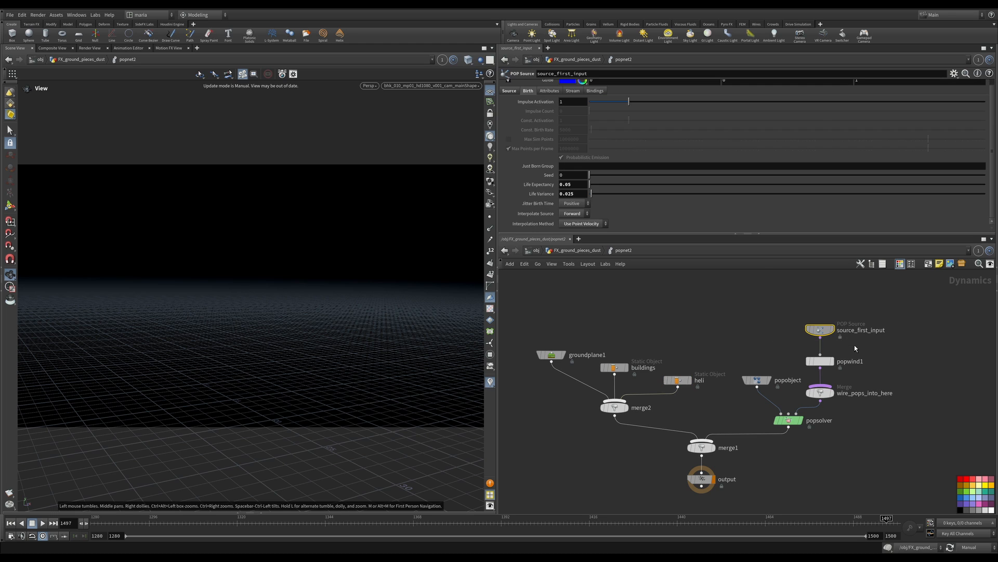
pyautogui.click(509, 90)
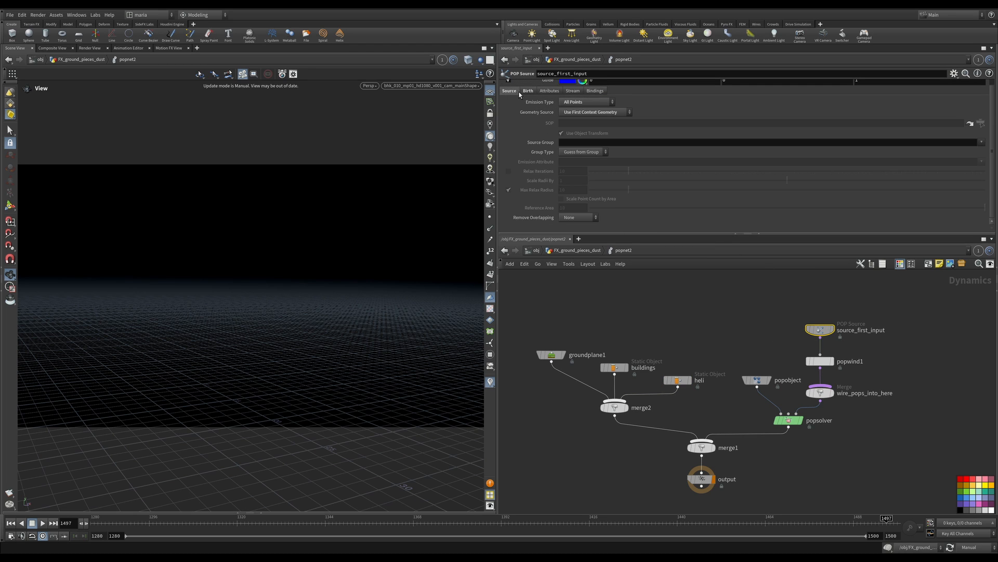
pyautogui.click(527, 90)
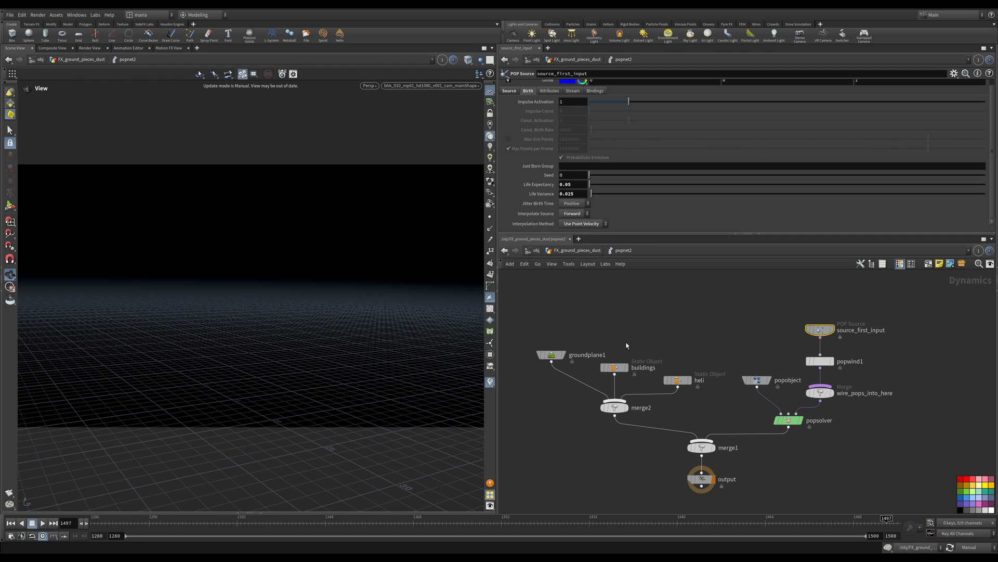
pyautogui.moveTo(623, 340)
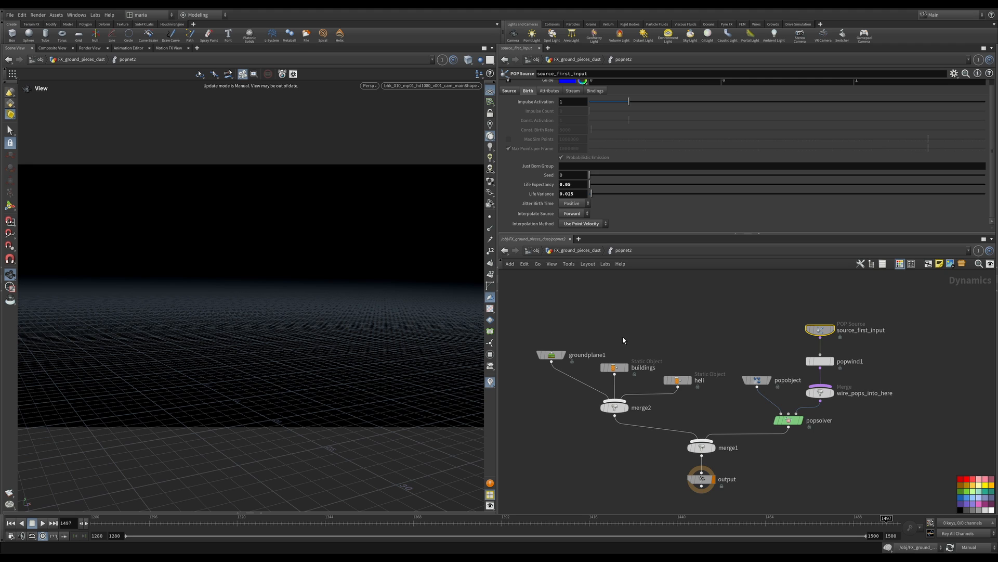
pyautogui.moveTo(742, 323)
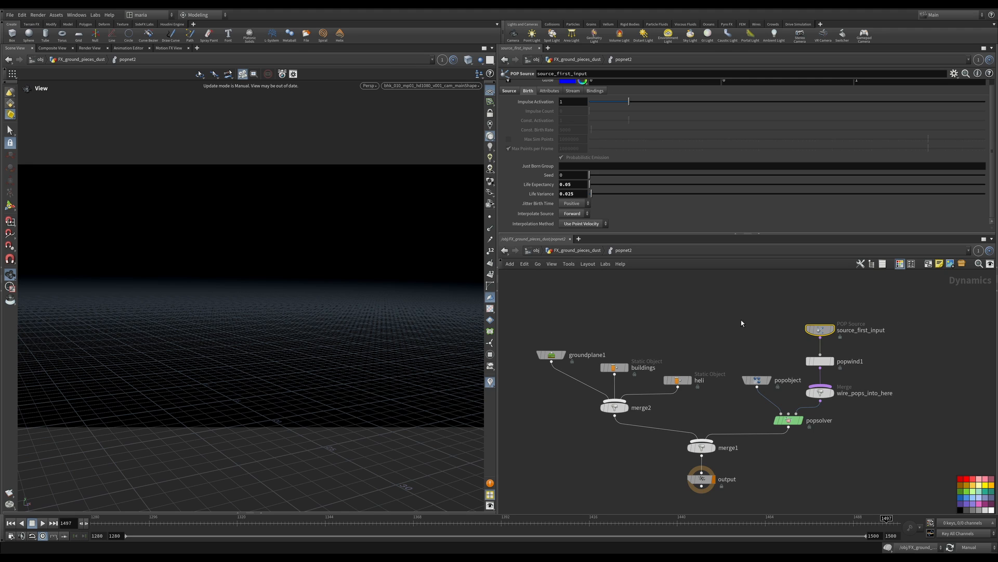
pyautogui.click(819, 361)
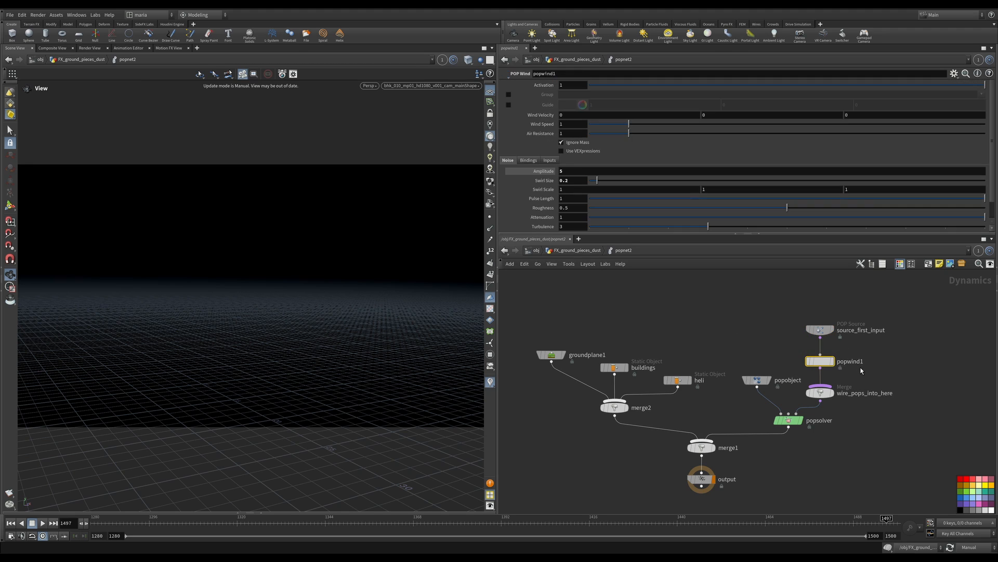
pyautogui.moveTo(863, 363)
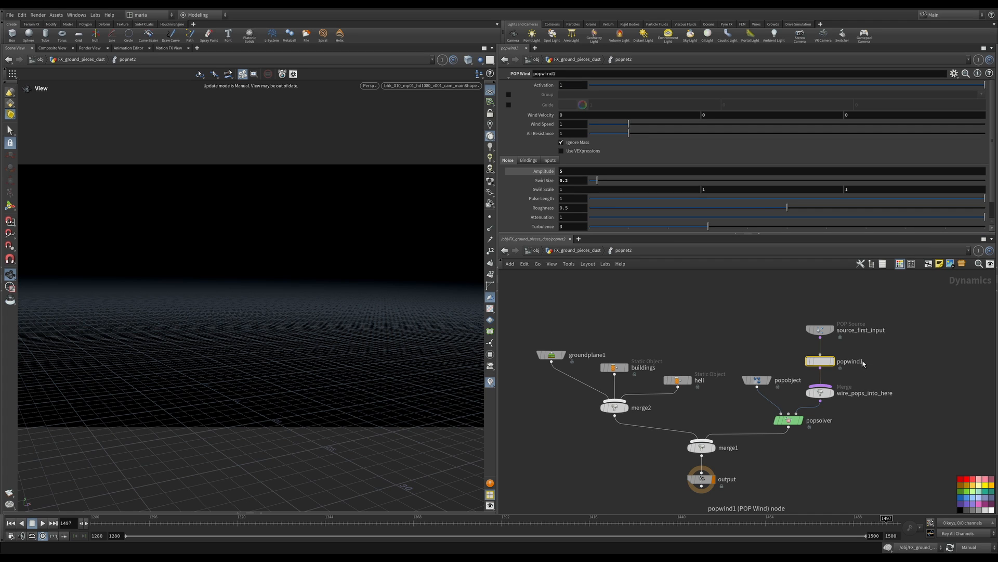
pyautogui.moveTo(750, 354)
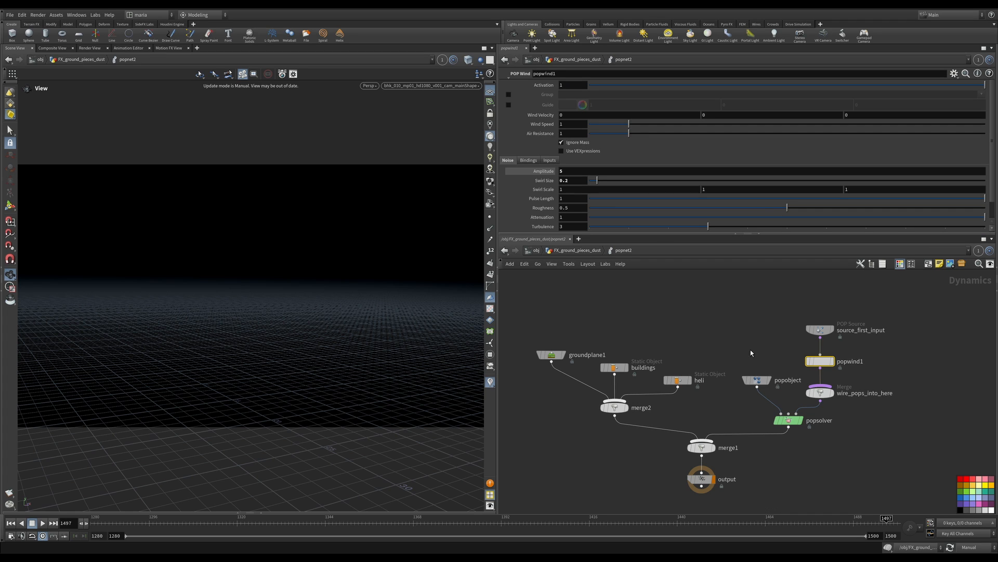
# Inspect the buildings and heli collision objects, then return to the FX_ground_pieces_dust level
pyautogui.click(613, 367)
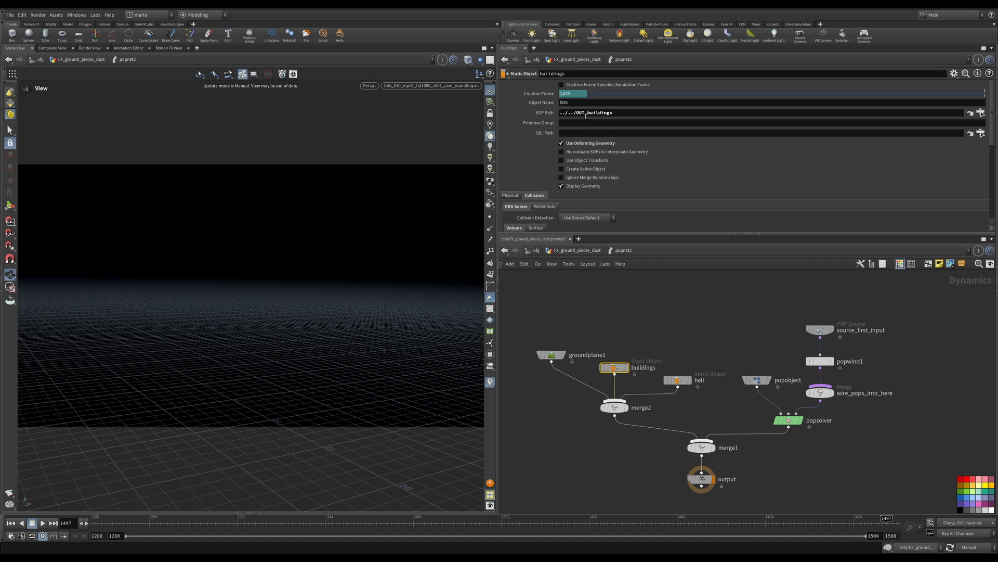
pyautogui.click(678, 380)
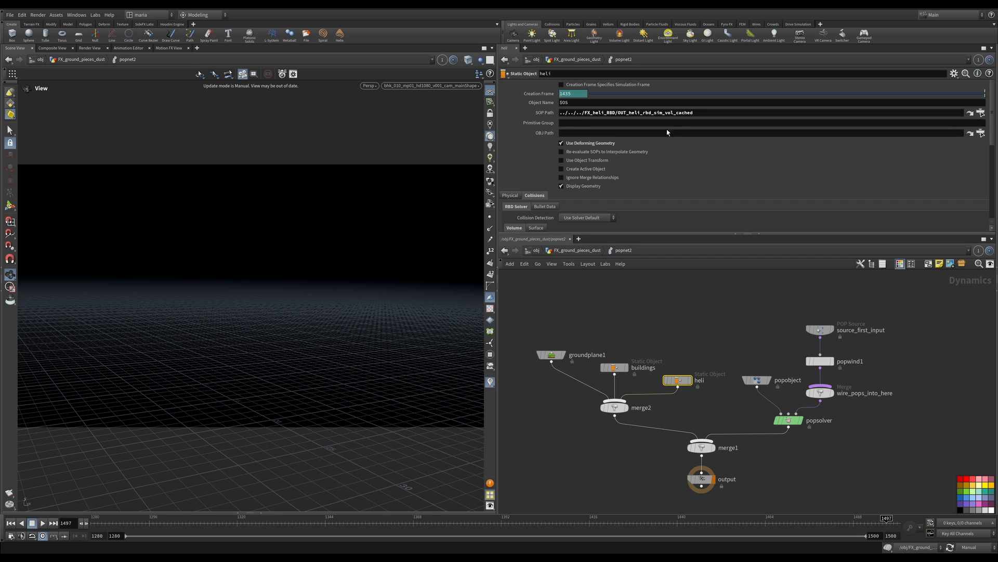
pyautogui.moveTo(706, 113)
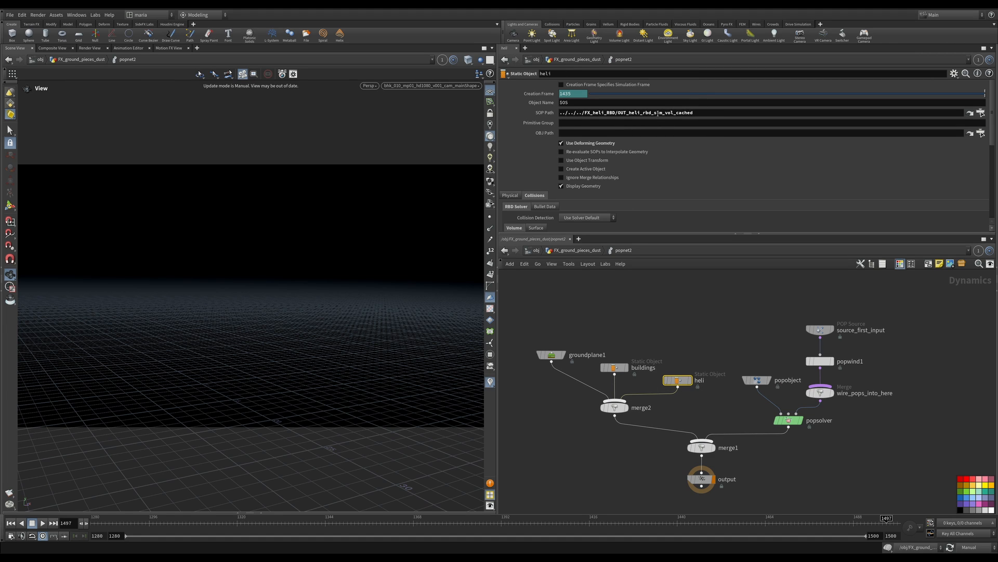
pyautogui.doubleClick(597, 112)
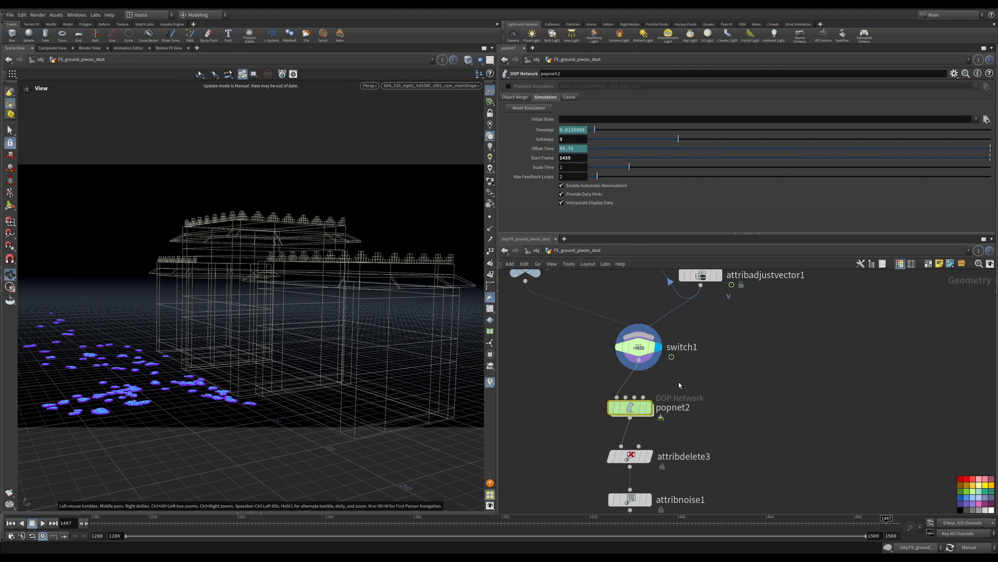
pyautogui.moveTo(628, 434)
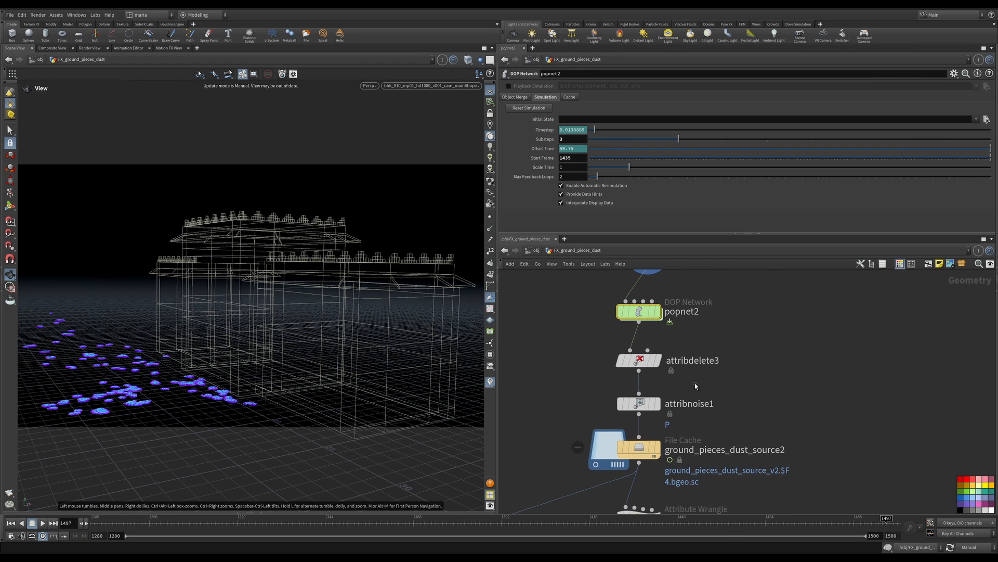
# Check attribdelete3's removed attributes, then show the ground_pieces_dust_source2 File Cache settings
pyautogui.click(639, 360)
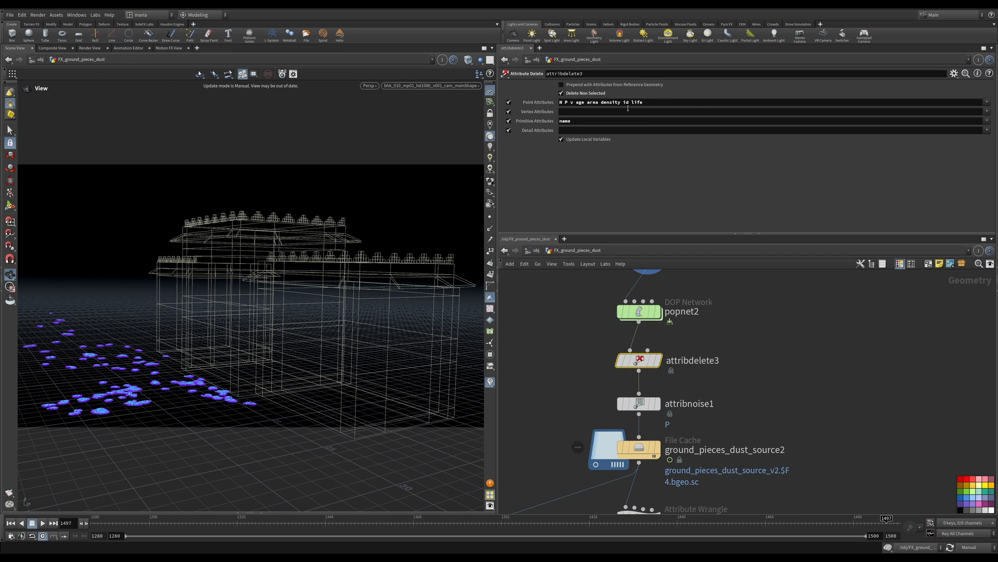
pyautogui.moveTo(686, 411)
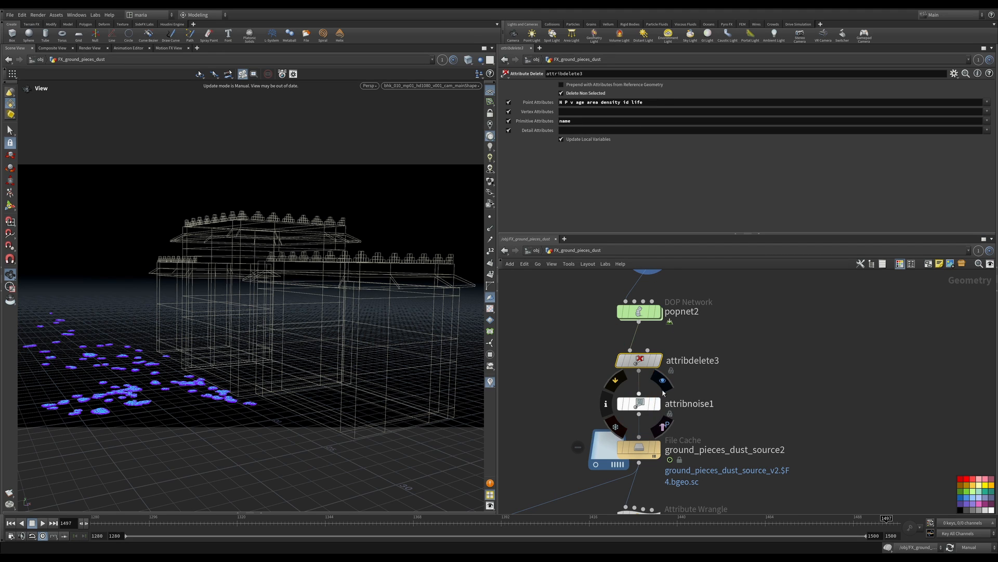
pyautogui.moveTo(655, 407)
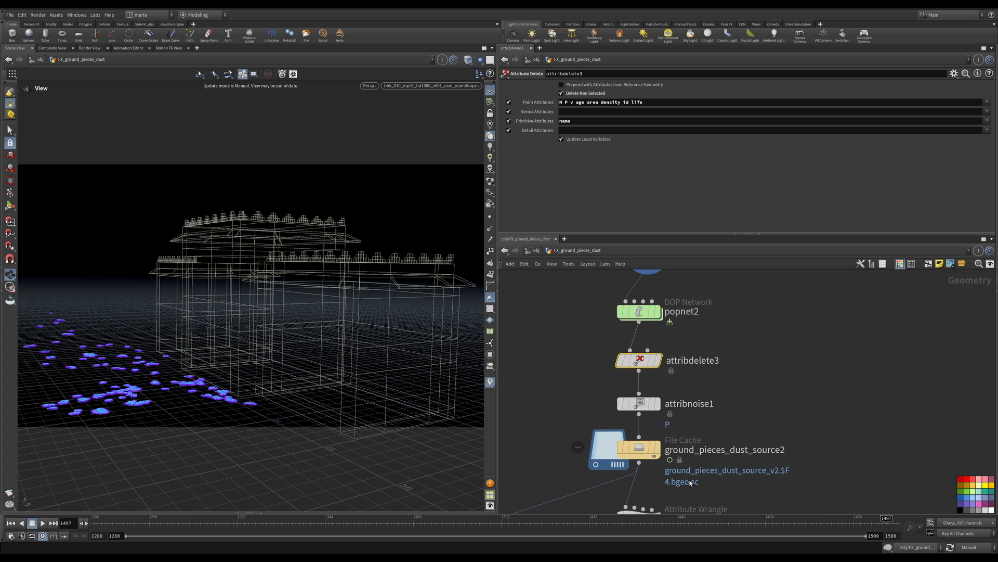
pyautogui.scroll(-3)
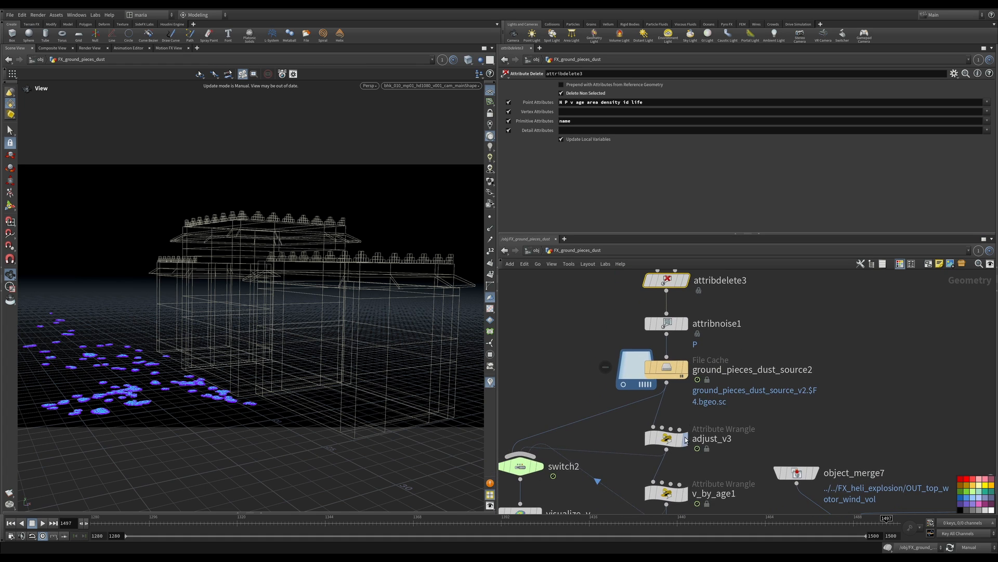
pyautogui.moveTo(658, 399)
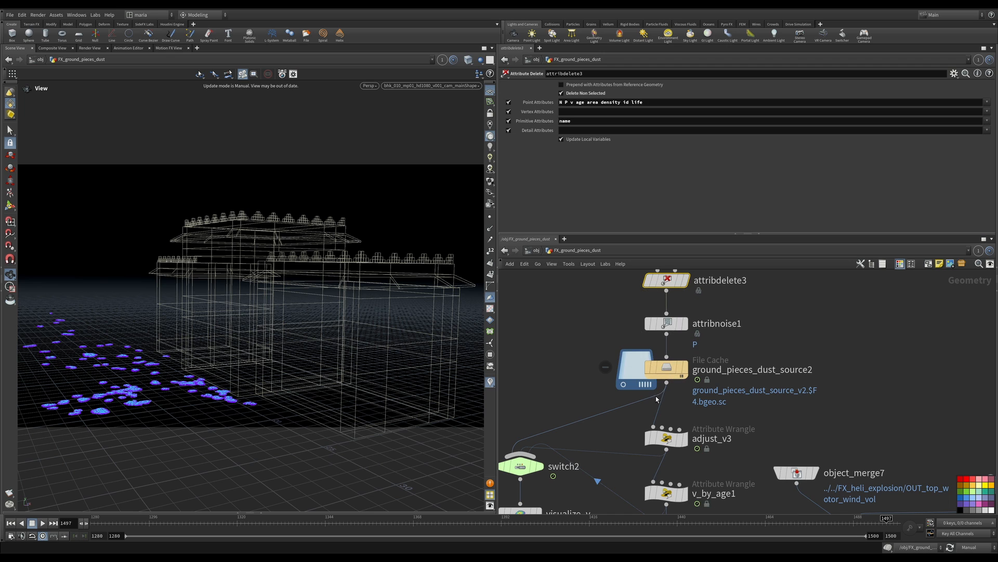
pyautogui.moveTo(713, 352)
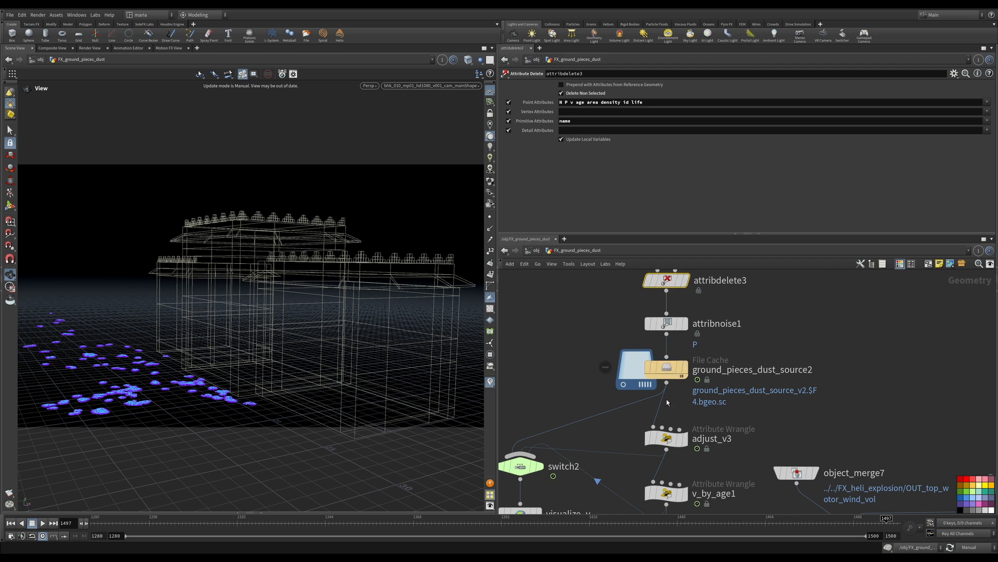
pyautogui.moveTo(669, 406)
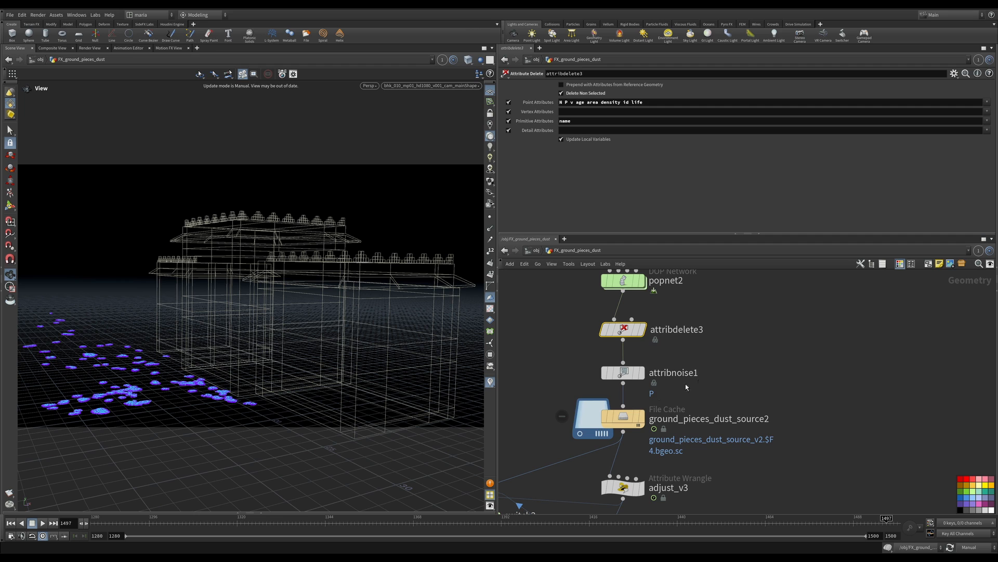
pyautogui.moveTo(312, 390)
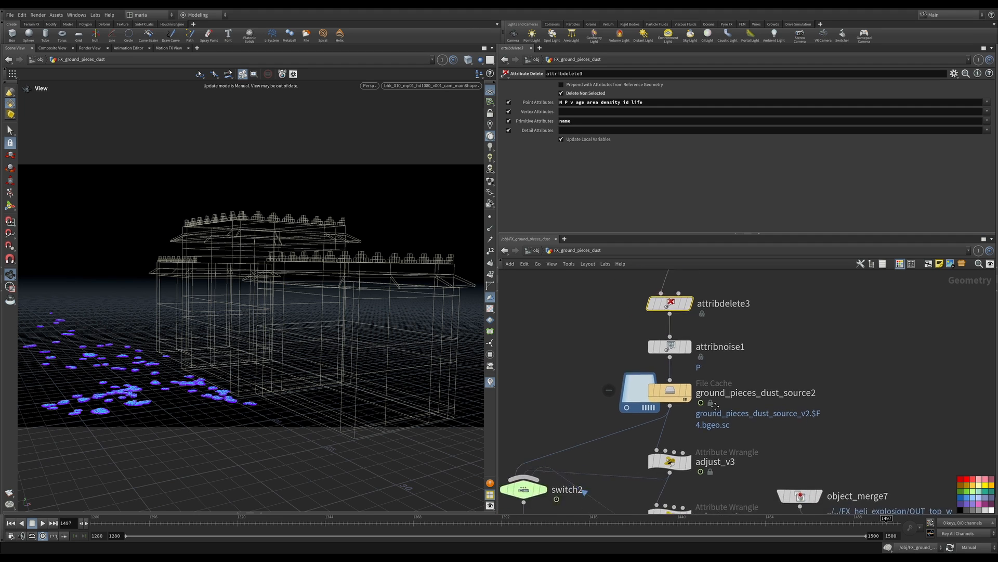
pyautogui.click(665, 396)
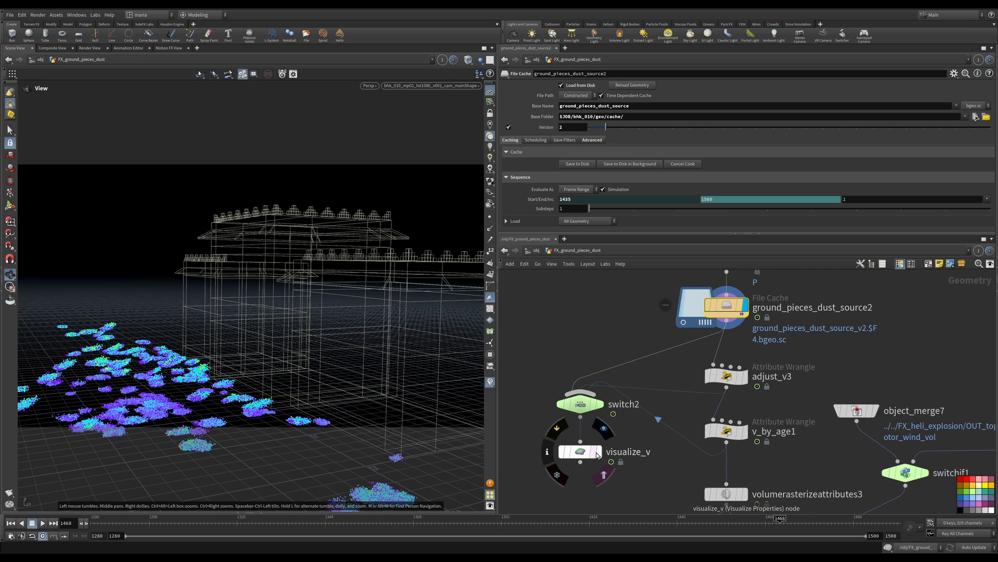
# Display visualize_v to show the dust particles' velocity plumes in the viewport
pyautogui.click(578, 451)
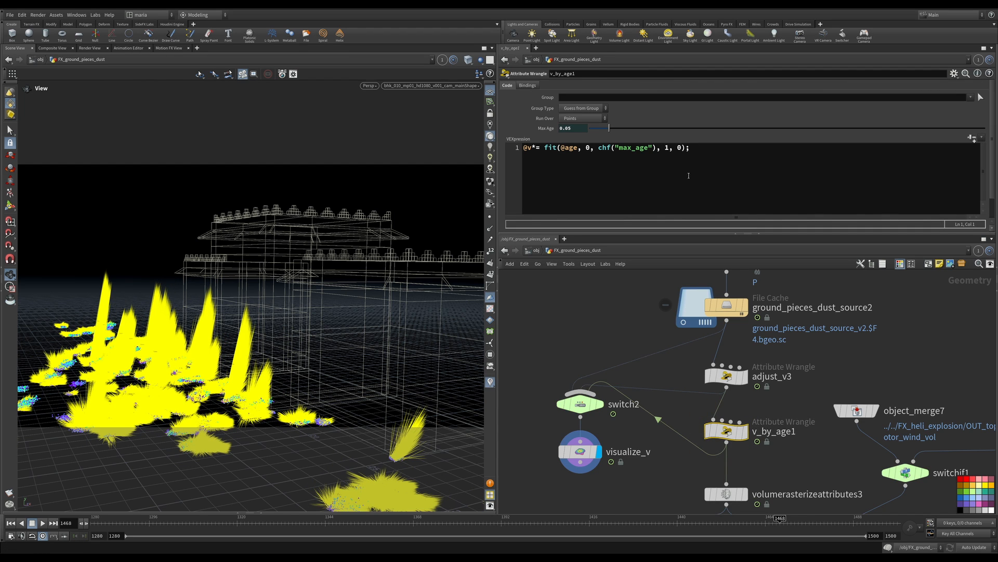
pyautogui.moveTo(627, 373)
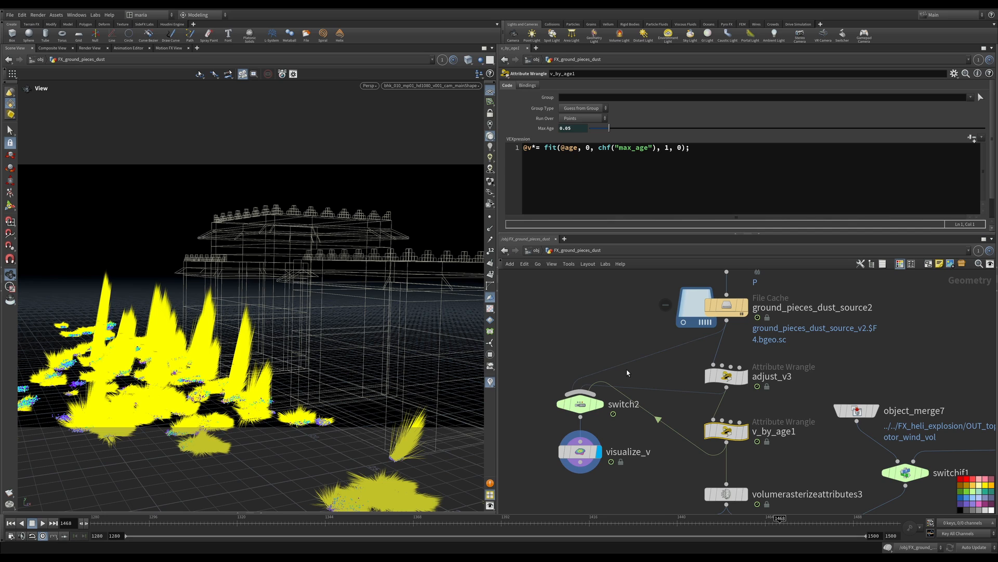
pyautogui.moveTo(631, 427)
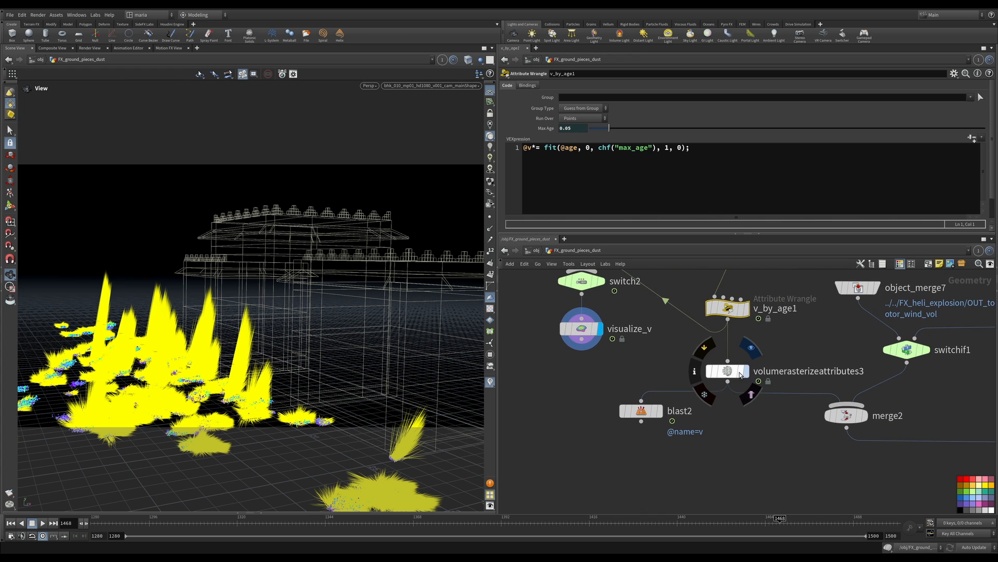
# Display volumerasterizeattributes3 and drive its Voxel Size with ch("particlescale")*.75
pyautogui.click(728, 370)
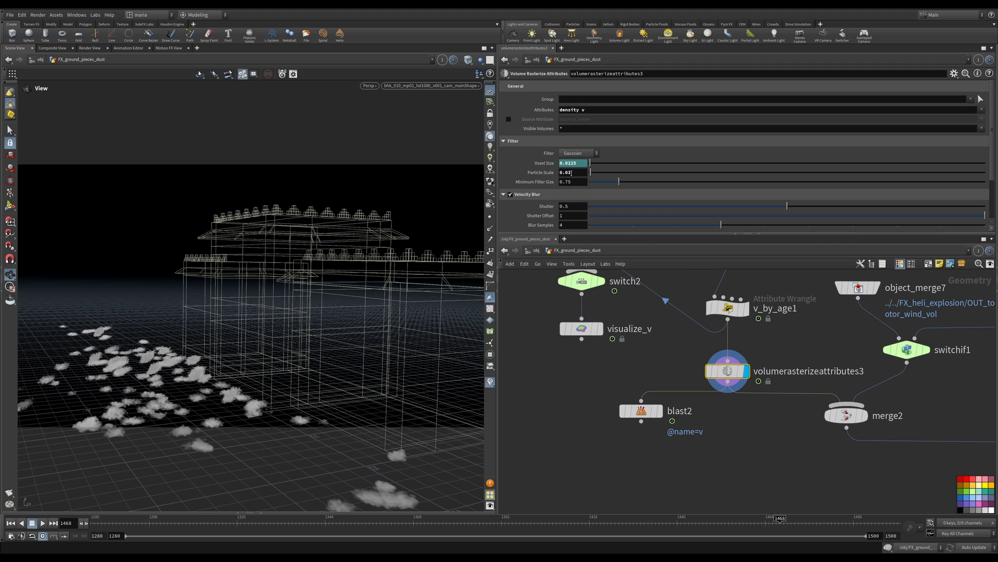
pyautogui.moveTo(542, 164)
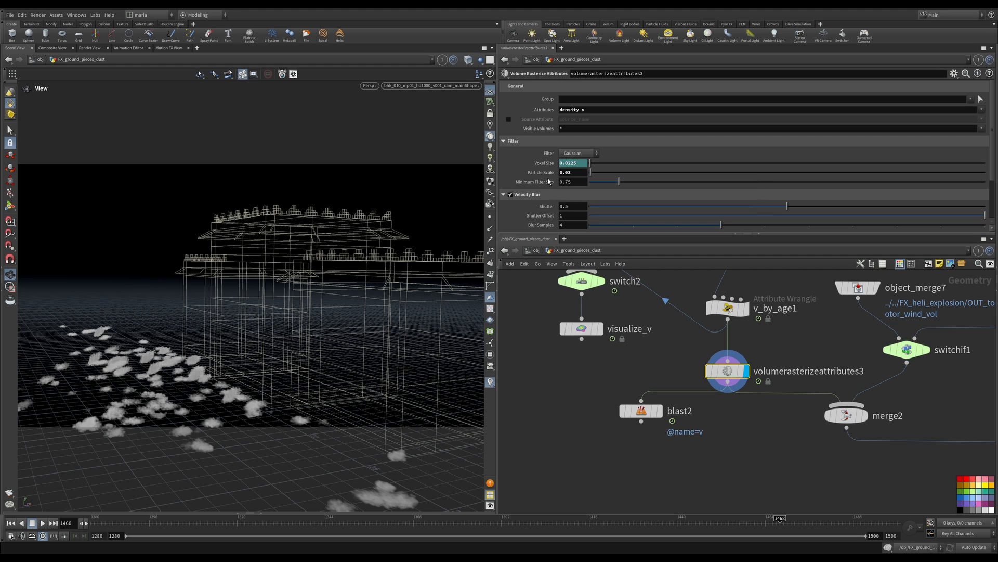
pyautogui.click(572, 162)
pyautogui.write('ch("particlescale")*.75')
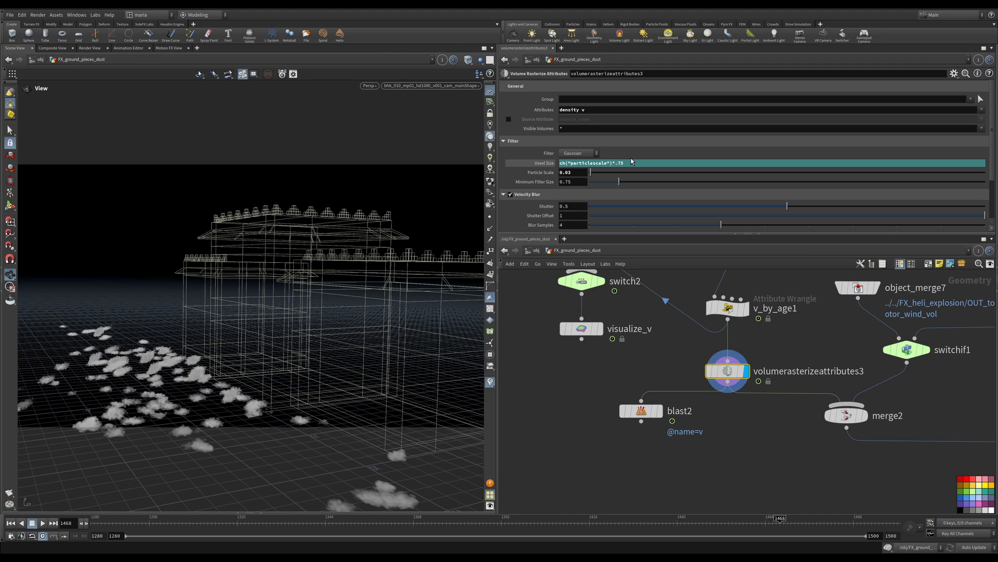
pyautogui.moveTo(649, 309)
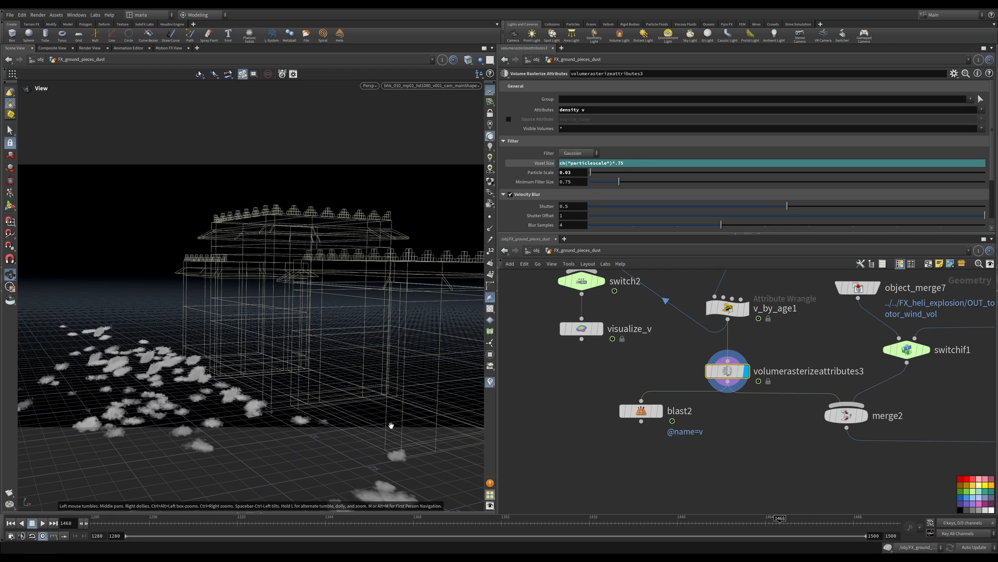
pyautogui.moveTo(659, 418)
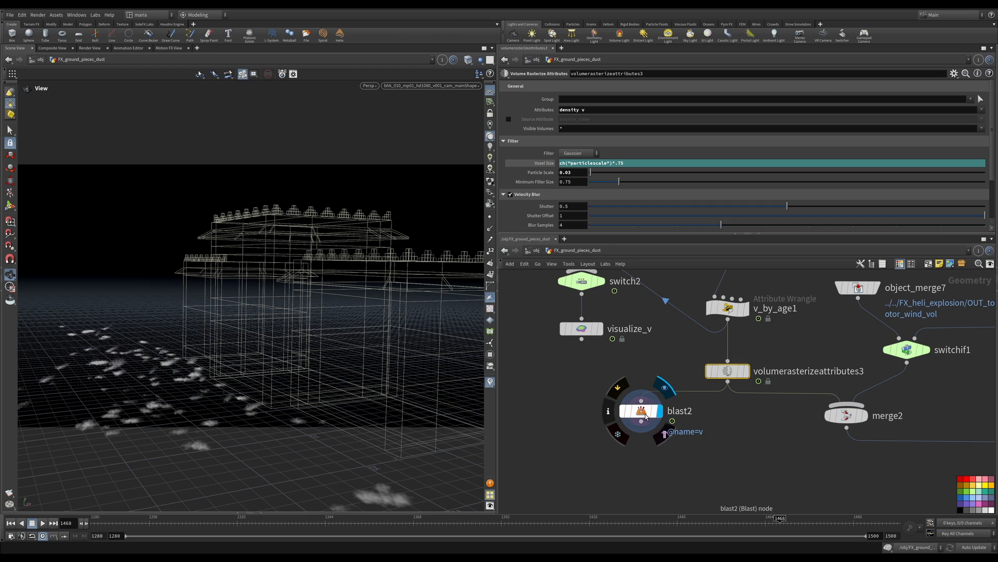
pyautogui.click(643, 412)
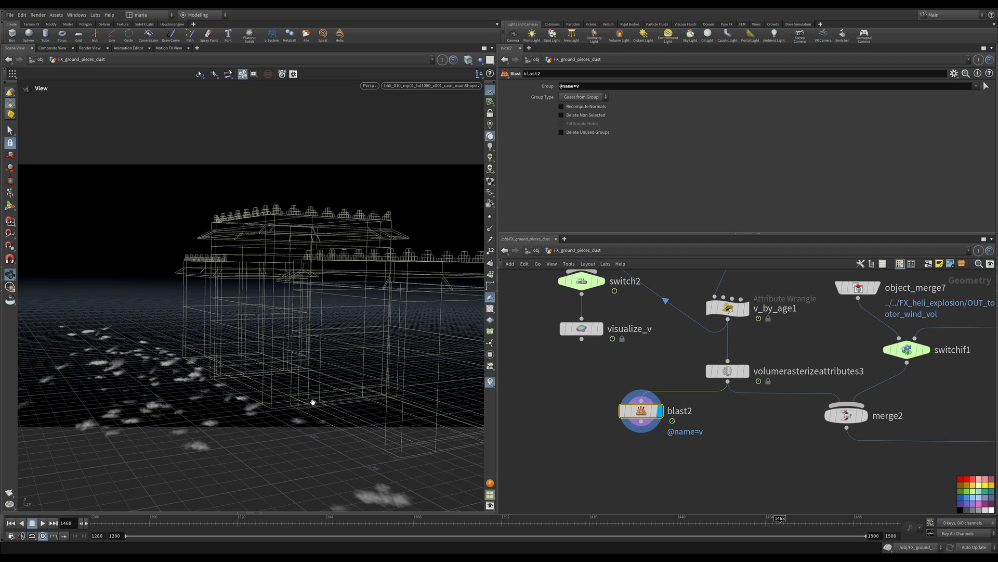
pyautogui.moveTo(428, 418)
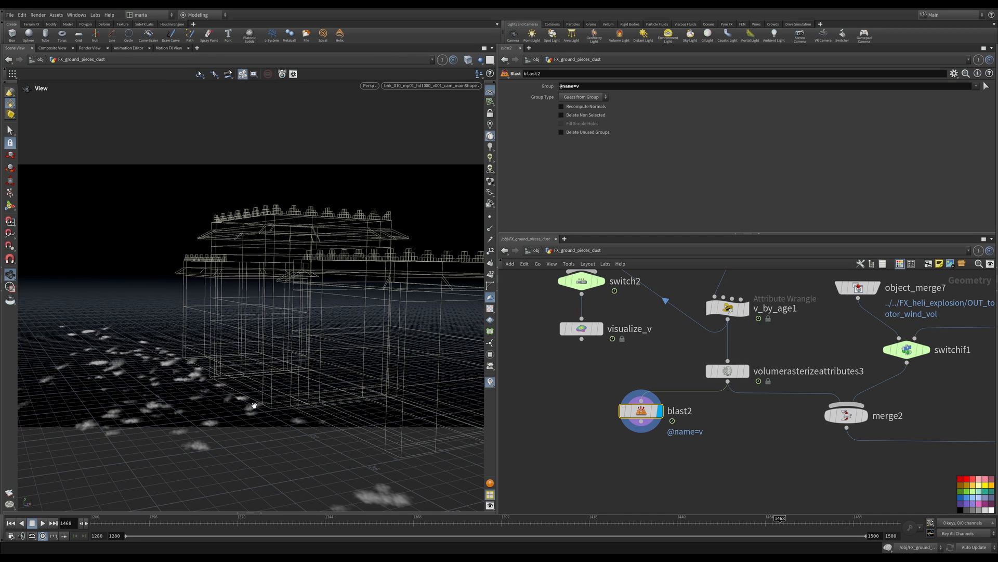
pyautogui.moveTo(272, 333)
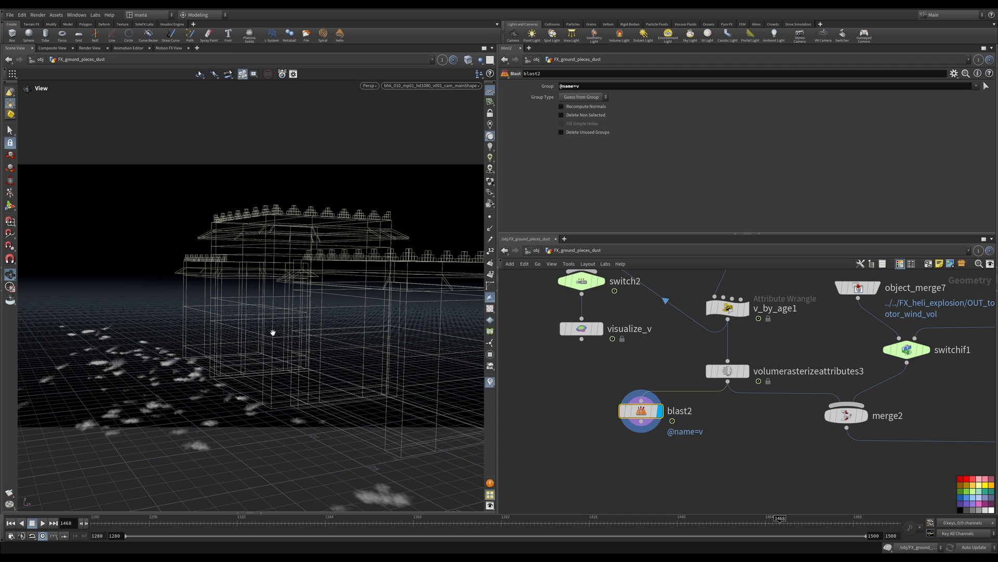
pyautogui.moveTo(324, 328)
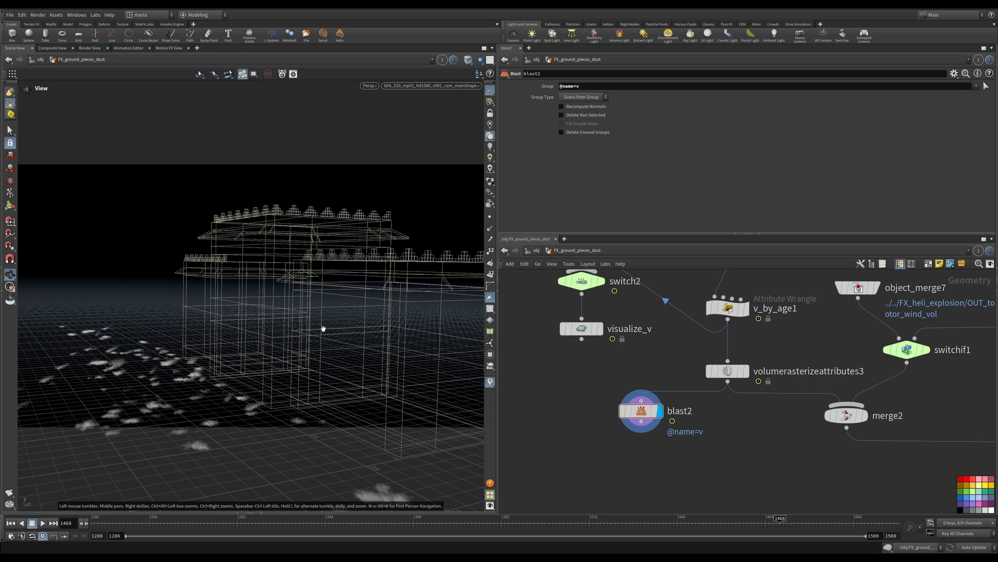
pyautogui.moveTo(274, 306)
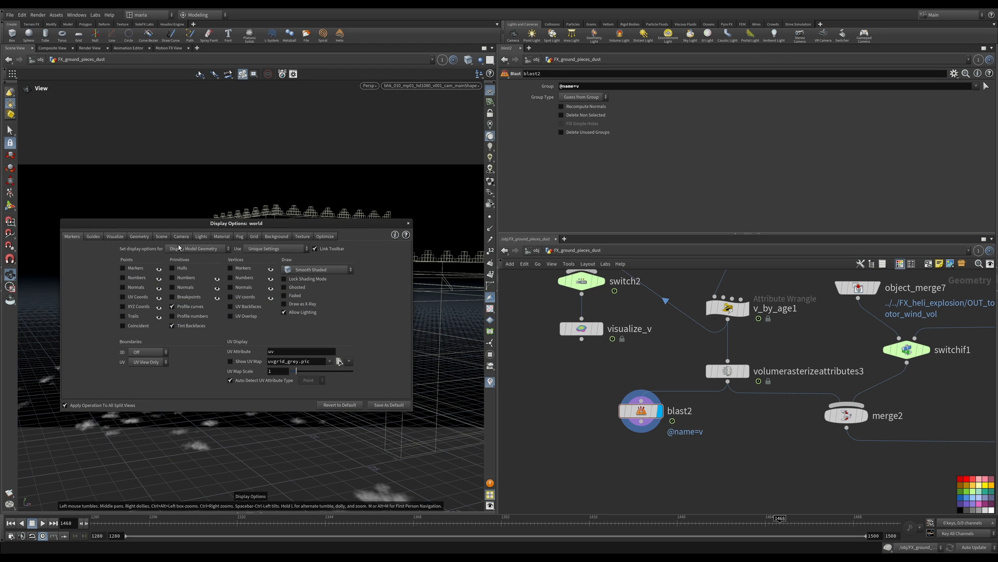
# Review the Display Options geometry and texture settings, then close the dialog
pyautogui.click(139, 236)
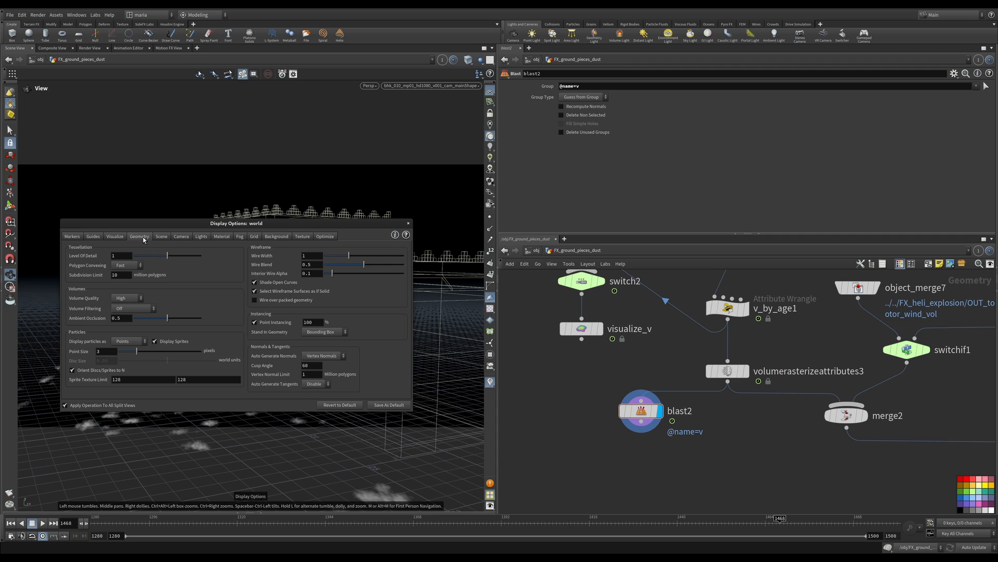
pyautogui.moveTo(81, 303)
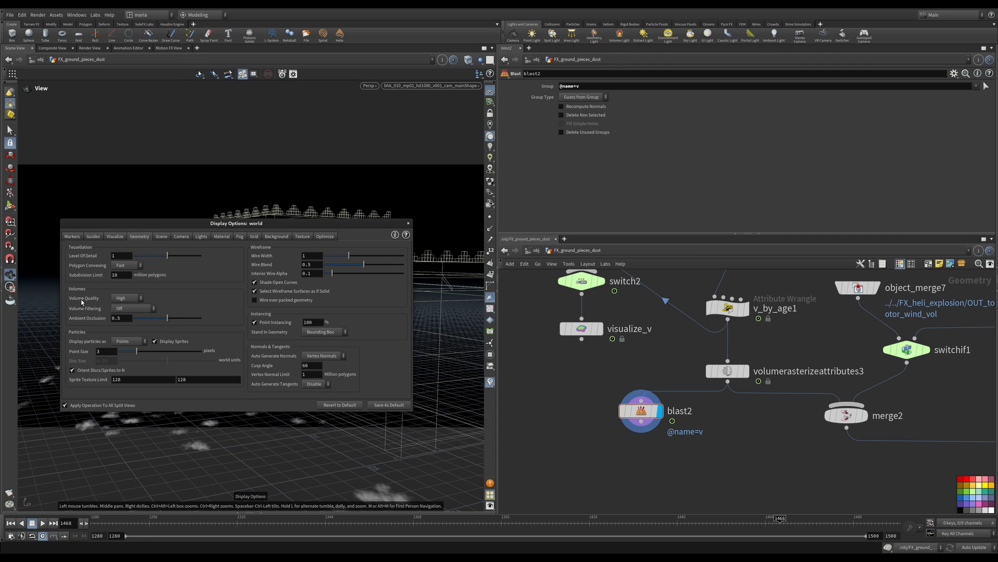
pyautogui.moveTo(130, 300)
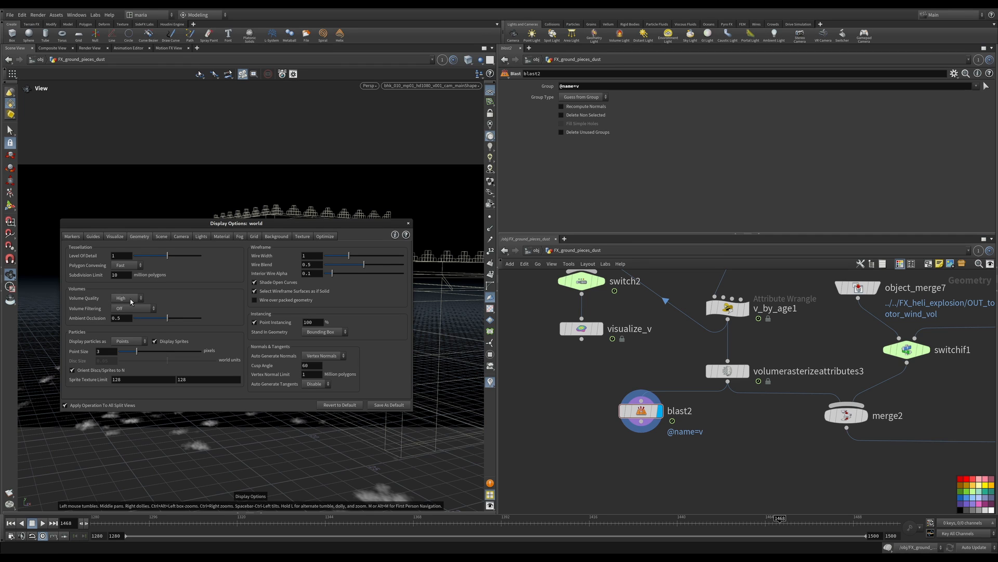
pyautogui.moveTo(141, 310)
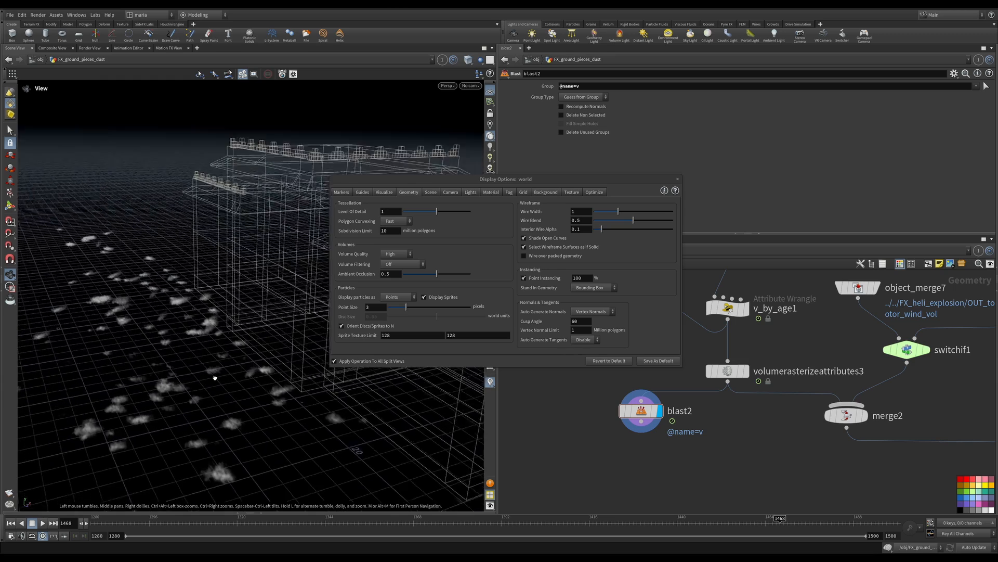
pyautogui.moveTo(214, 378); pyautogui.dragTo(309, 303)
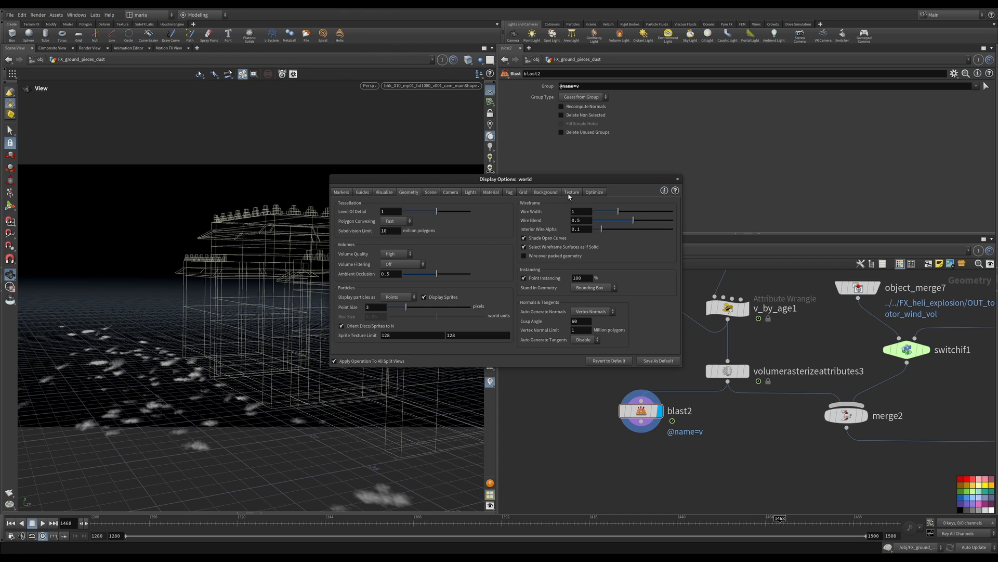
pyautogui.click(571, 192)
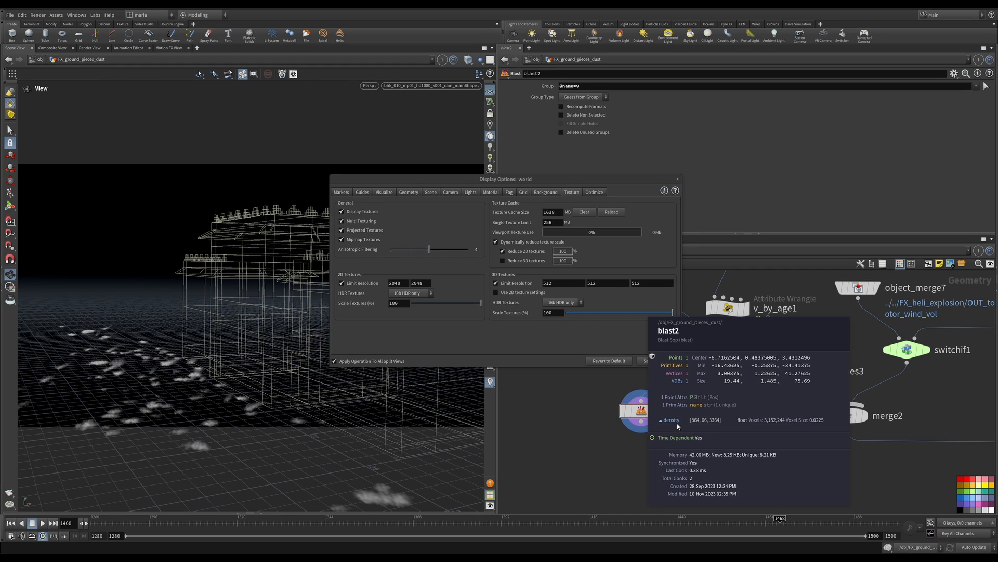
pyautogui.moveTo(712, 419)
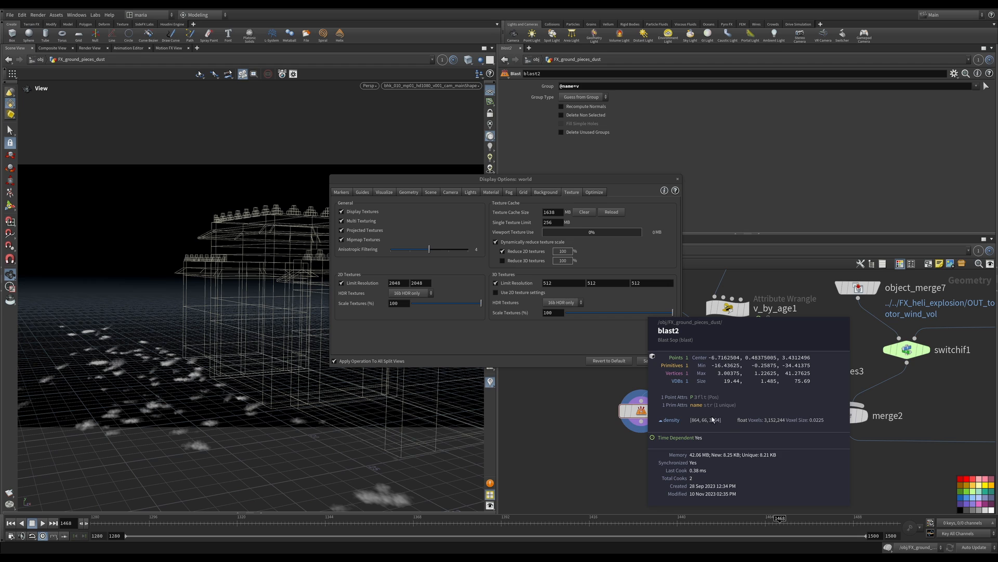
pyautogui.moveTo(720, 439)
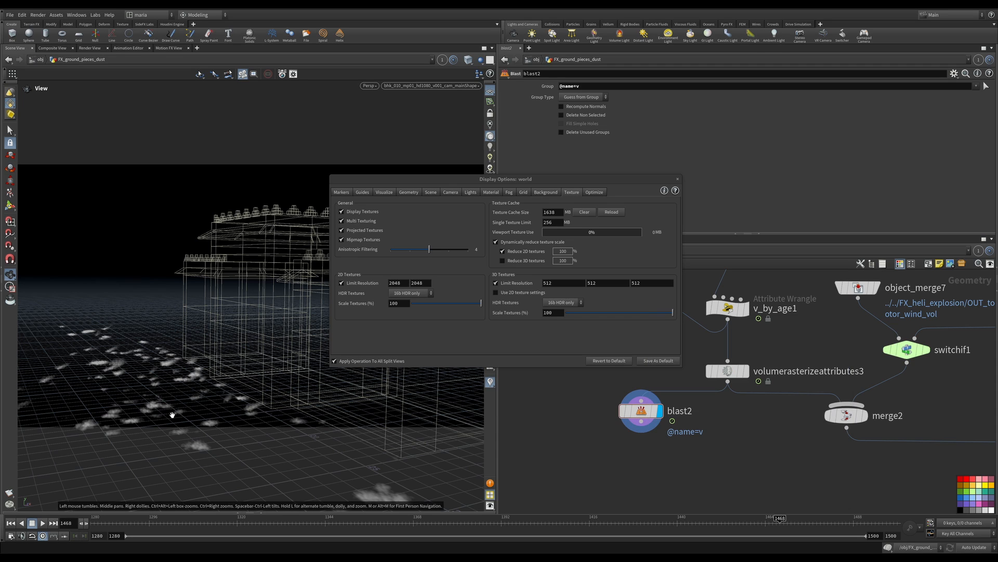
pyautogui.moveTo(185, 402)
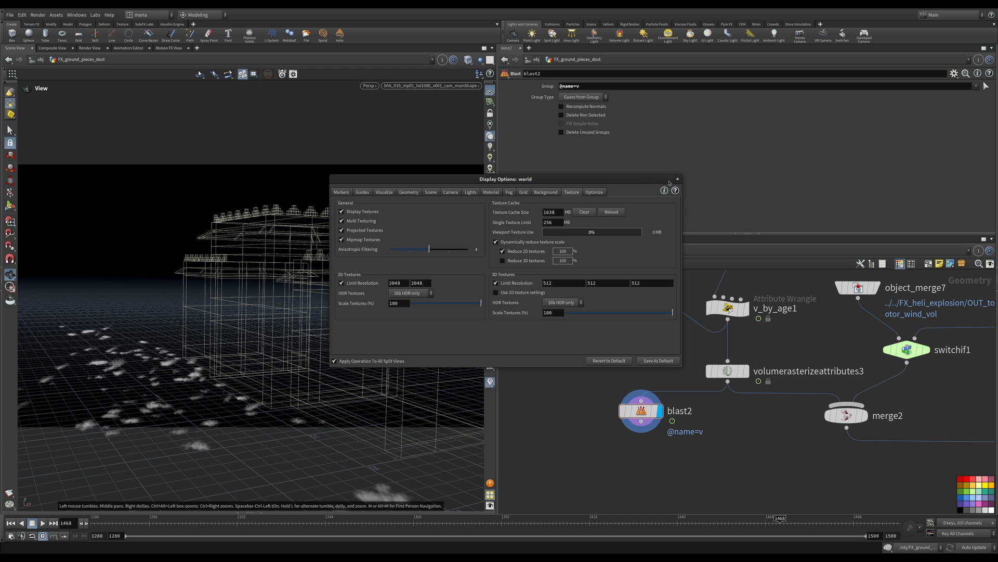
pyautogui.click(677, 179)
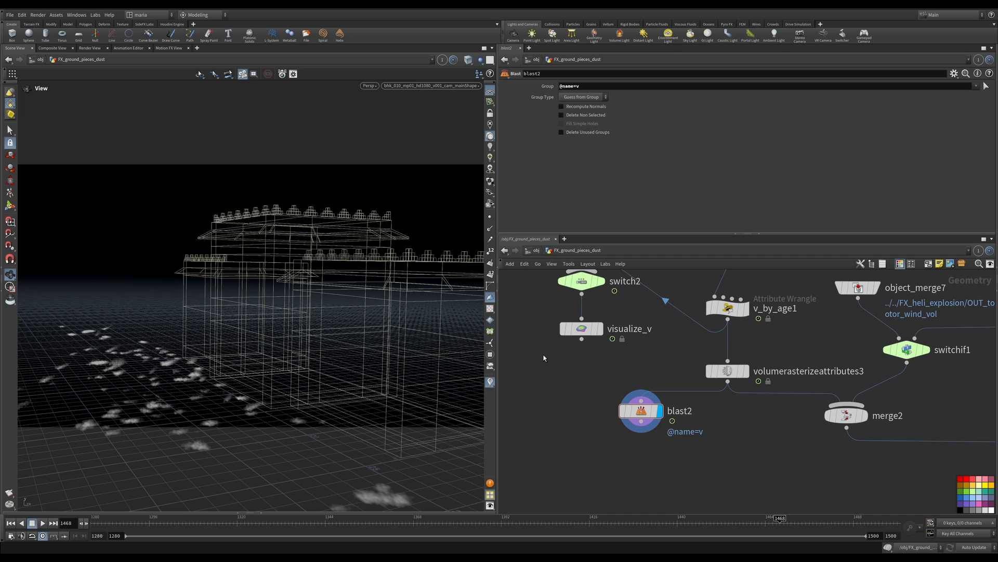
pyautogui.moveTo(520, 358)
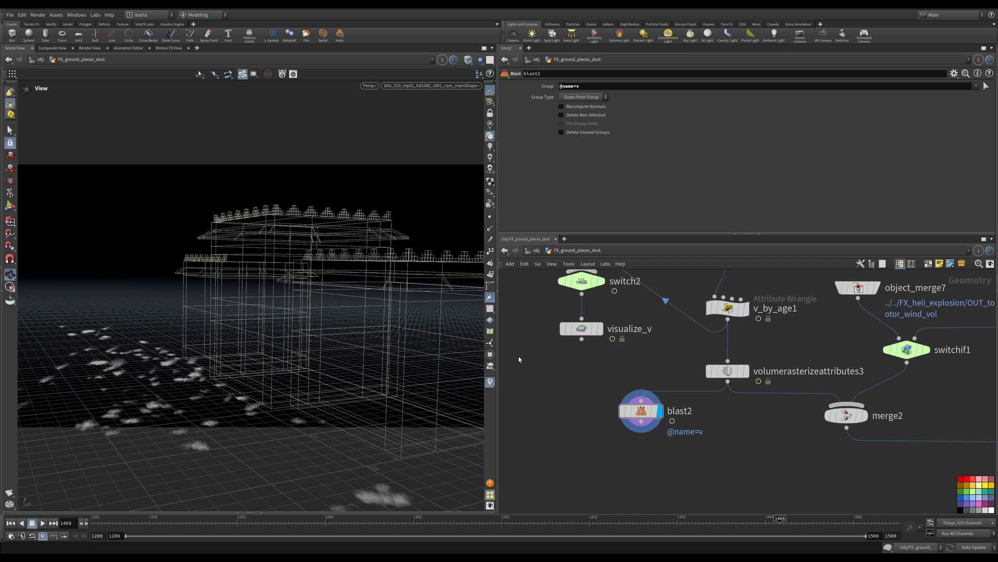
pyautogui.moveTo(637, 411)
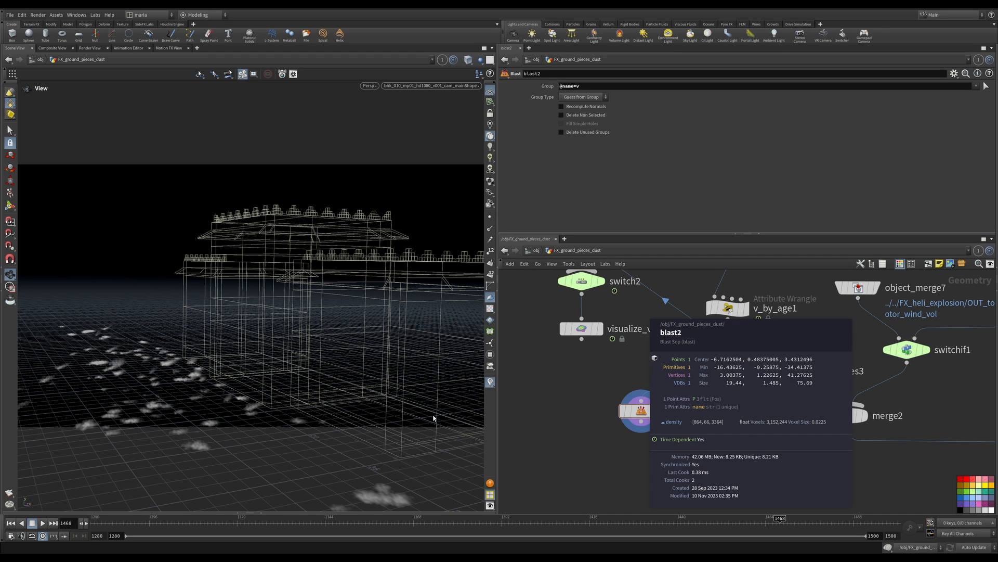
pyautogui.moveTo(727, 421)
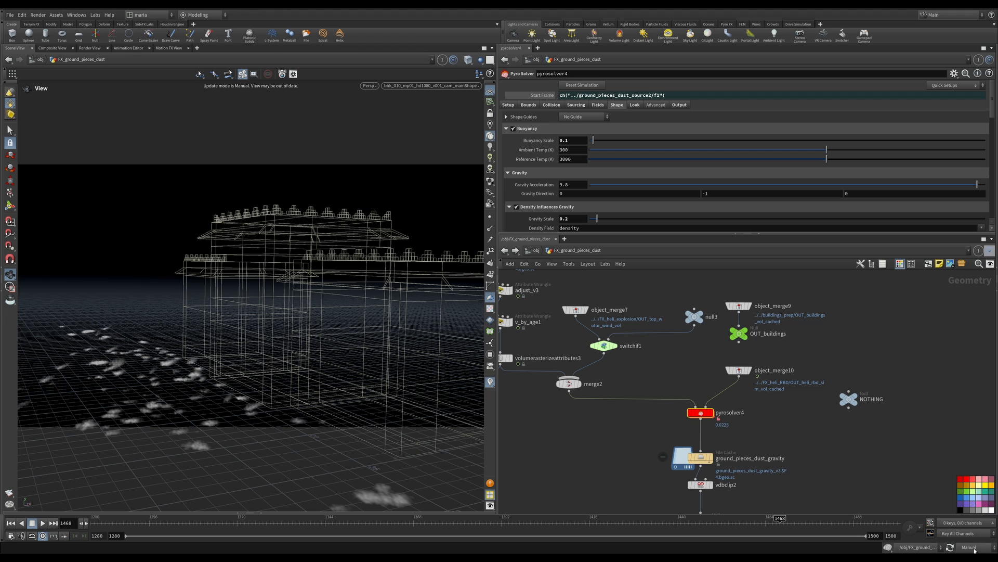
pyautogui.moveTo(786, 389)
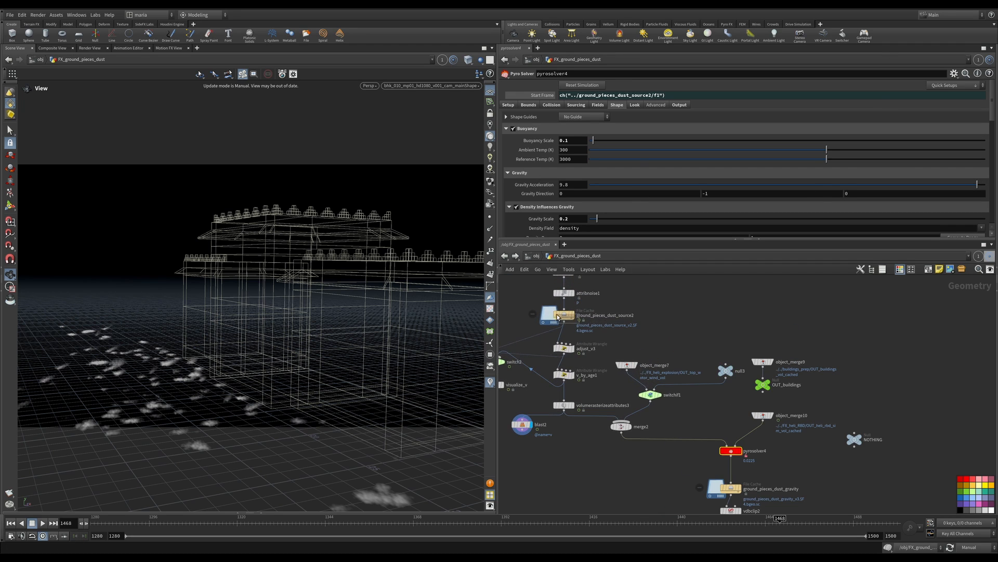
# Review ground_pieces_dust_source2, then pyrosolver4's Setup: sparse, voxel size 0.0225, substeps 2
pyautogui.click(553, 314)
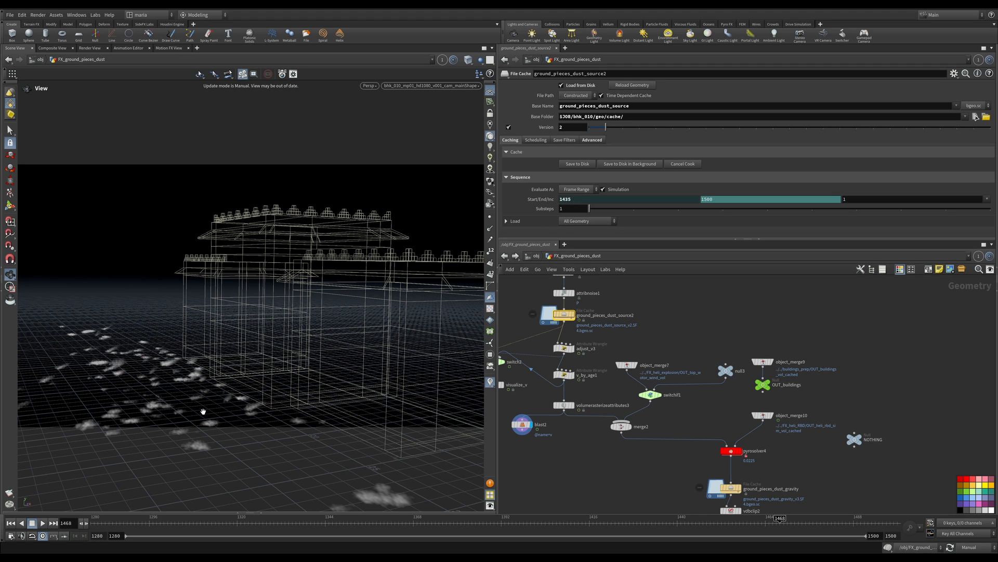
pyautogui.moveTo(210, 406)
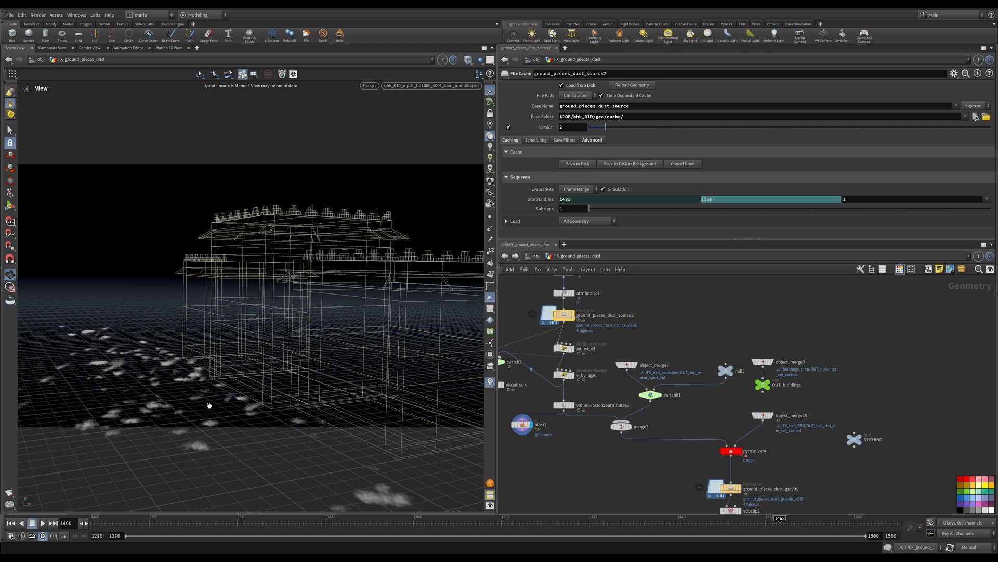
pyautogui.moveTo(207, 416)
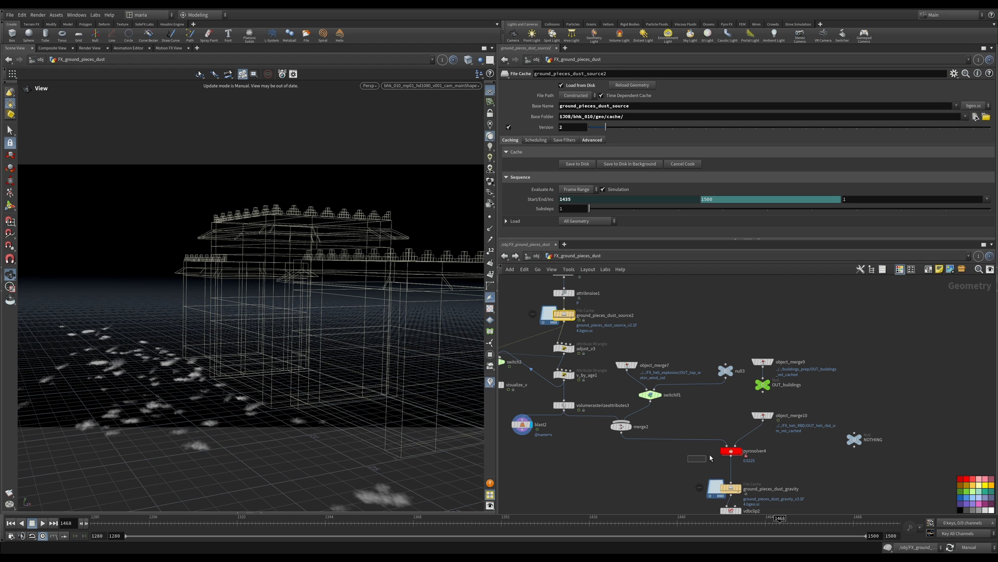
pyautogui.click(726, 450)
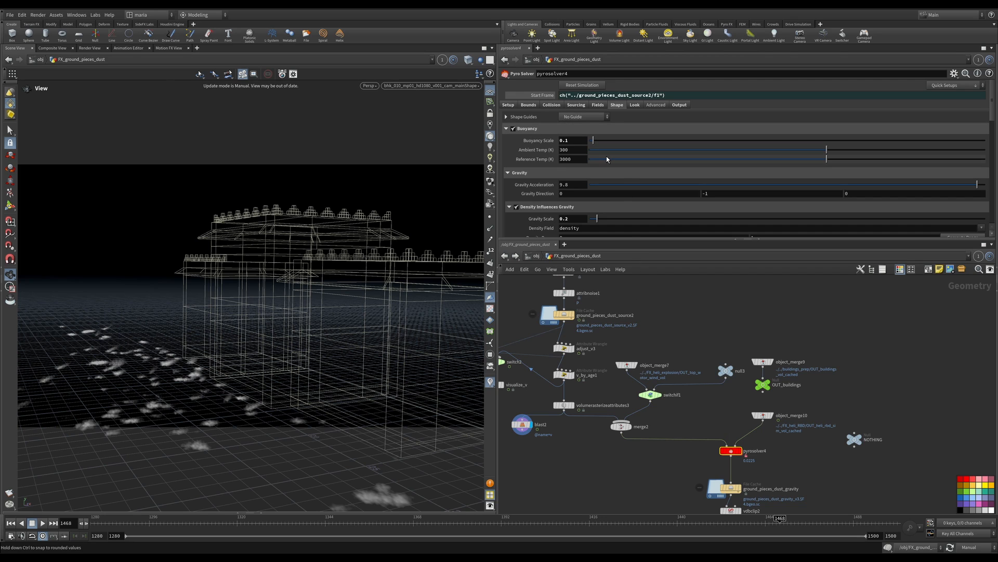
pyautogui.click(508, 104)
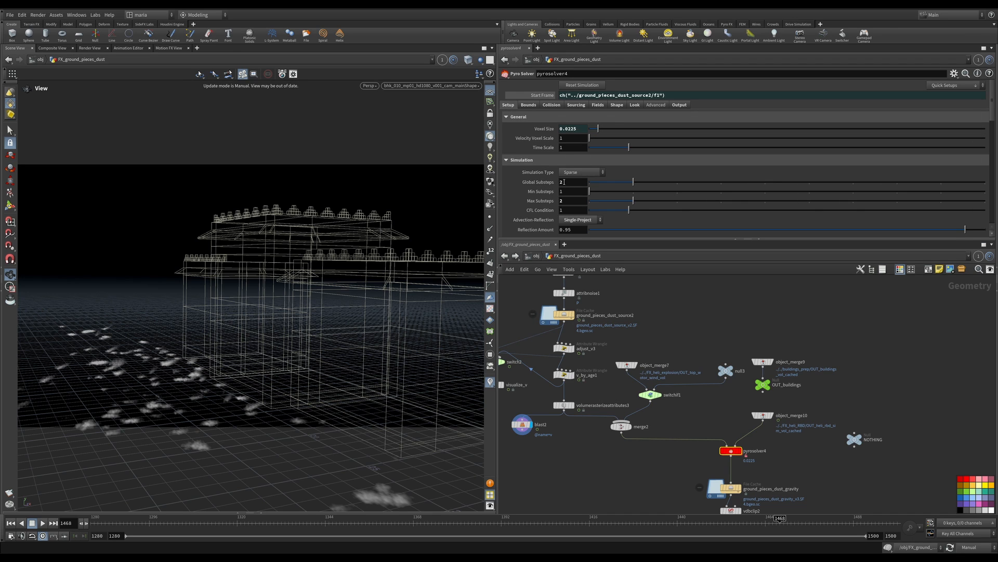
pyautogui.moveTo(599, 306)
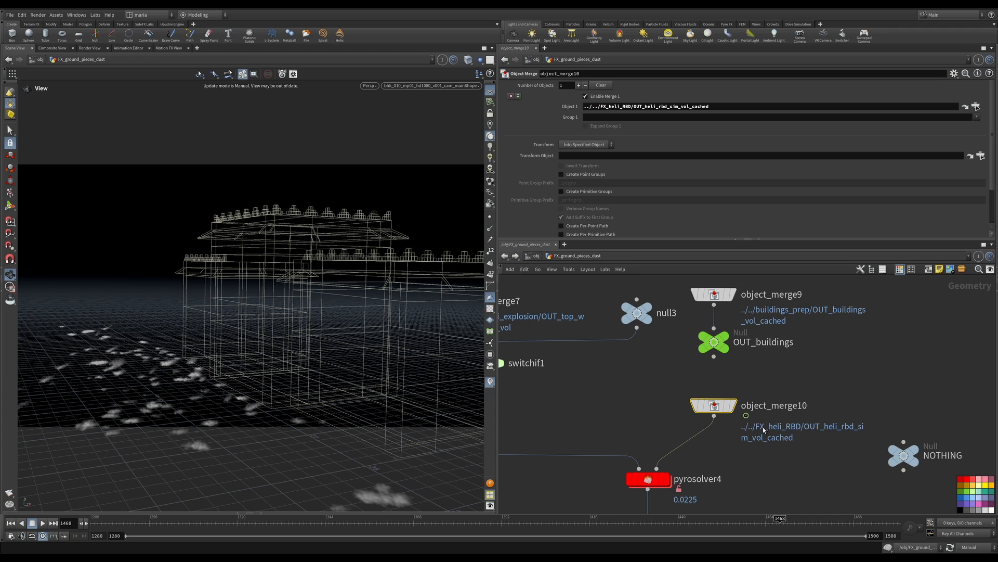
pyautogui.moveTo(241, 419)
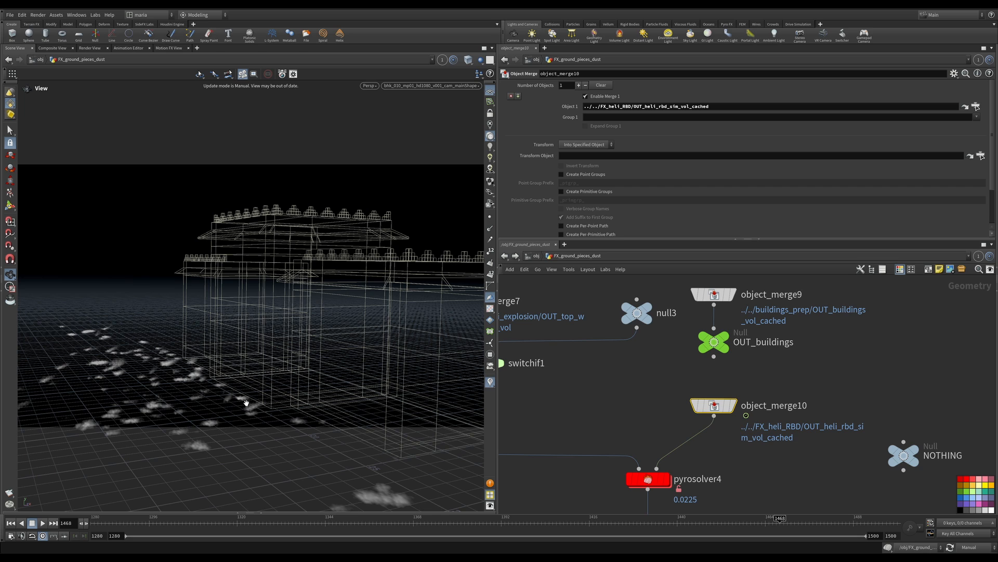
pyautogui.moveTo(256, 448)
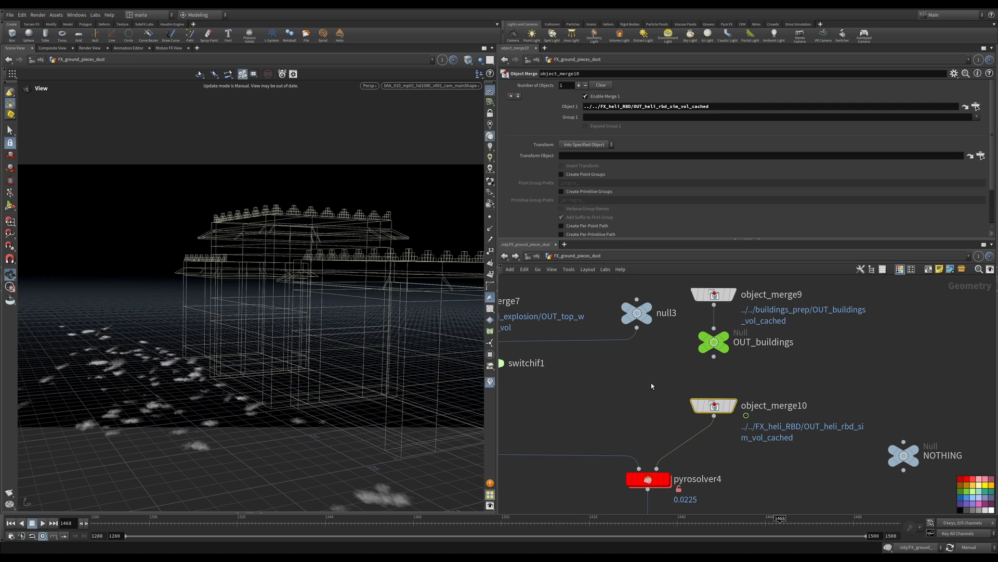
pyautogui.moveTo(586, 508)
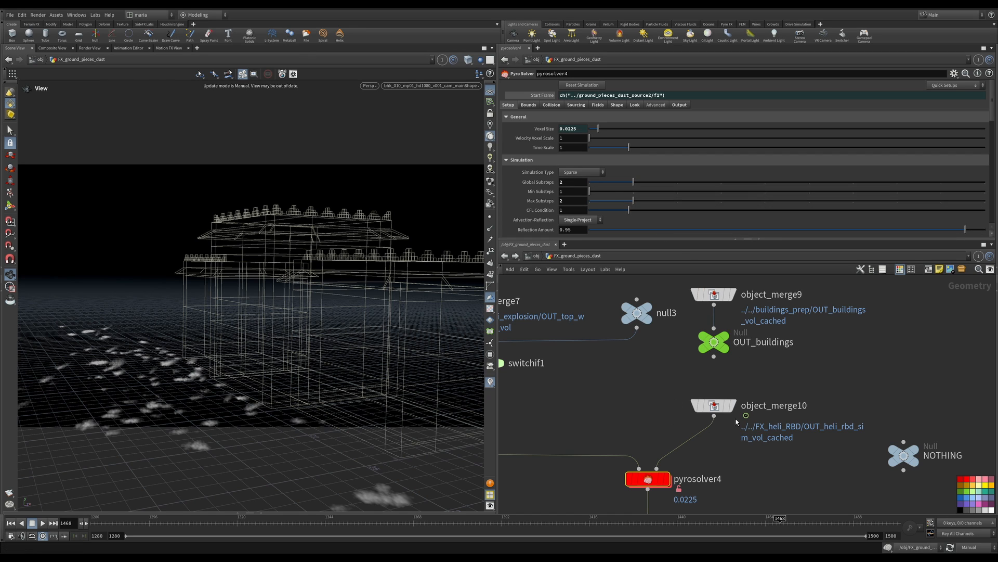
pyautogui.moveTo(736, 383)
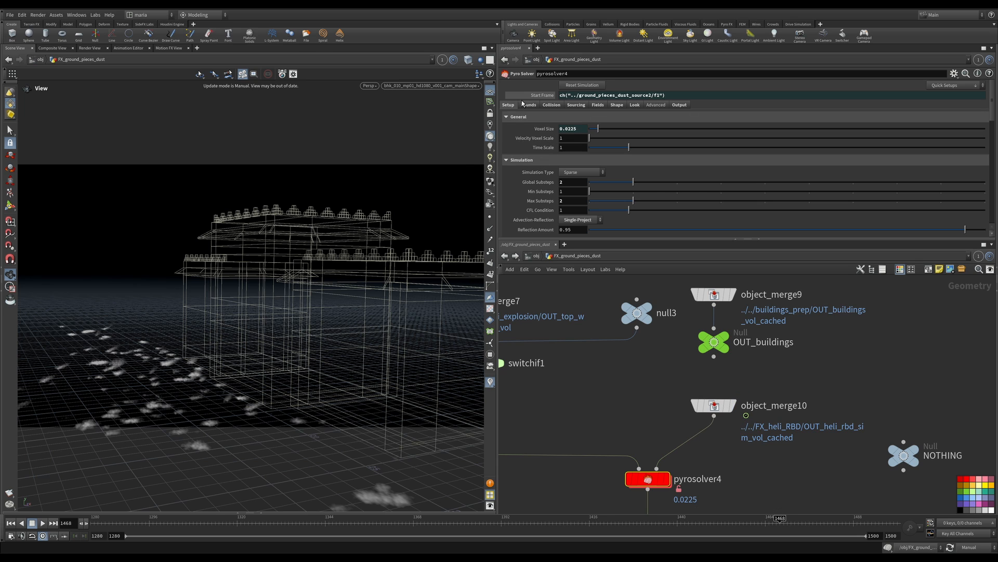
# Review pyrosolver4's Collision settings and display object_merge10's helicopter pieces
pyautogui.click(551, 104)
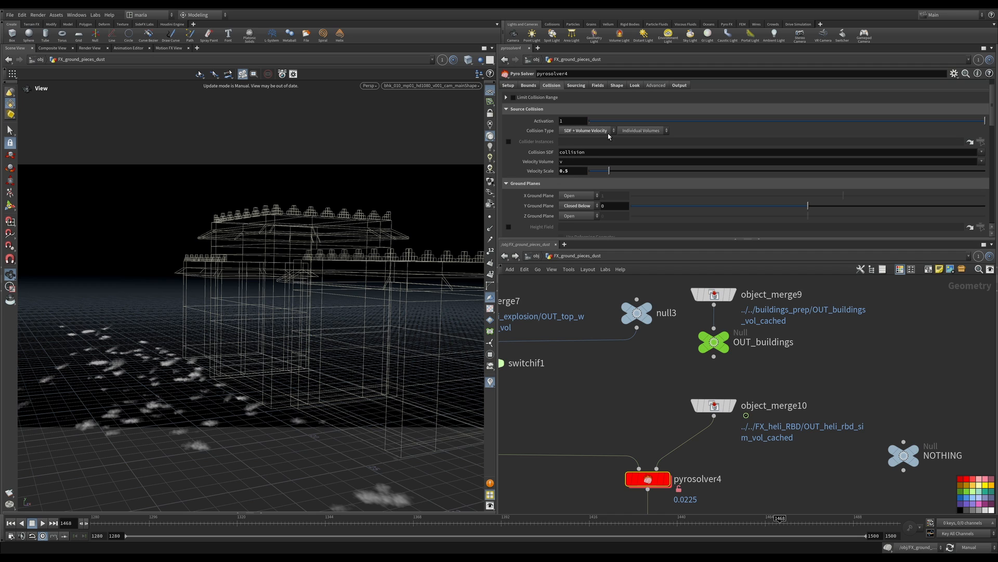
pyautogui.moveTo(602, 162)
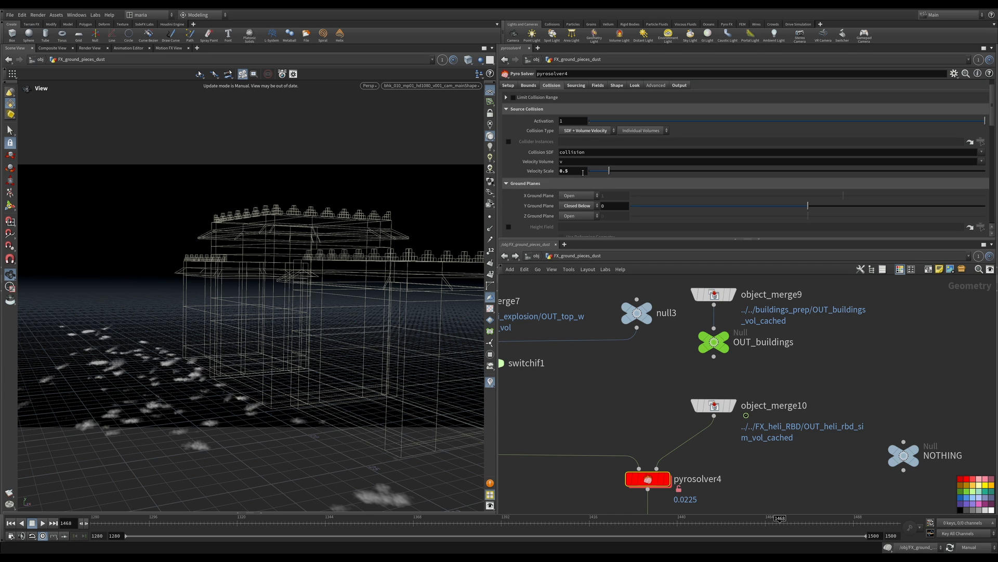
pyautogui.click(714, 406)
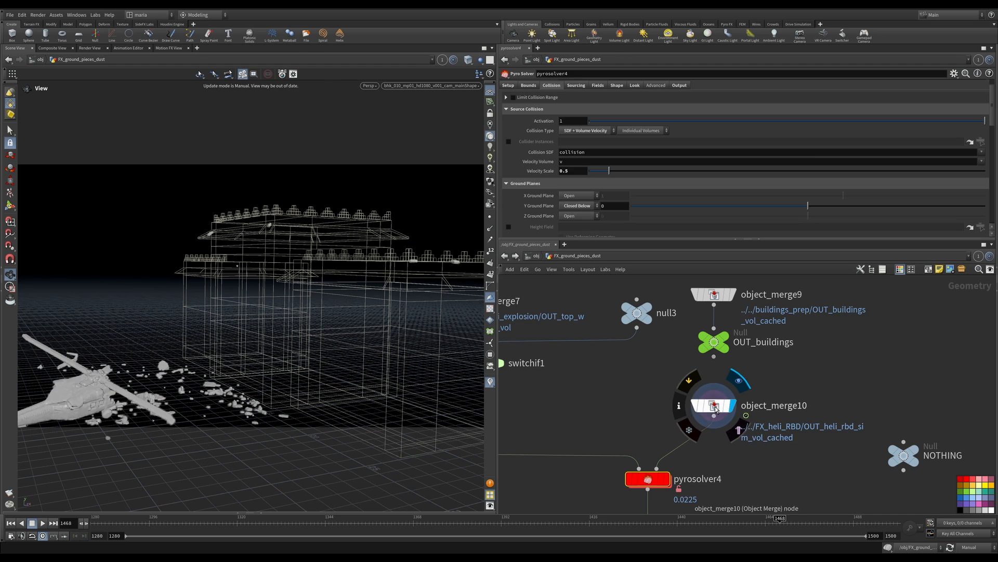
# Select object_merge10 to inspect the cached helicopter pieces merge settings
pyautogui.click(713, 405)
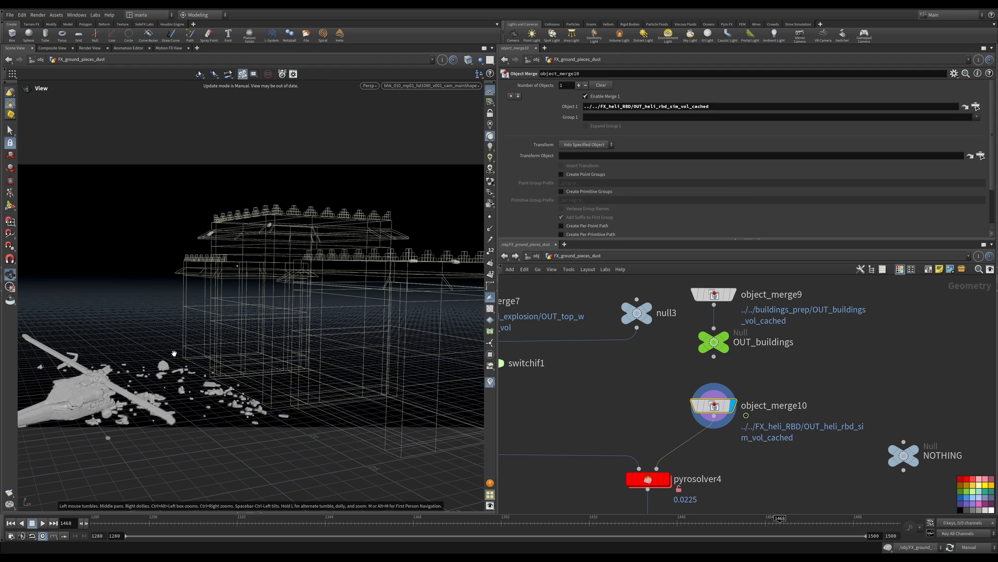
pyautogui.moveTo(174, 348)
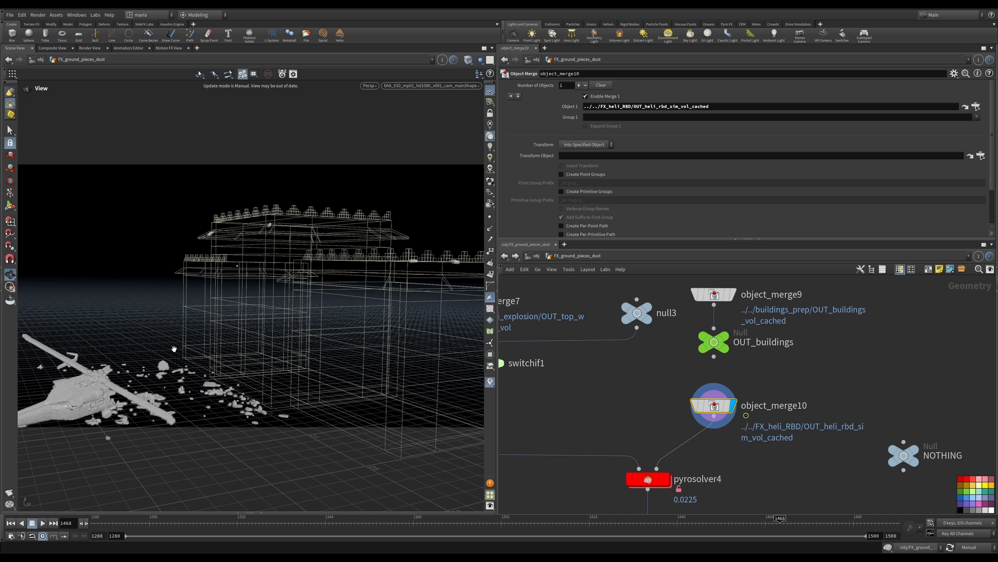
pyautogui.moveTo(357, 390)
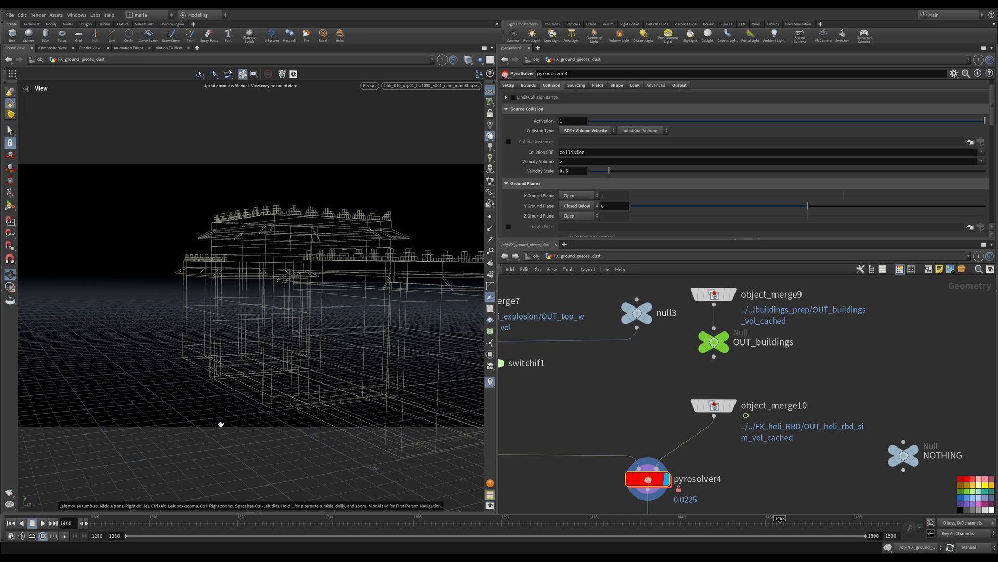
pyautogui.moveTo(229, 422)
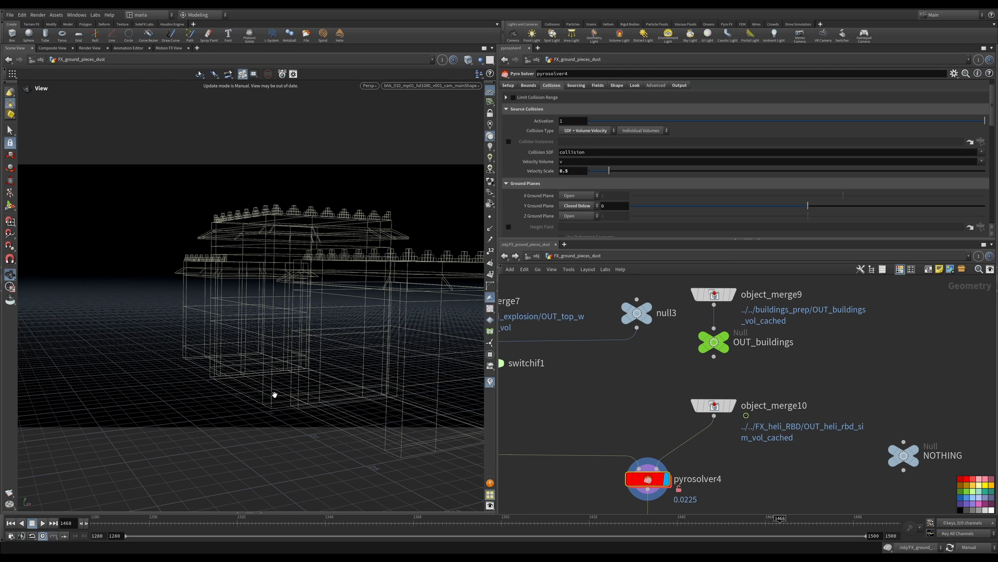
pyautogui.moveTo(680, 310)
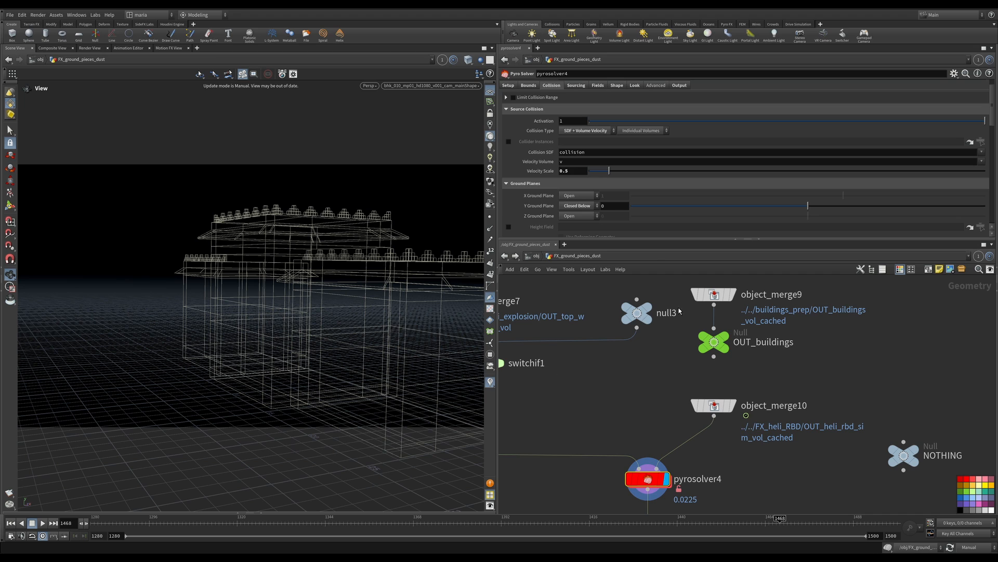
pyautogui.moveTo(213, 405)
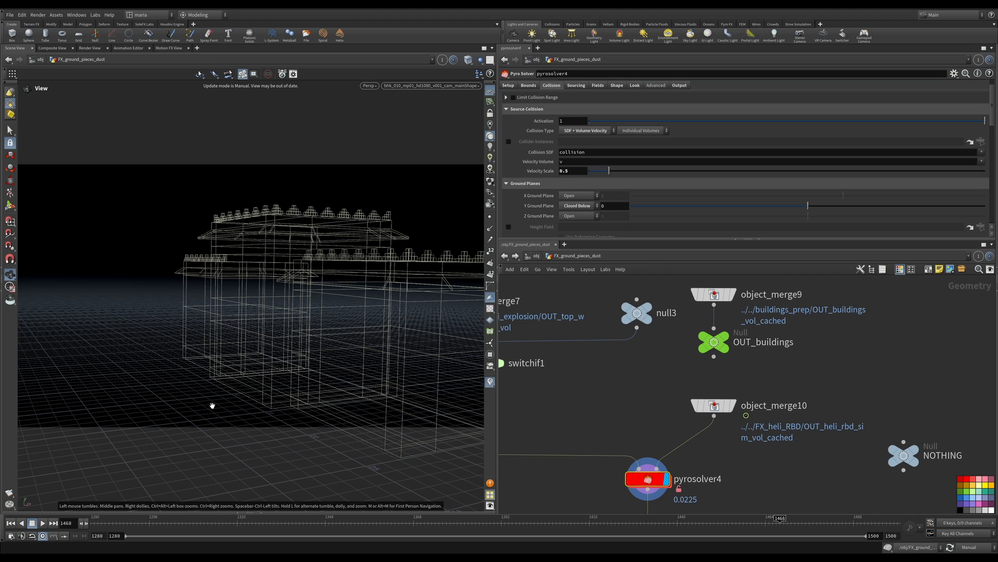
pyautogui.moveTo(240, 421)
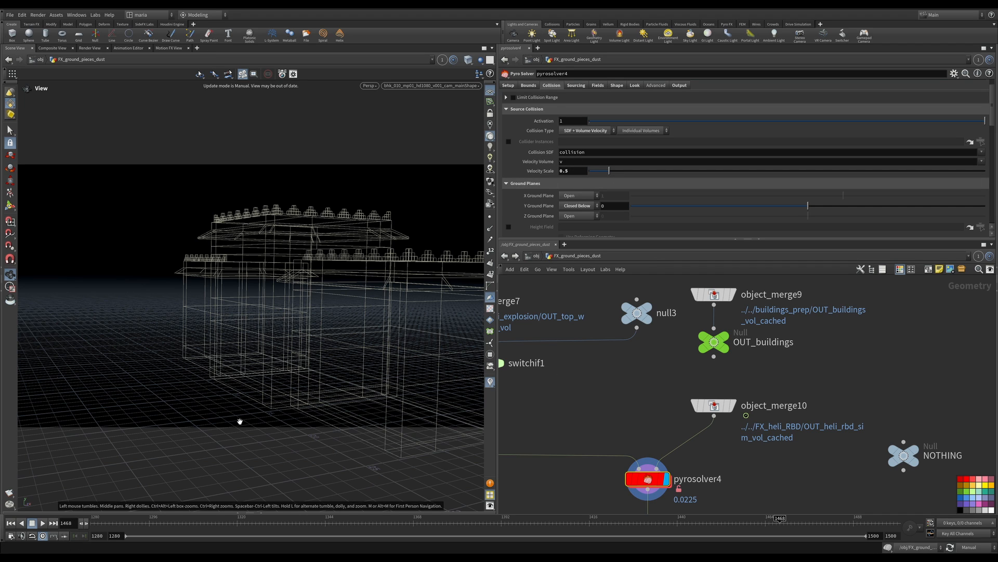
pyautogui.moveTo(581, 178)
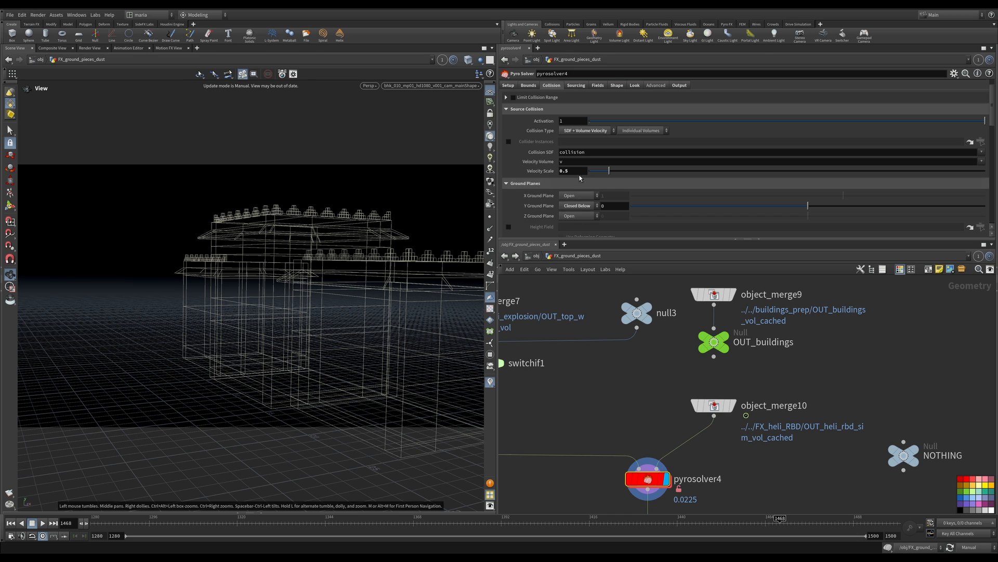
# Review pyrosolver4's Sourcing list: density, temperature, velocity (acceleration 50) and rotor wind (scale 0.15)
pyautogui.click(576, 86)
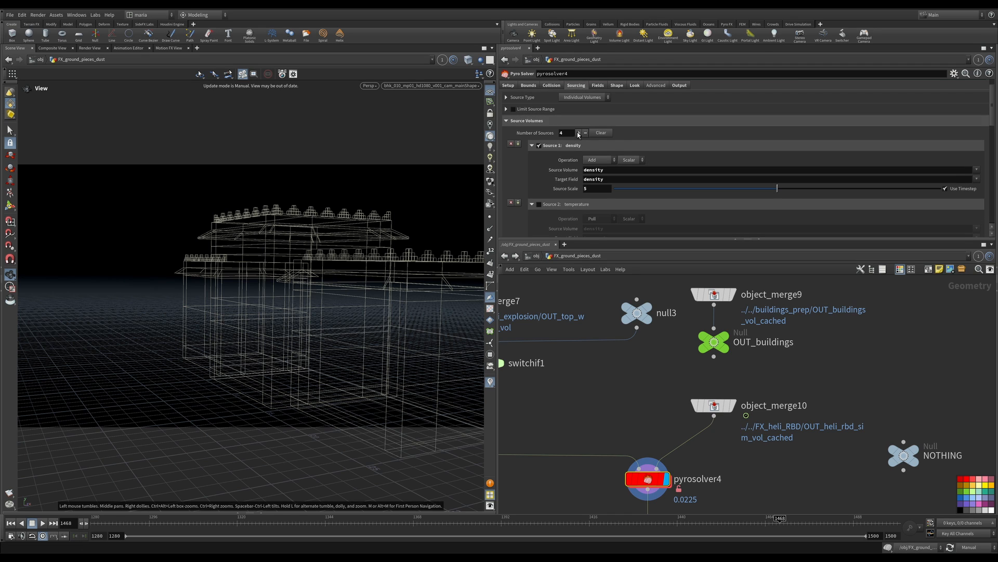
pyautogui.scroll(-3)
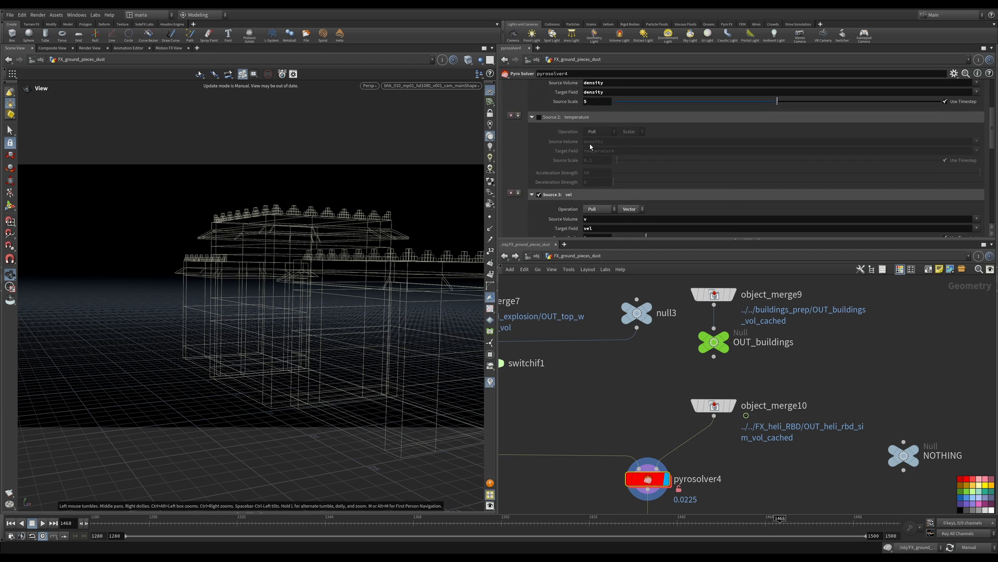
pyautogui.scroll(-3)
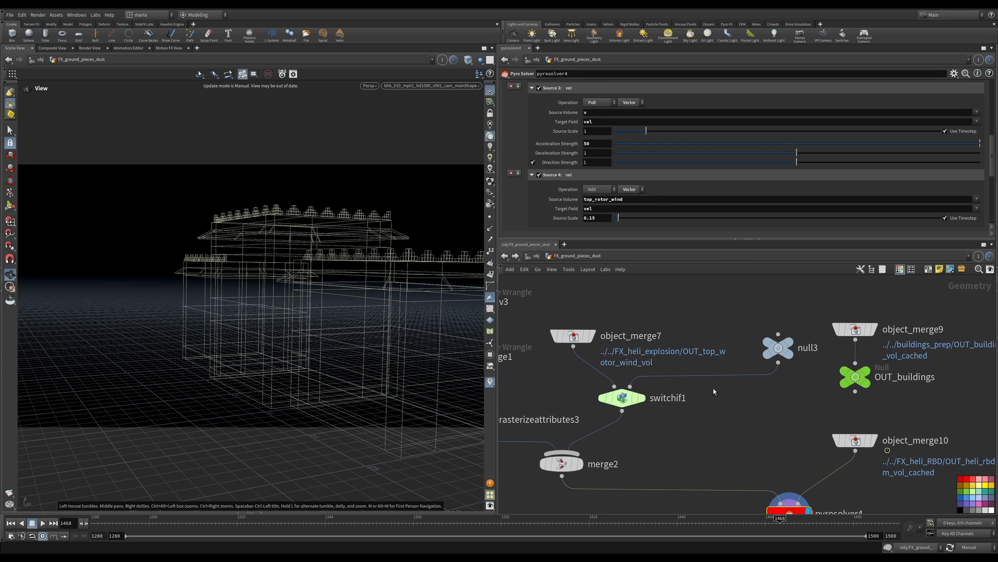
pyautogui.moveTo(765, 401)
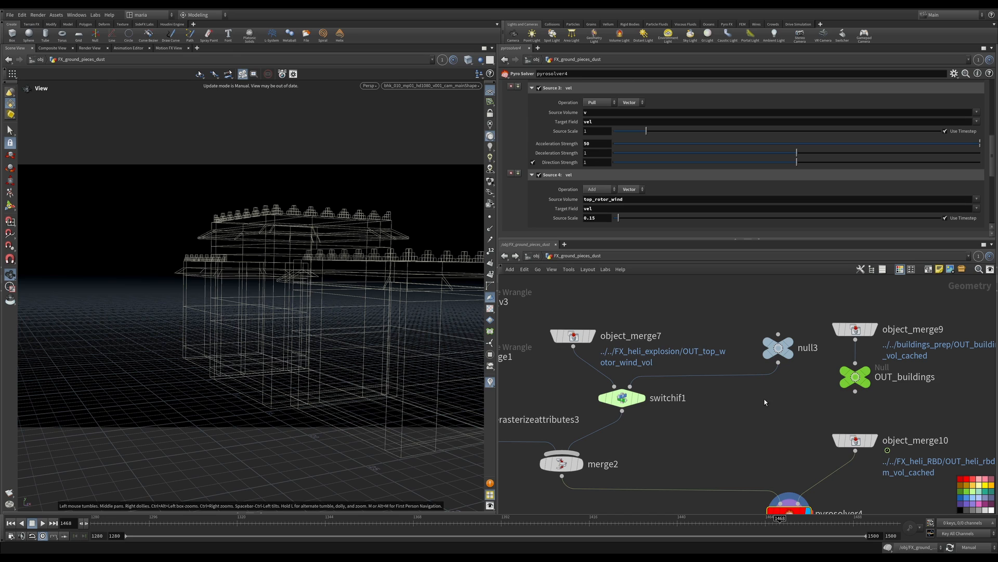
pyautogui.moveTo(767, 384)
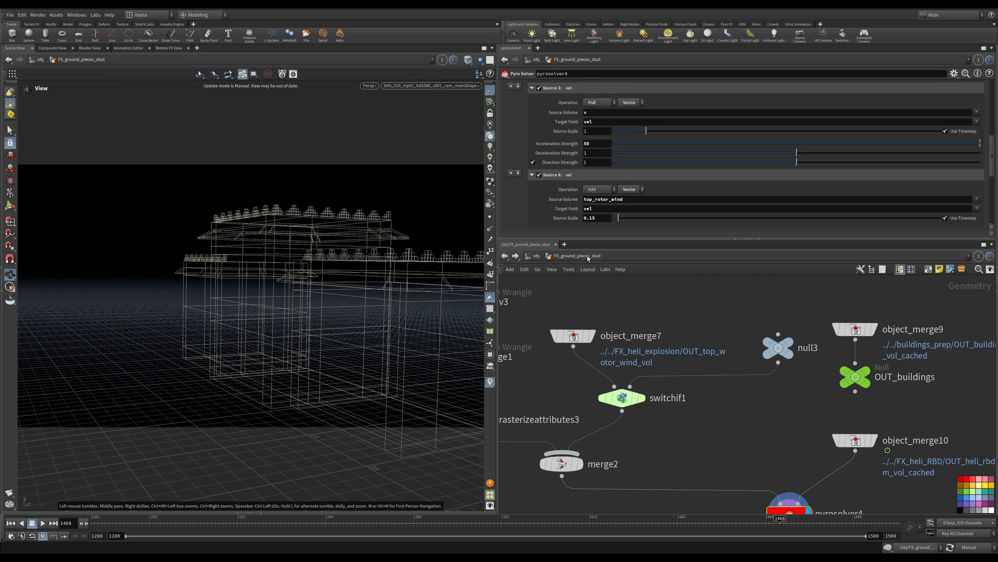
pyautogui.moveTo(216, 378)
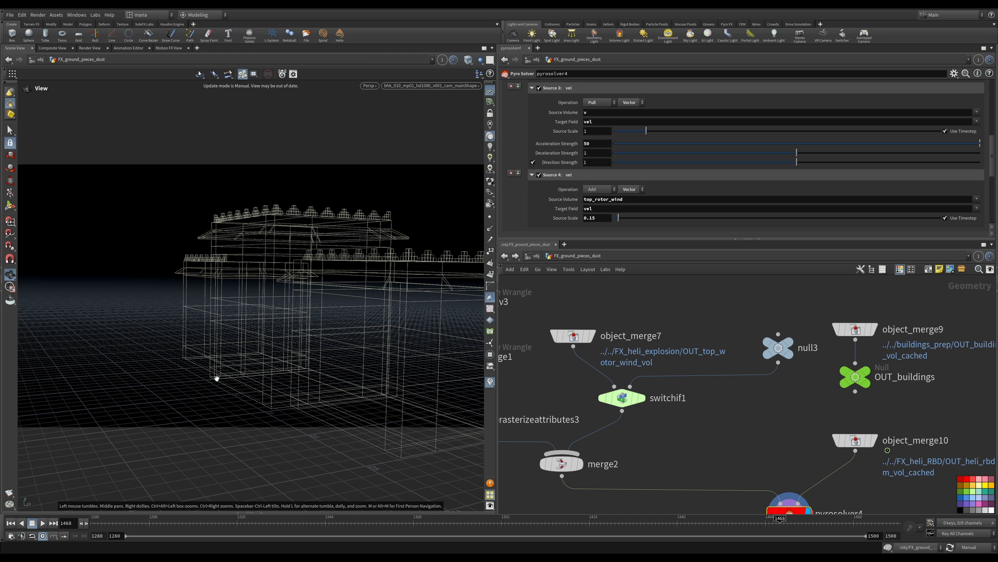
pyautogui.moveTo(190, 371)
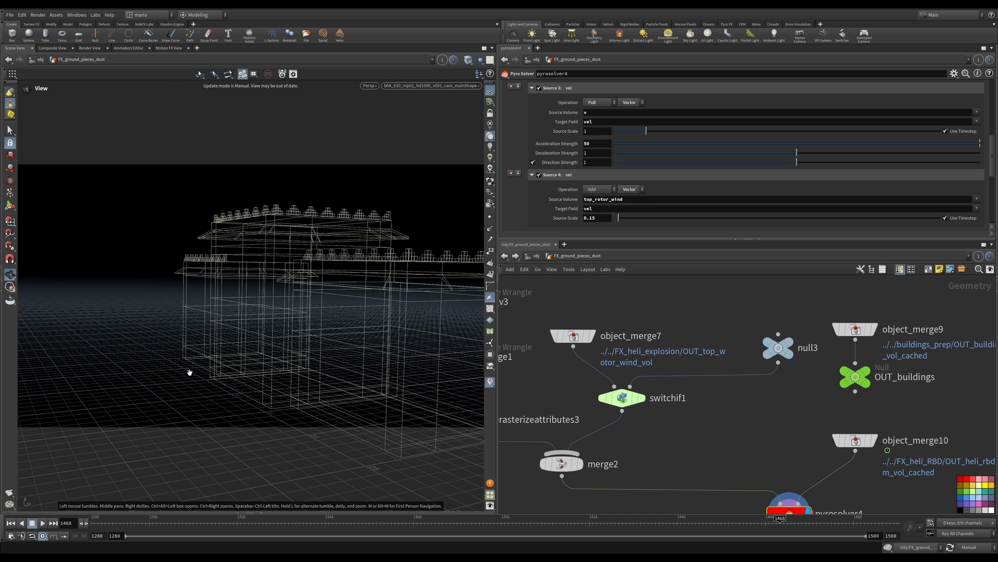
pyautogui.moveTo(797, 406)
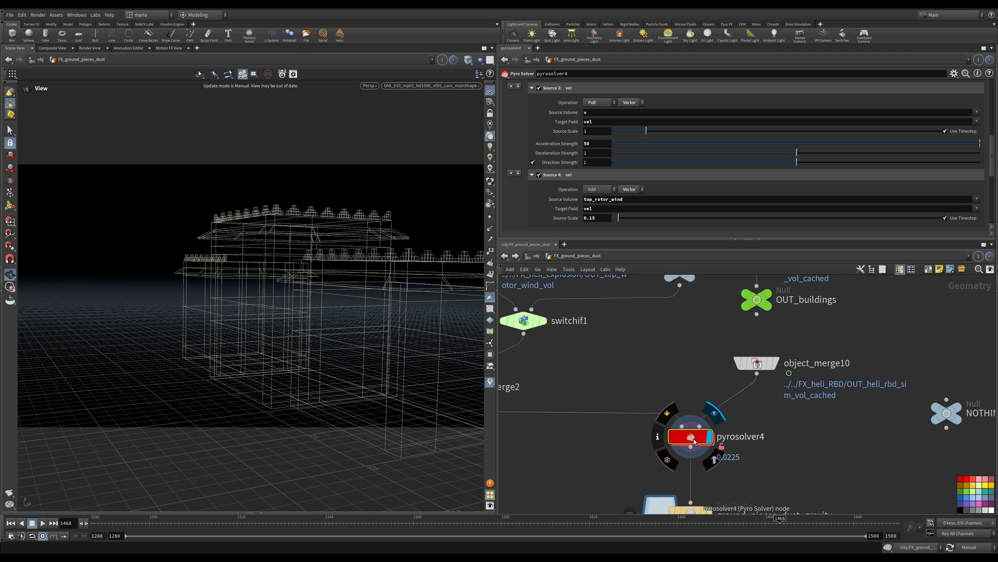
pyautogui.doubleClick(692, 436)
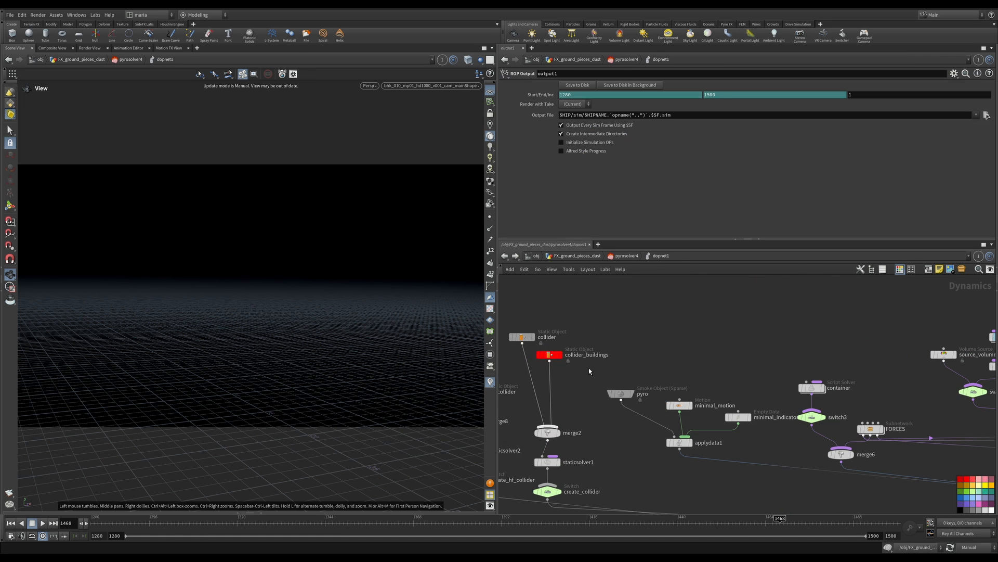
pyautogui.click(549, 353)
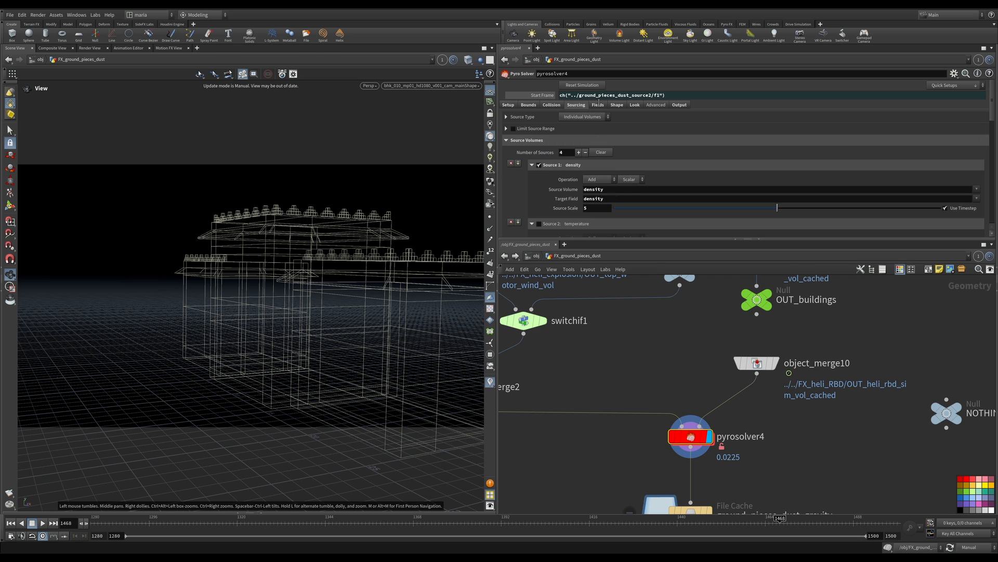
# Review pyrosolver4's Fields settings for dissipation and temperature
pyautogui.click(598, 104)
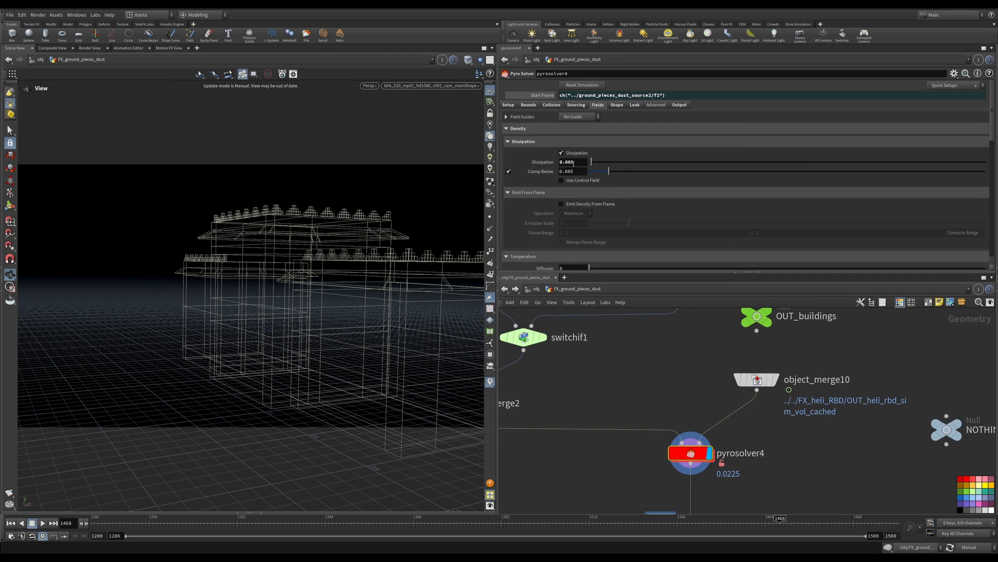
pyautogui.scroll(-3)
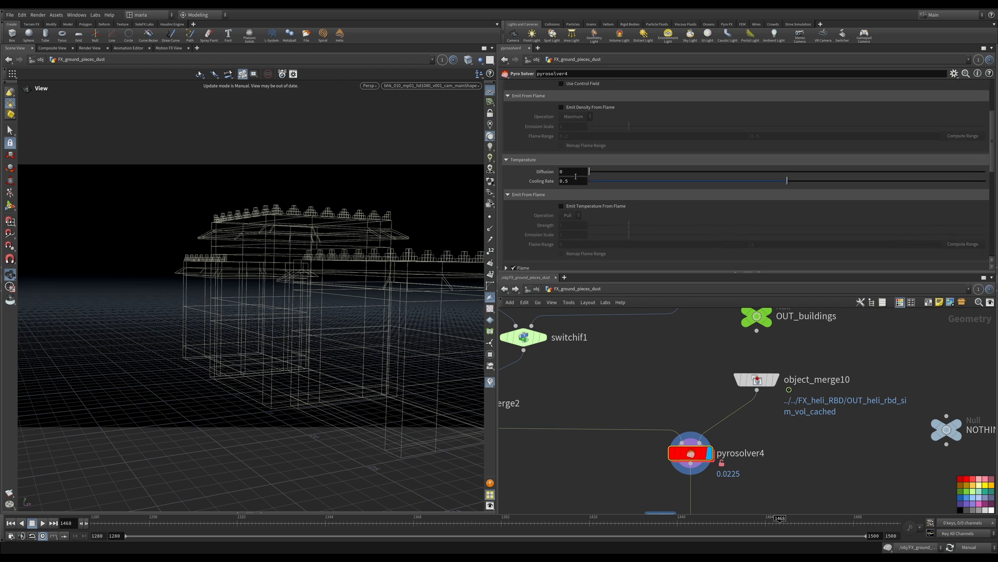
pyautogui.scroll(-3)
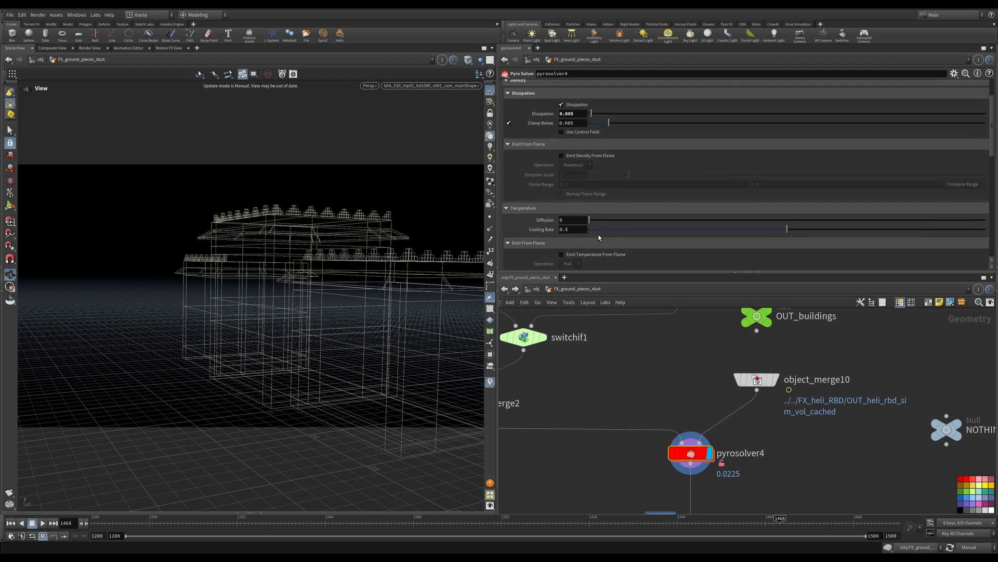
# Review pyrosolver4's Shape settings: buoyancy 0.1, gravity 9.8, disturbance and turbulence
pyautogui.click(616, 104)
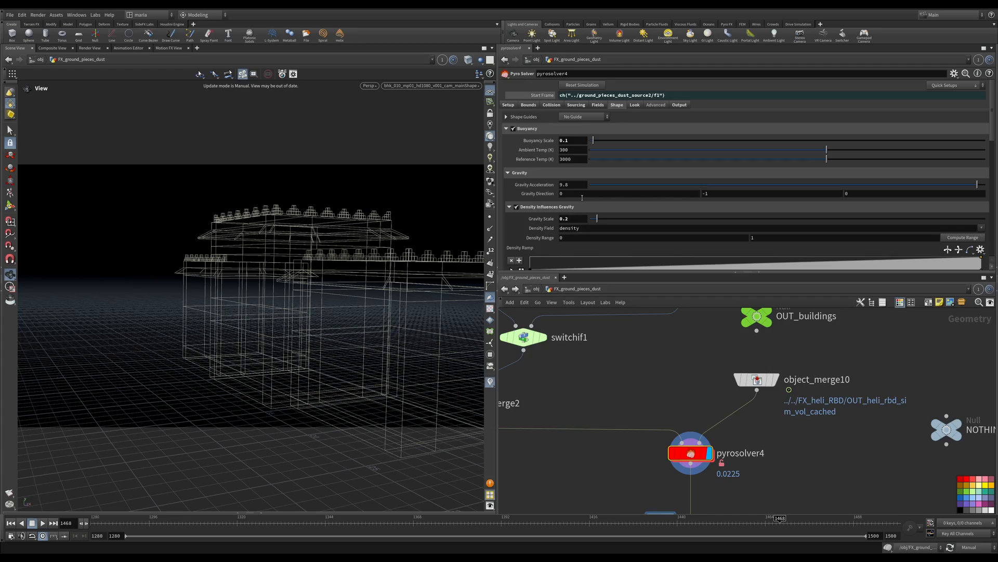
pyautogui.scroll(-3)
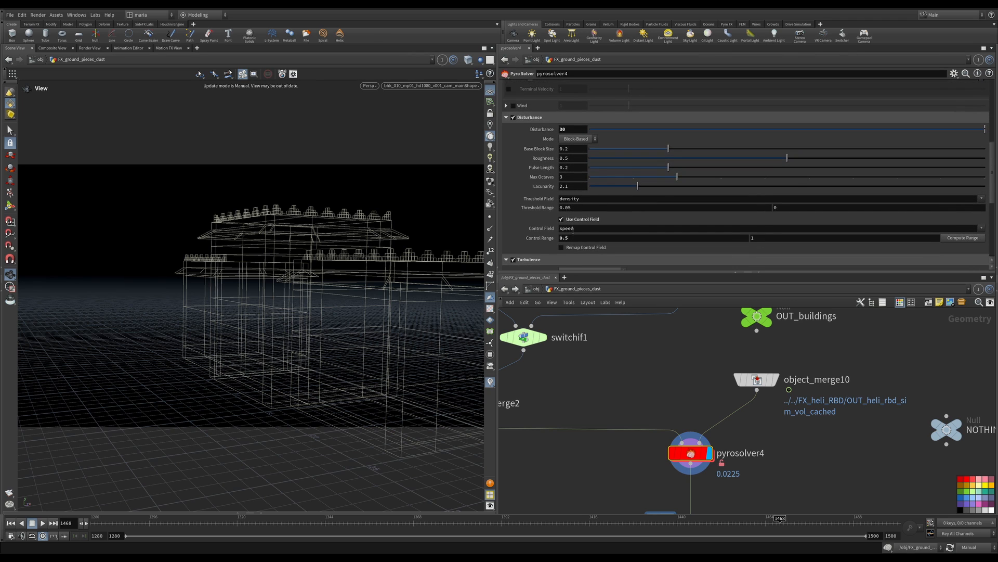
pyautogui.scroll(-3)
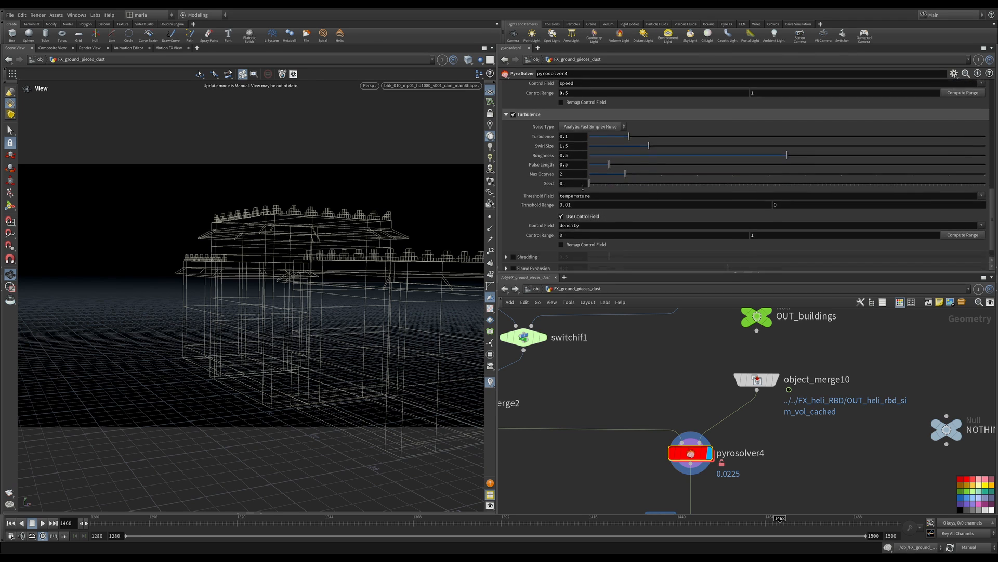
pyautogui.scroll(-3)
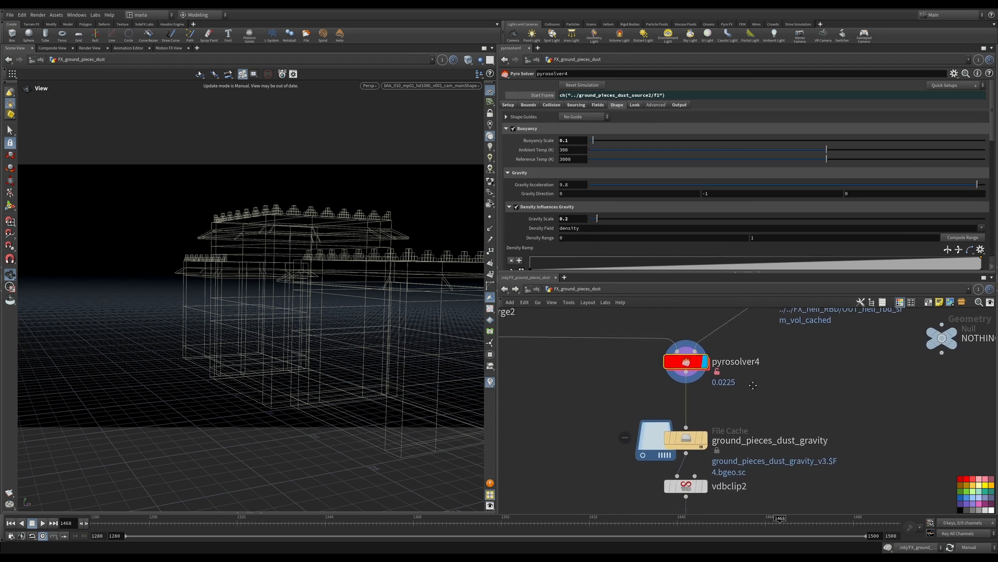
pyautogui.scroll(-3)
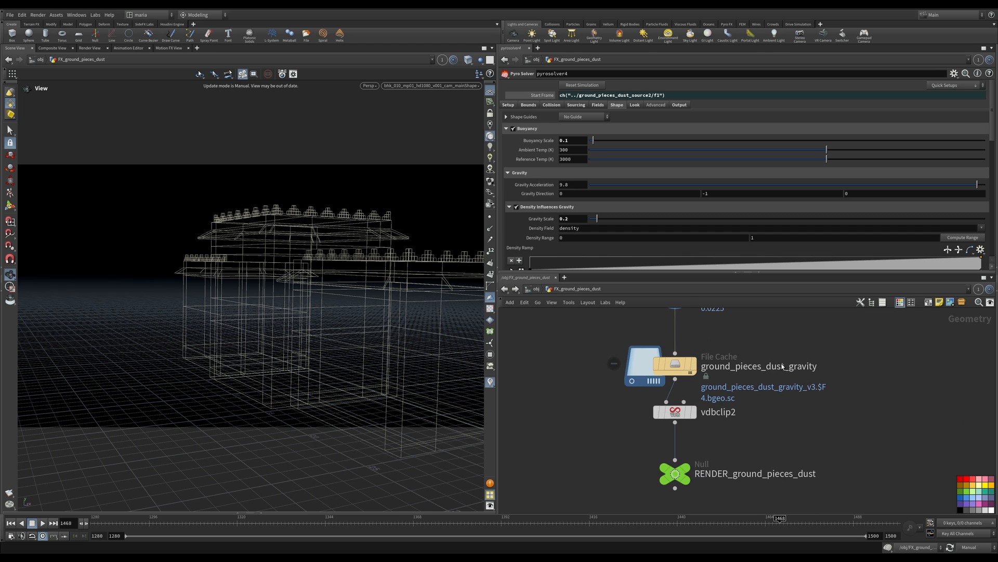
pyautogui.moveTo(269, 474)
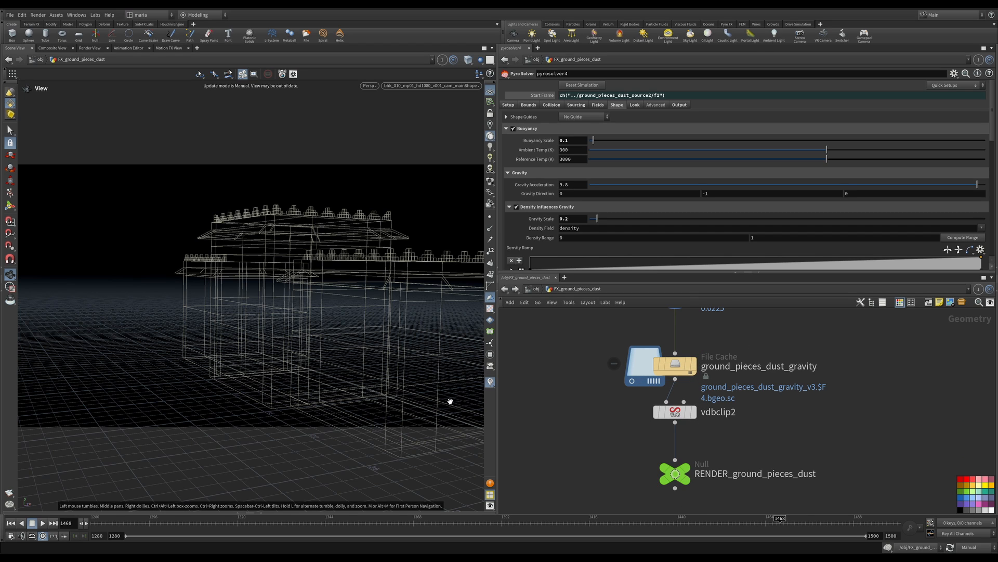
pyautogui.moveTo(716, 371)
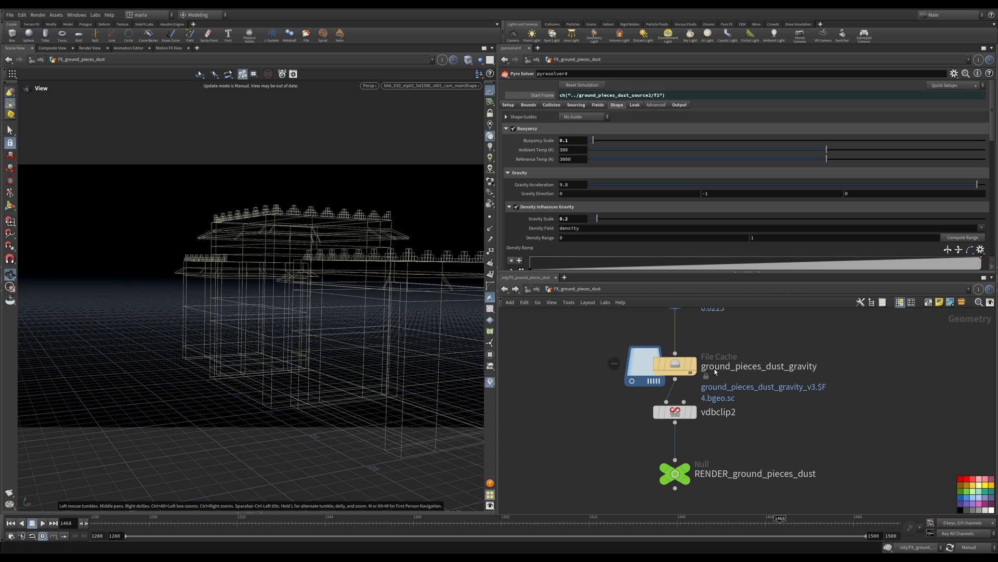
pyautogui.moveTo(650, 471)
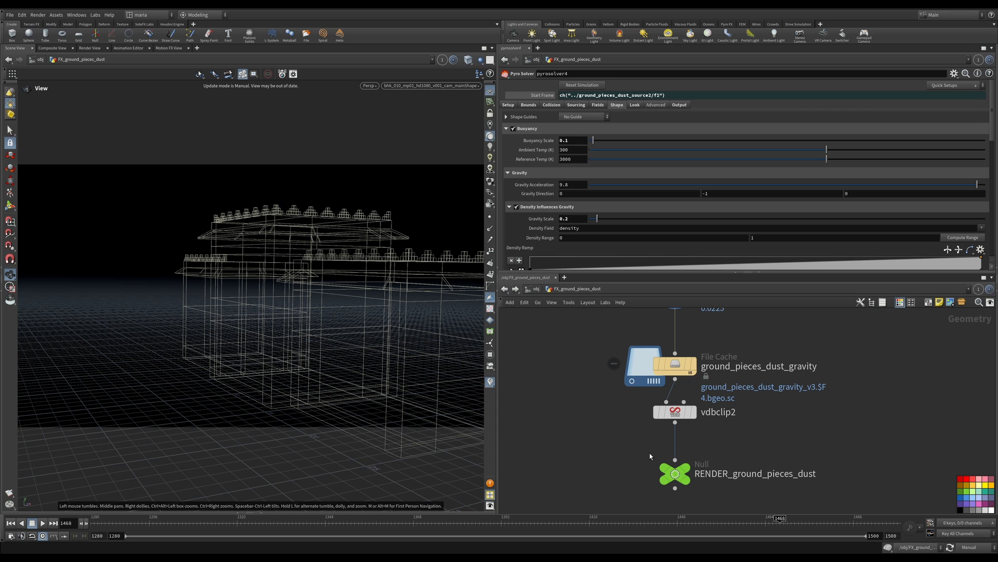
pyautogui.moveTo(732, 441)
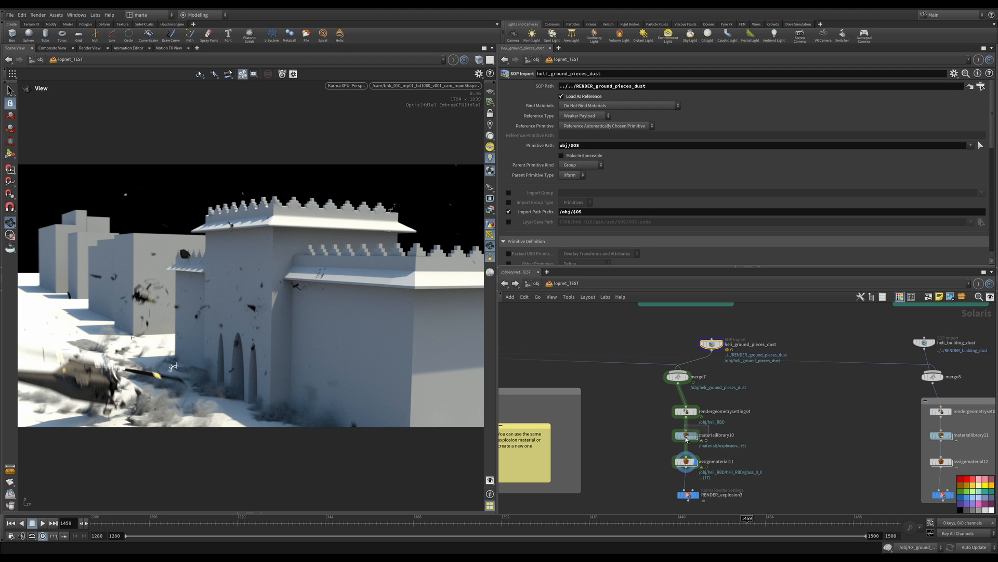
# Inspect assignmaterial11 binding the smoke_light material to the ground pieces dust
pyautogui.doubleClick(682, 434)
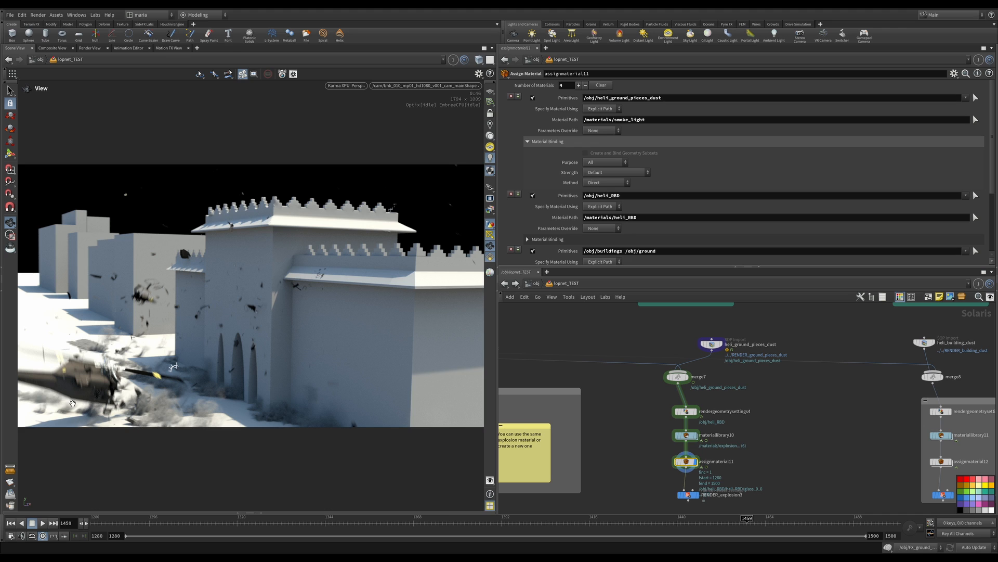
pyautogui.moveTo(203, 412)
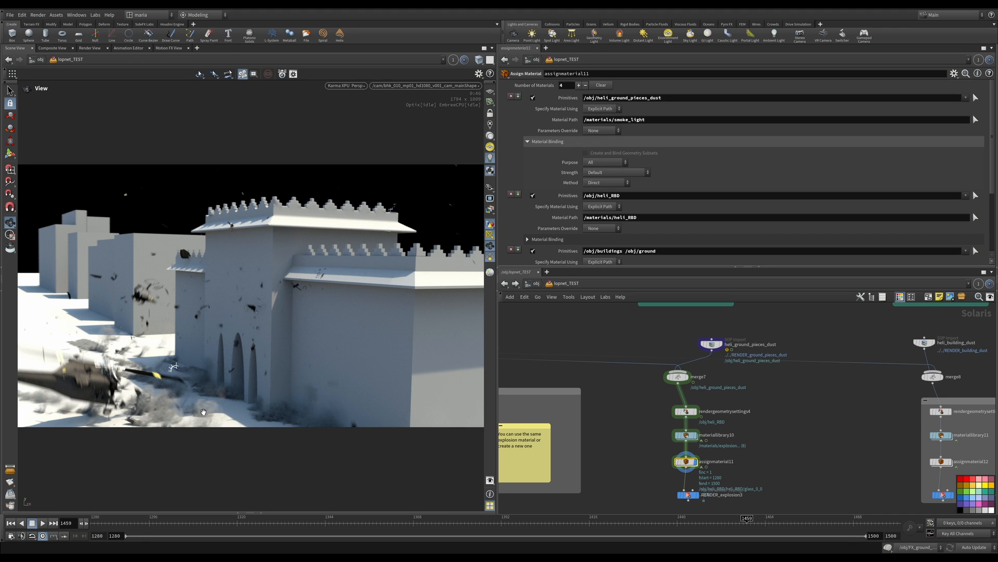
pyautogui.moveTo(205, 386)
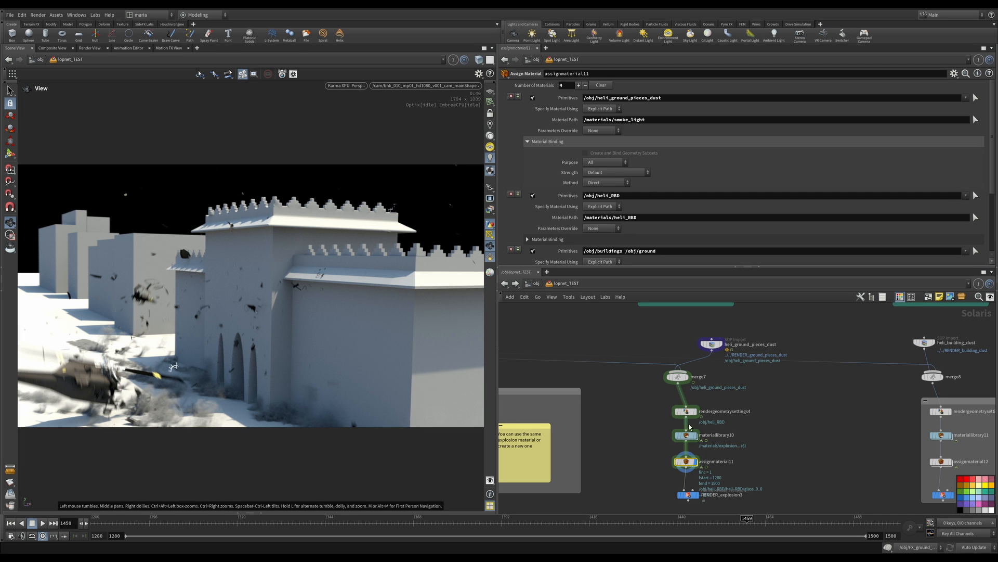
pyautogui.moveTo(630, 459)
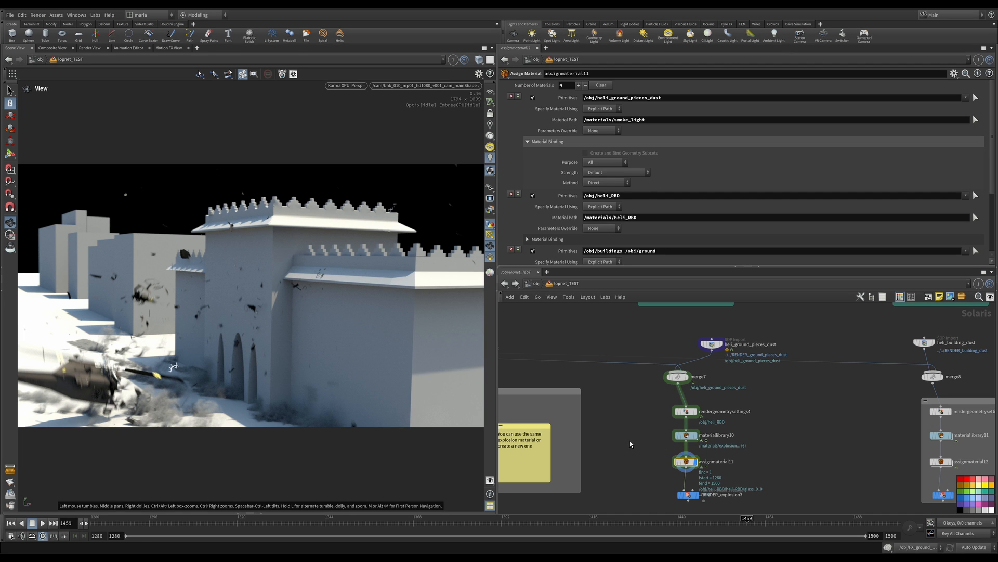